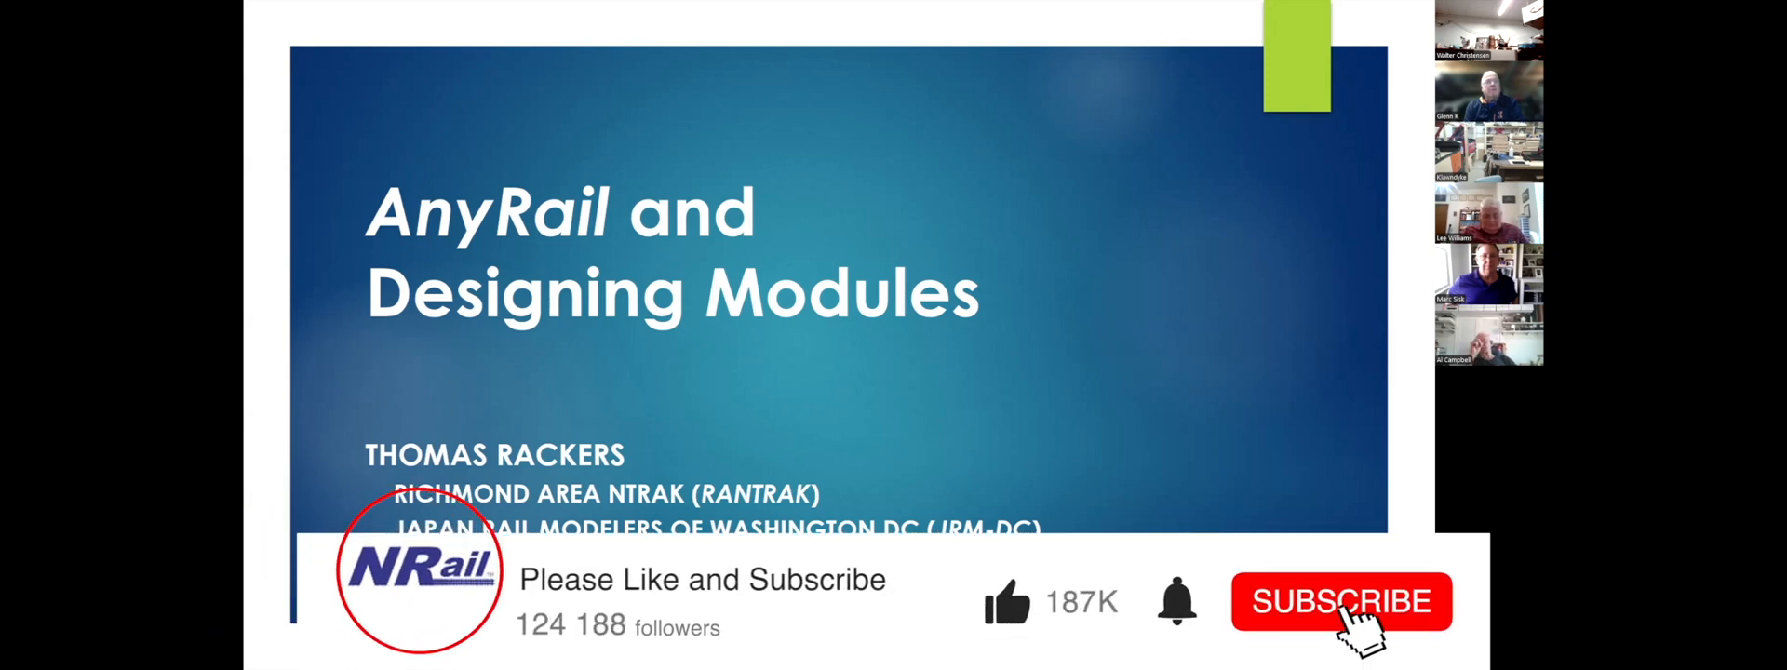
Advance to the Introduction to AnyRail slide on designing layouts and adding NTRAK/T-TRAK modules.
left_click(1342, 600)
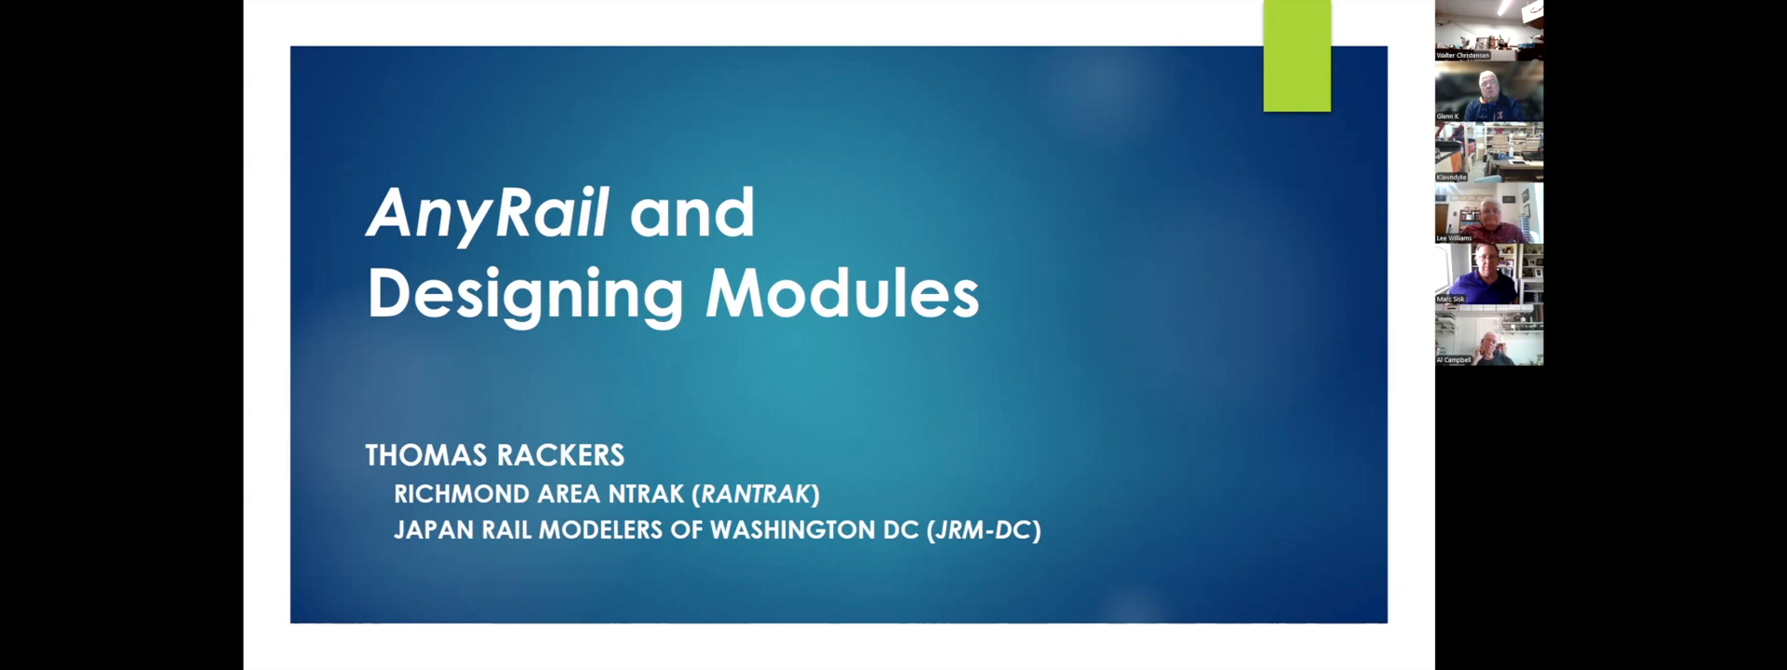
mouse_move(1252, 500)
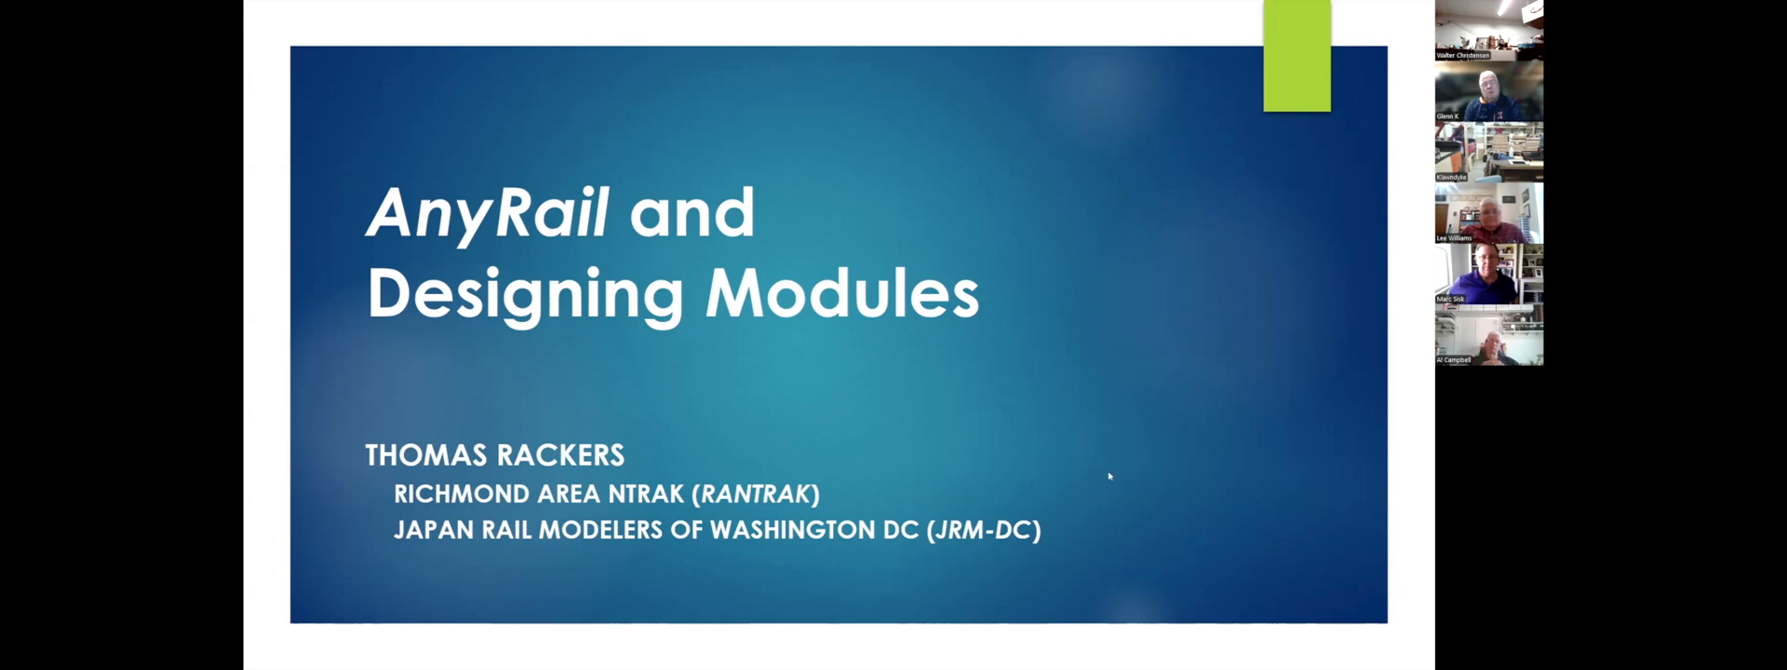
mouse_move(1018, 442)
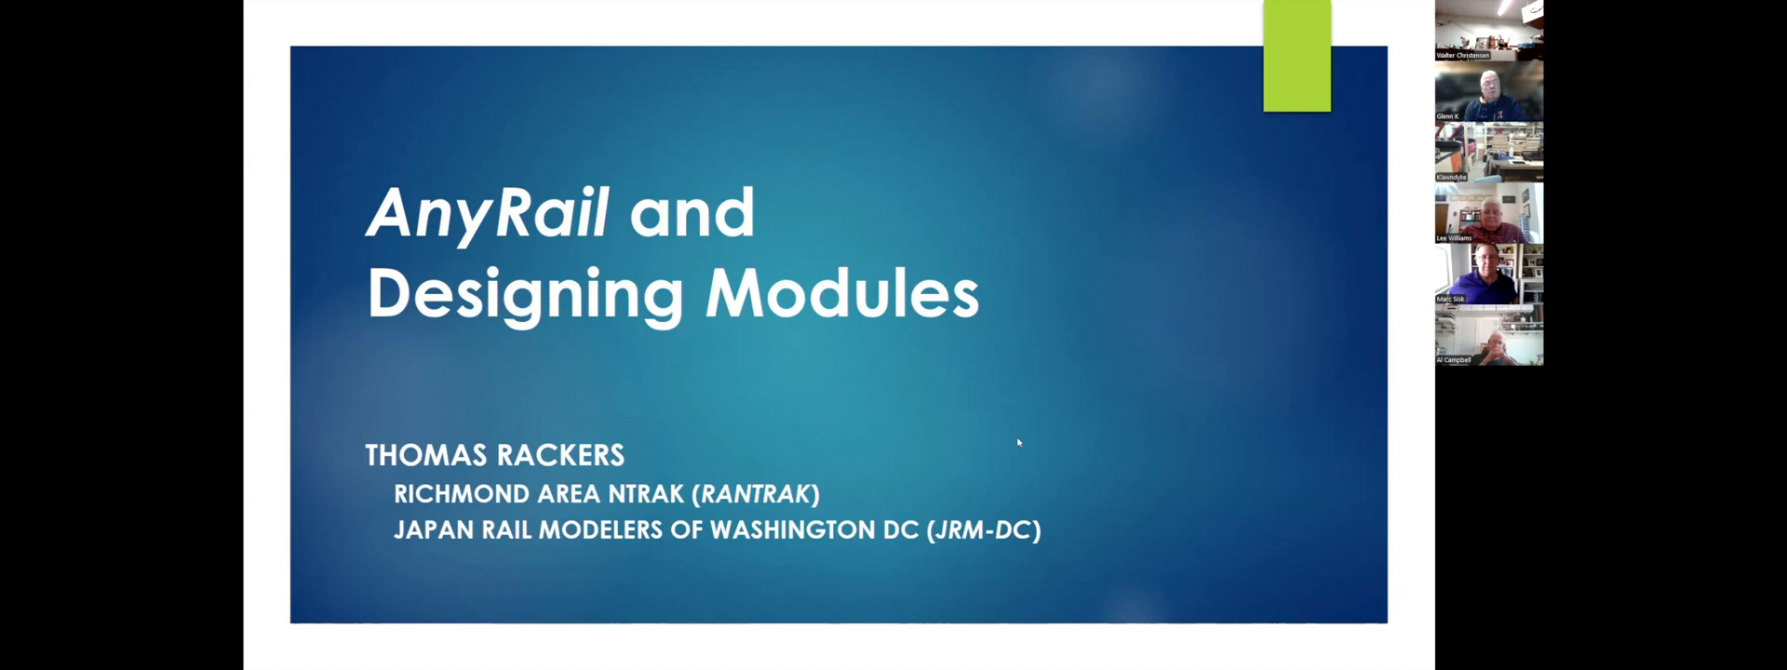
mouse_move(1061, 433)
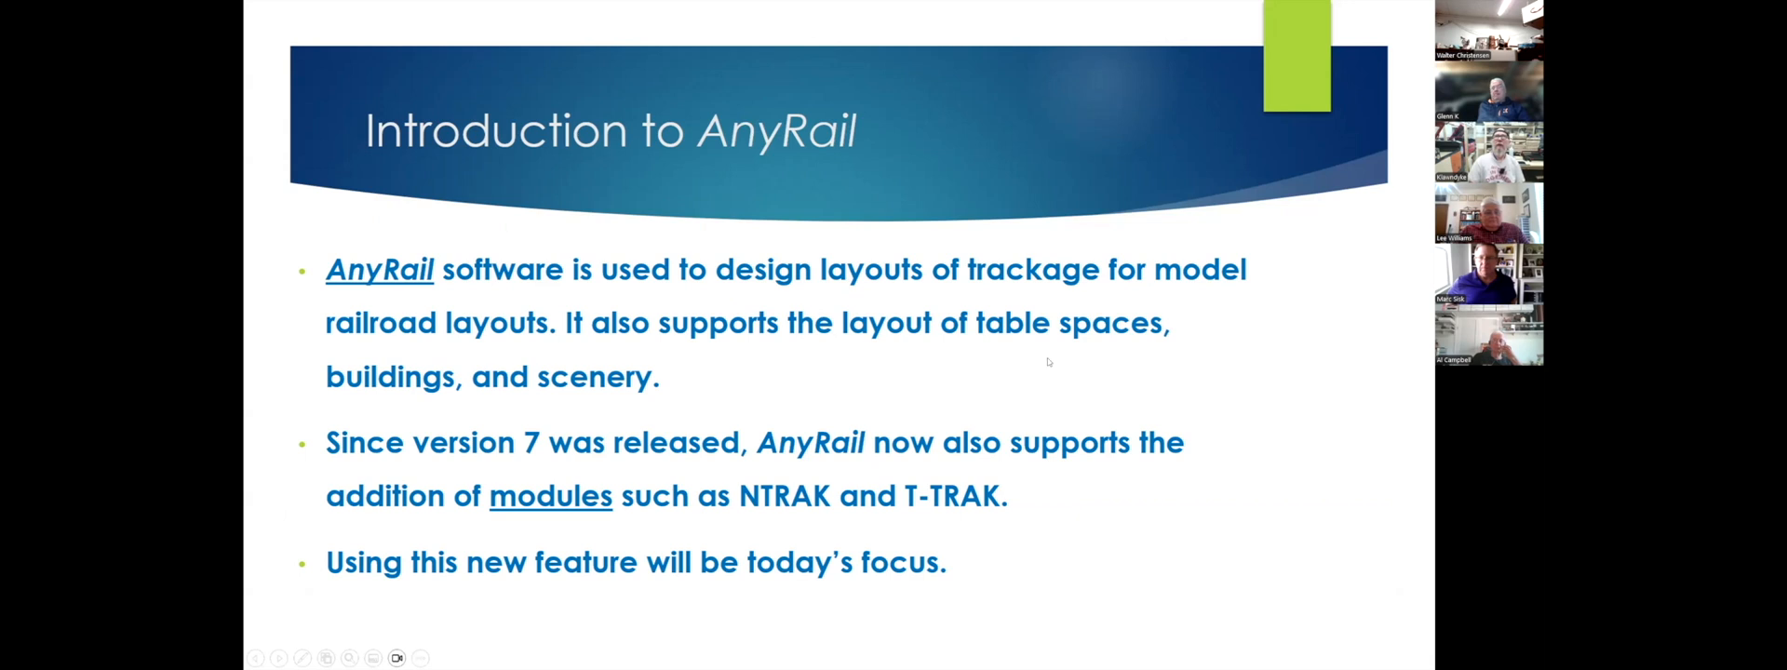
mouse_move(1242, 326)
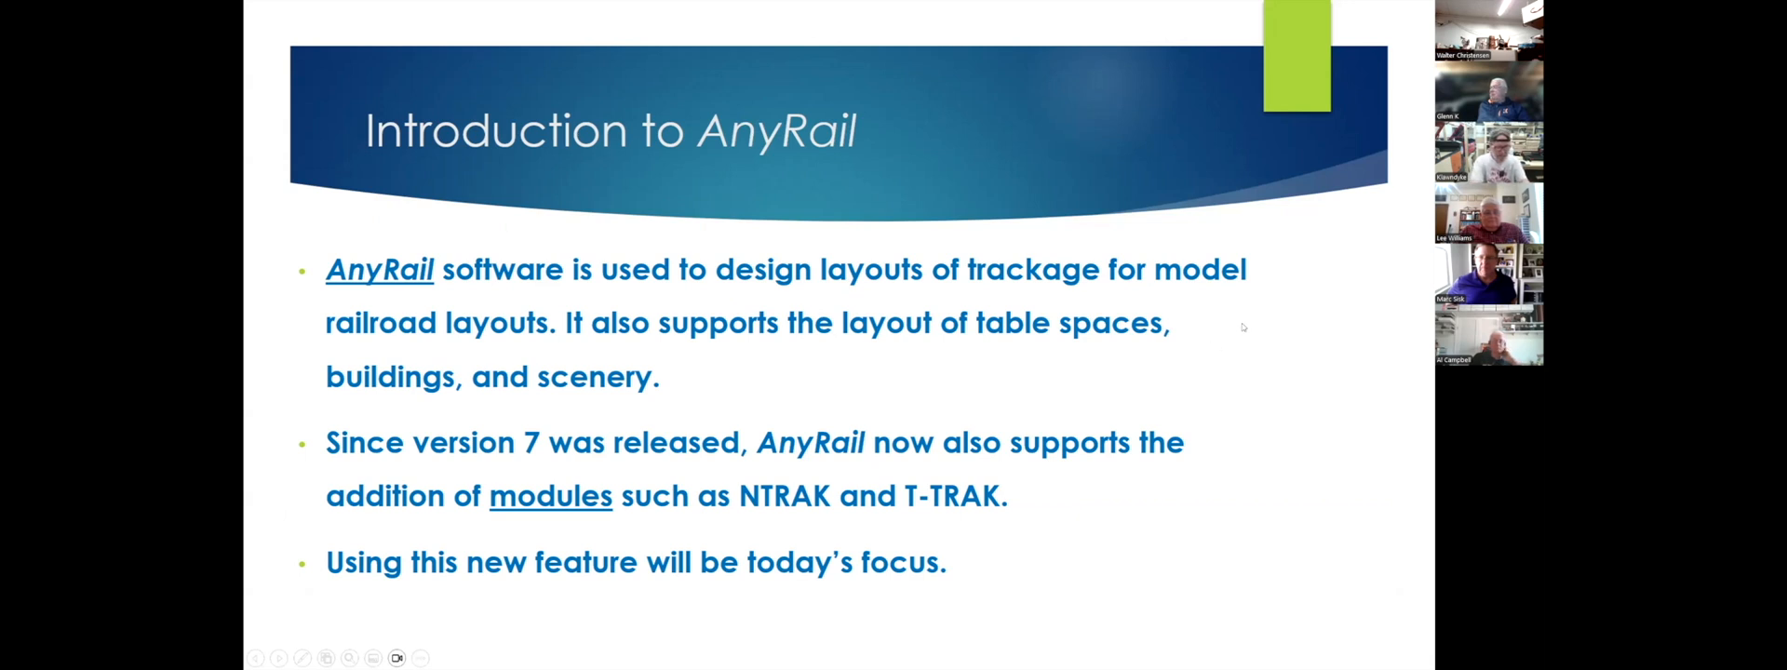
mouse_move(1250, 319)
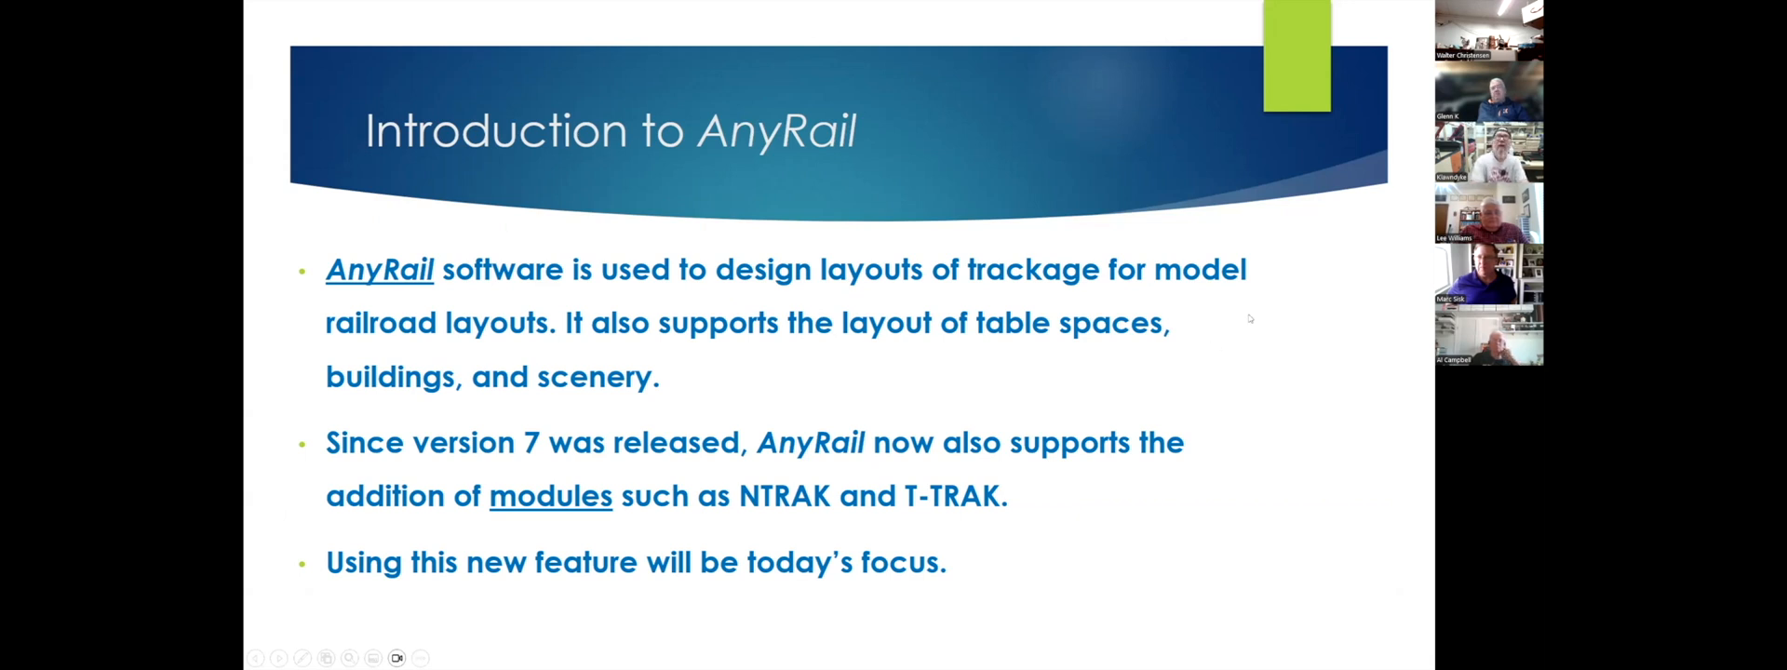
mouse_move(1218, 323)
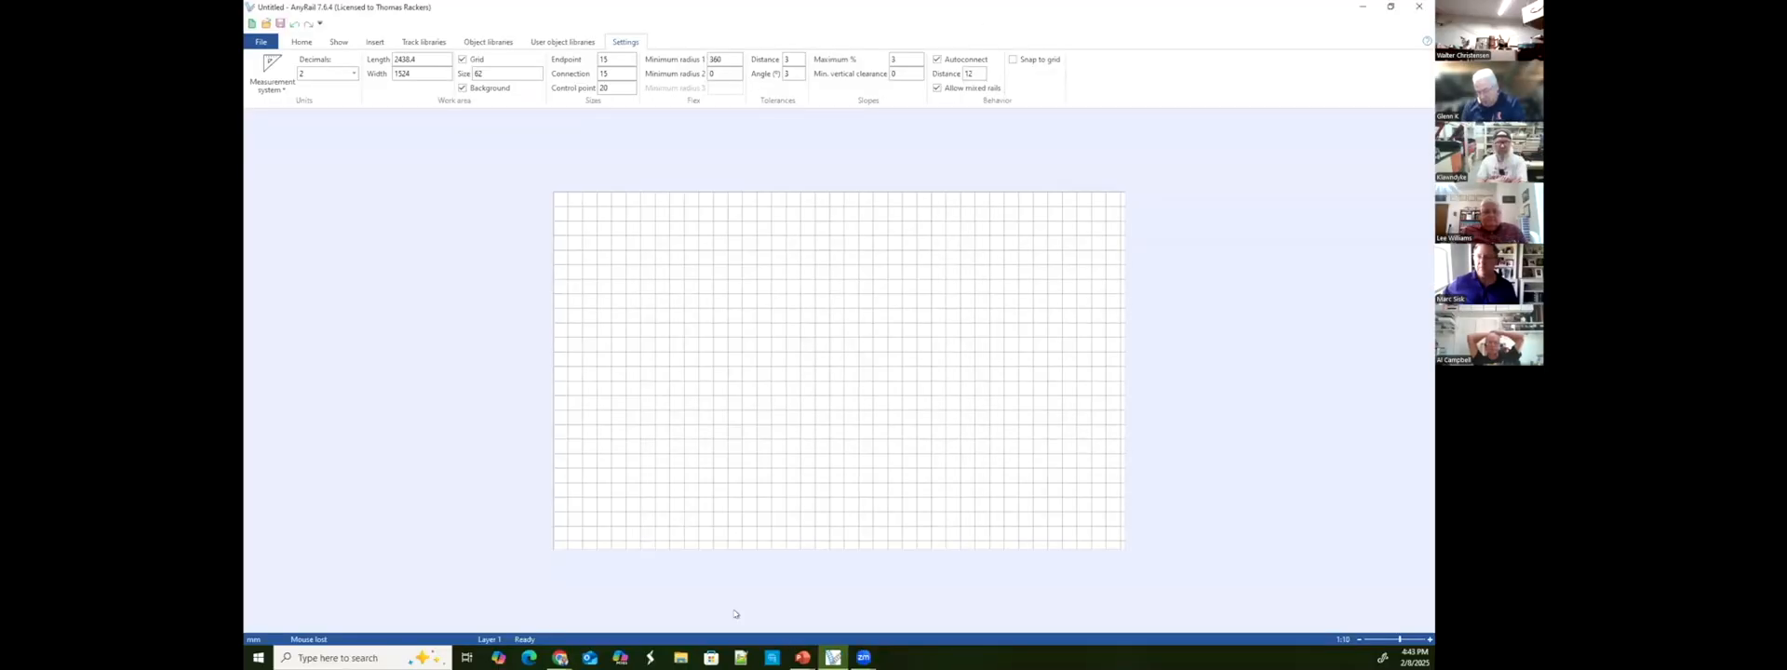
mouse_move(376, 426)
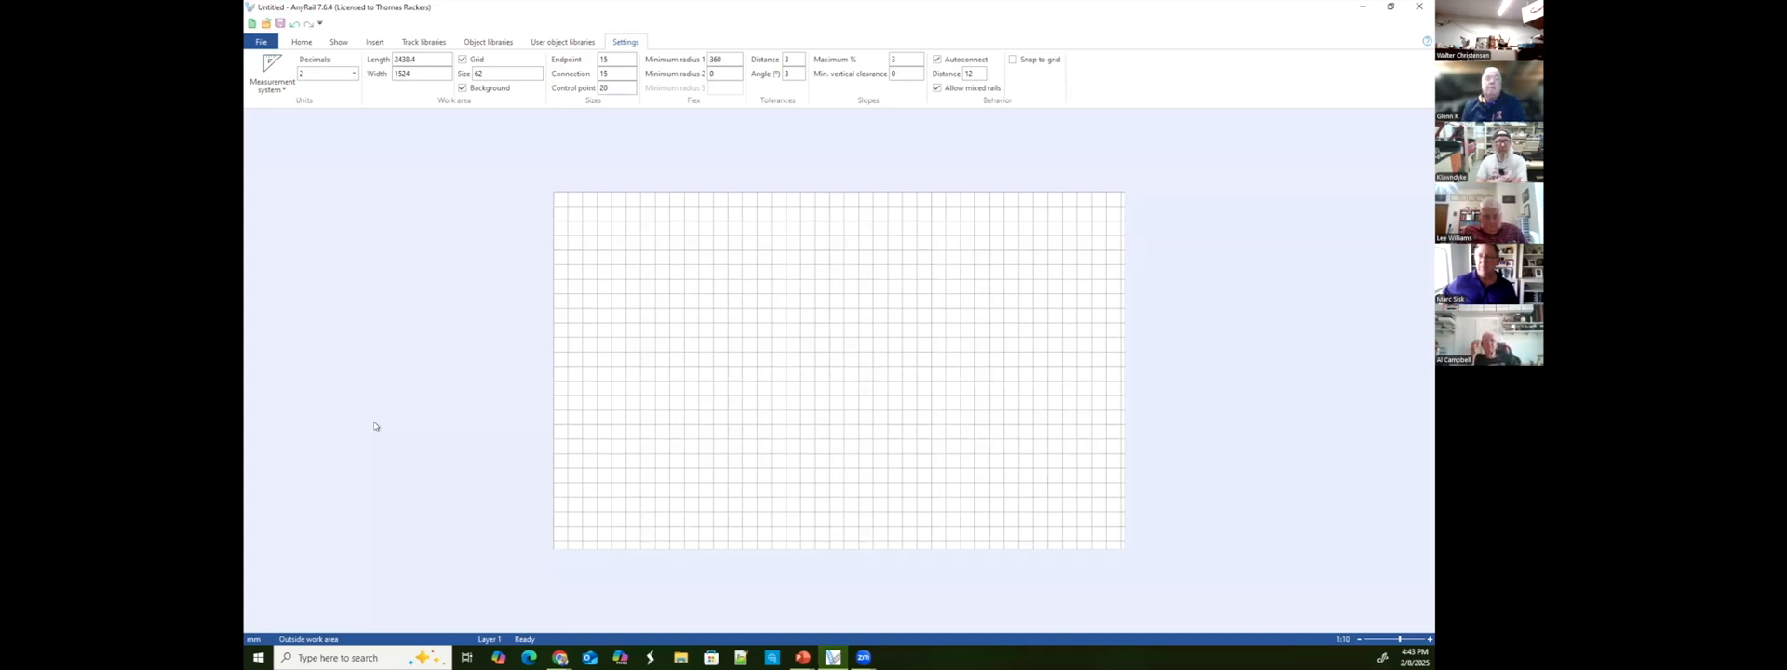
mouse_move(378, 349)
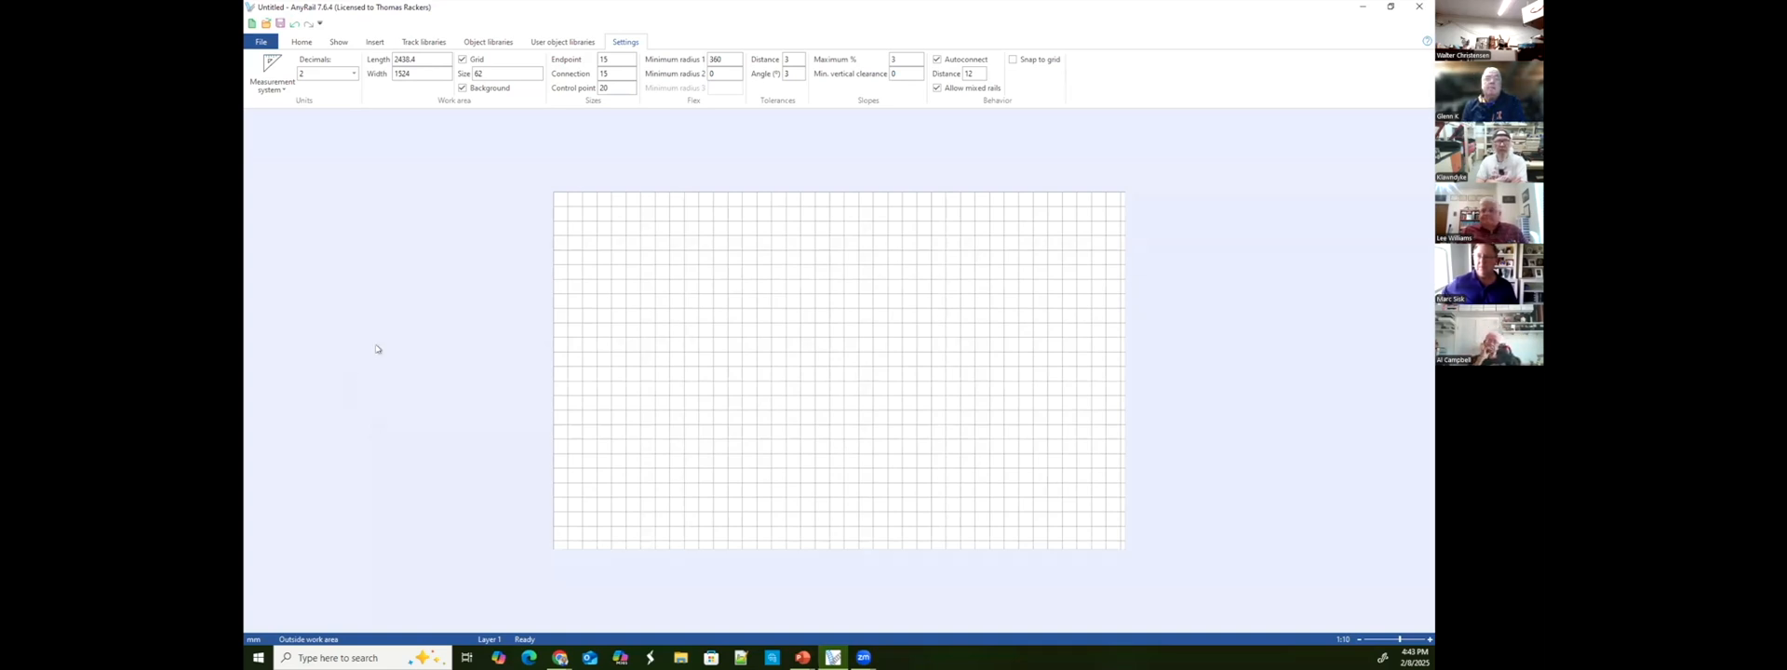
mouse_move(407, 299)
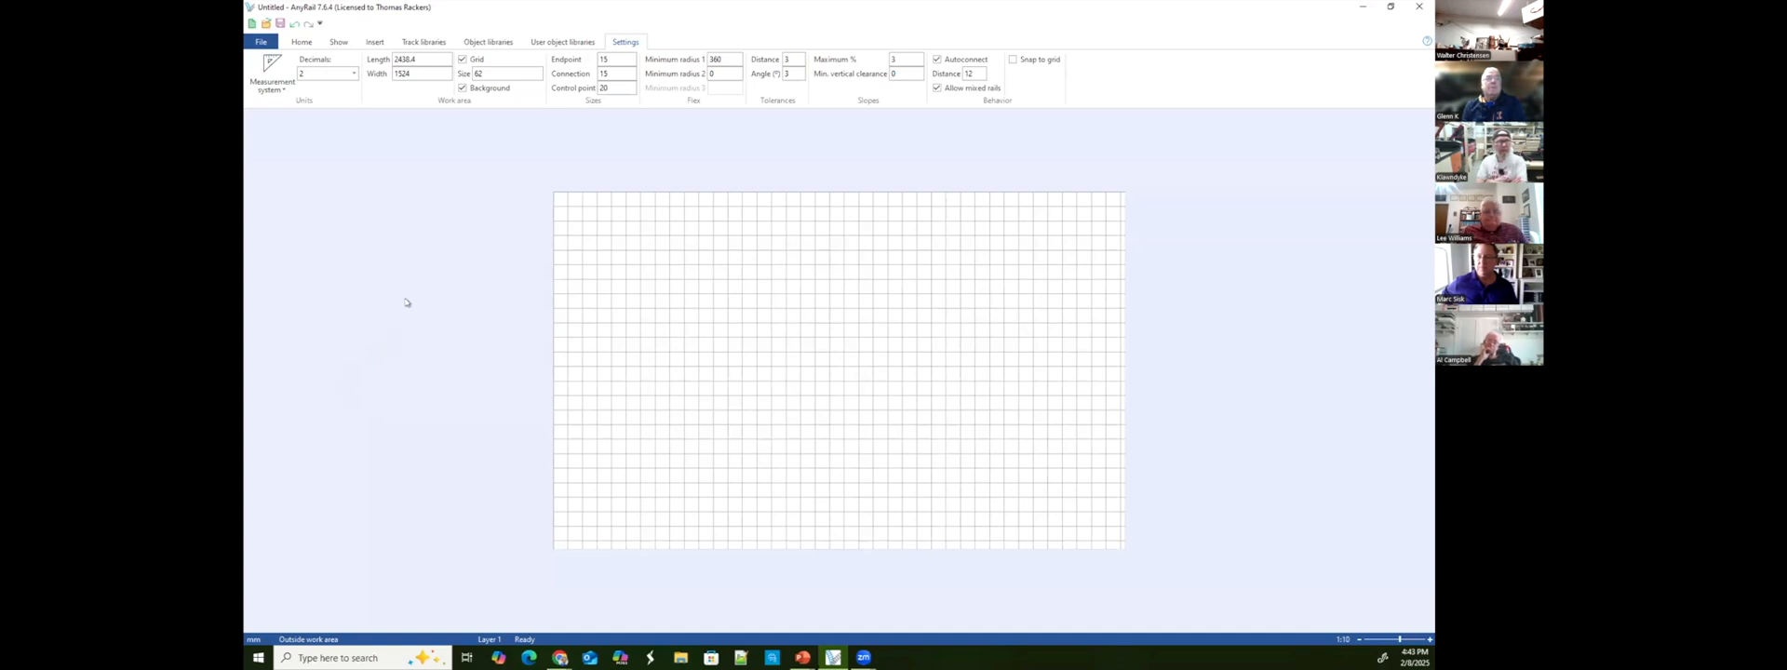
mouse_move(391, 174)
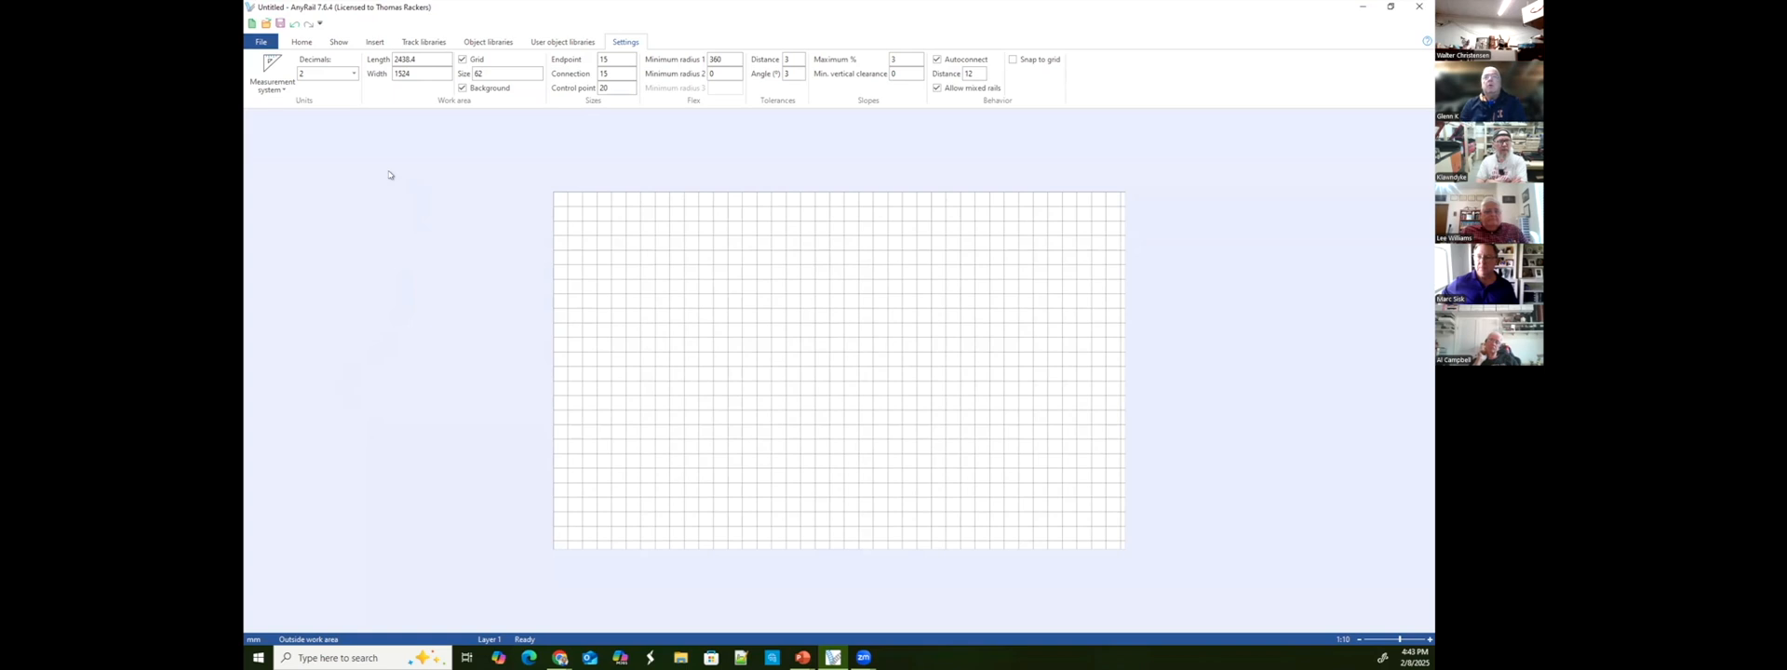
Set the work area to 72 × 30 in using decimal inches, then switch units back to millimetres.
left_click(268, 75)
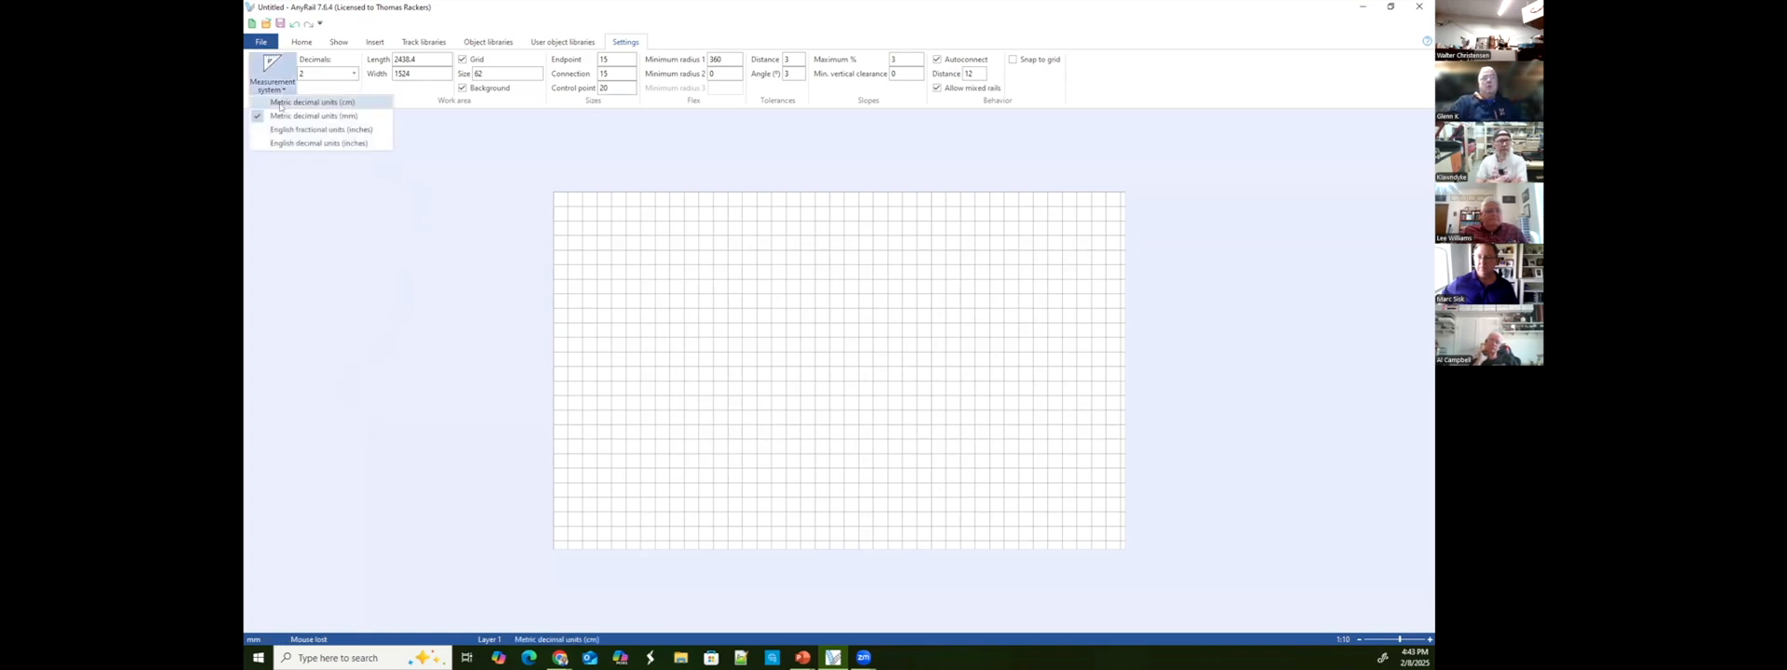
left_click(321, 130)
type("30")
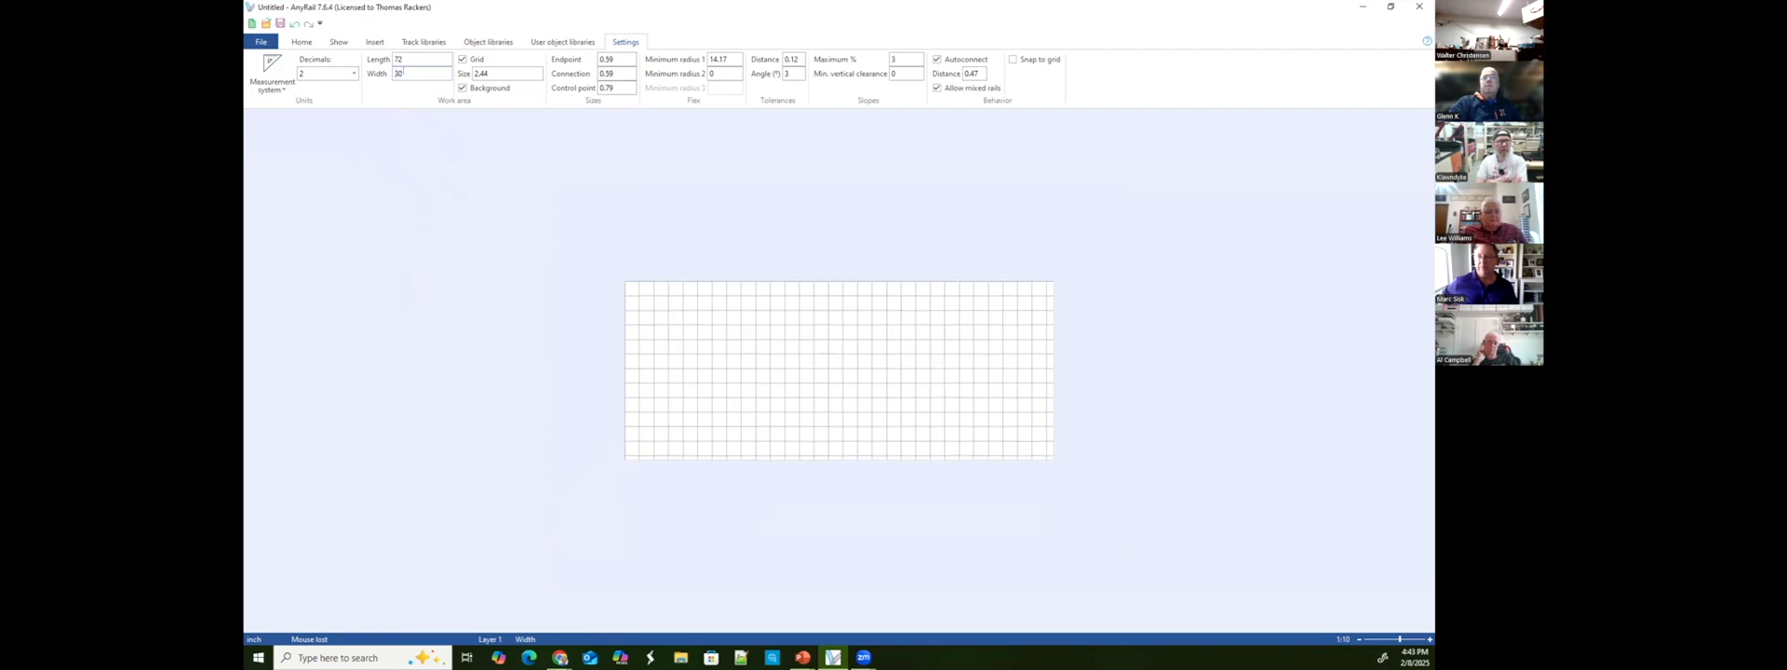
mouse_move(851, 251)
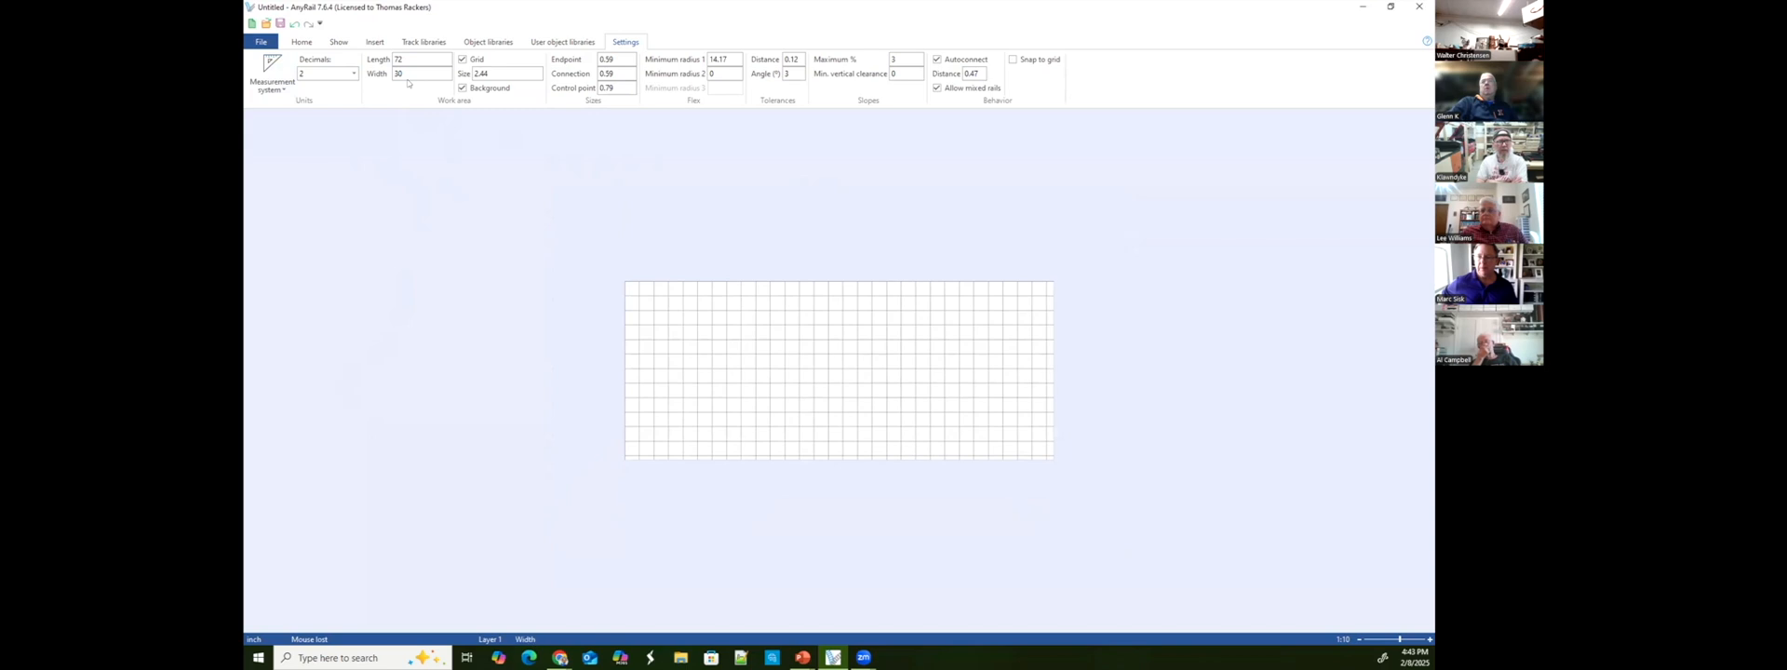
mouse_move(409, 84)
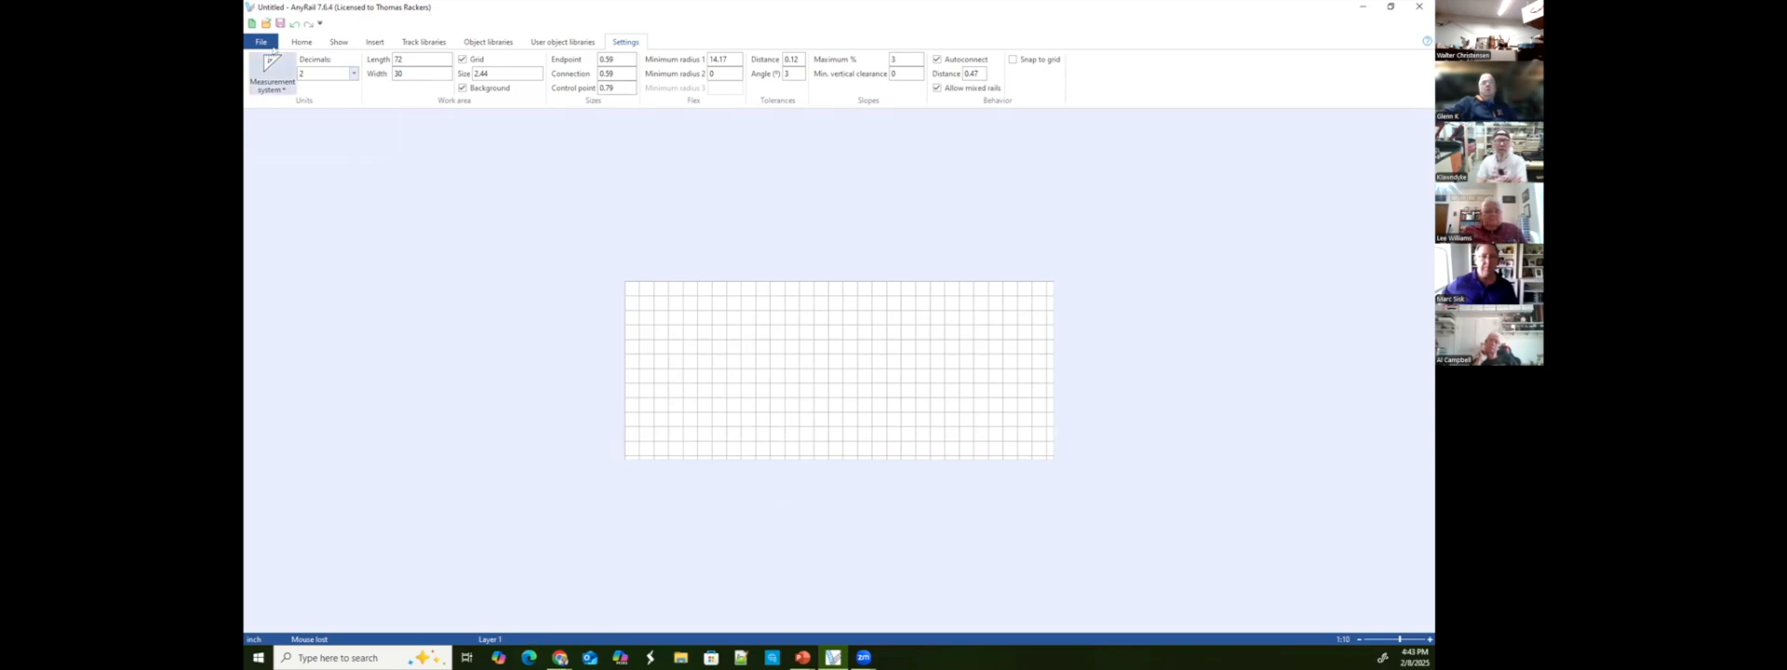
left_click(268, 78)
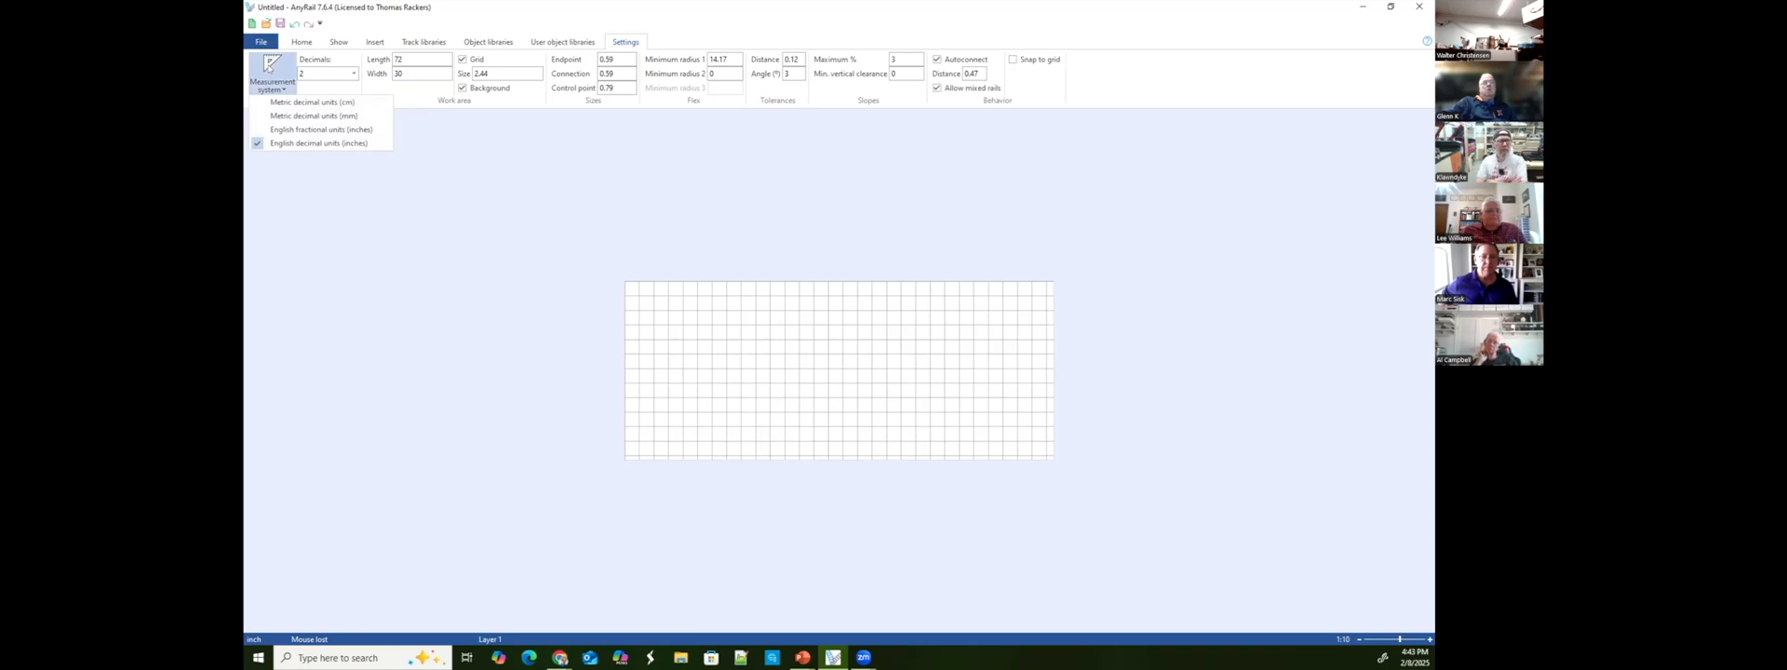
left_click(308, 116)
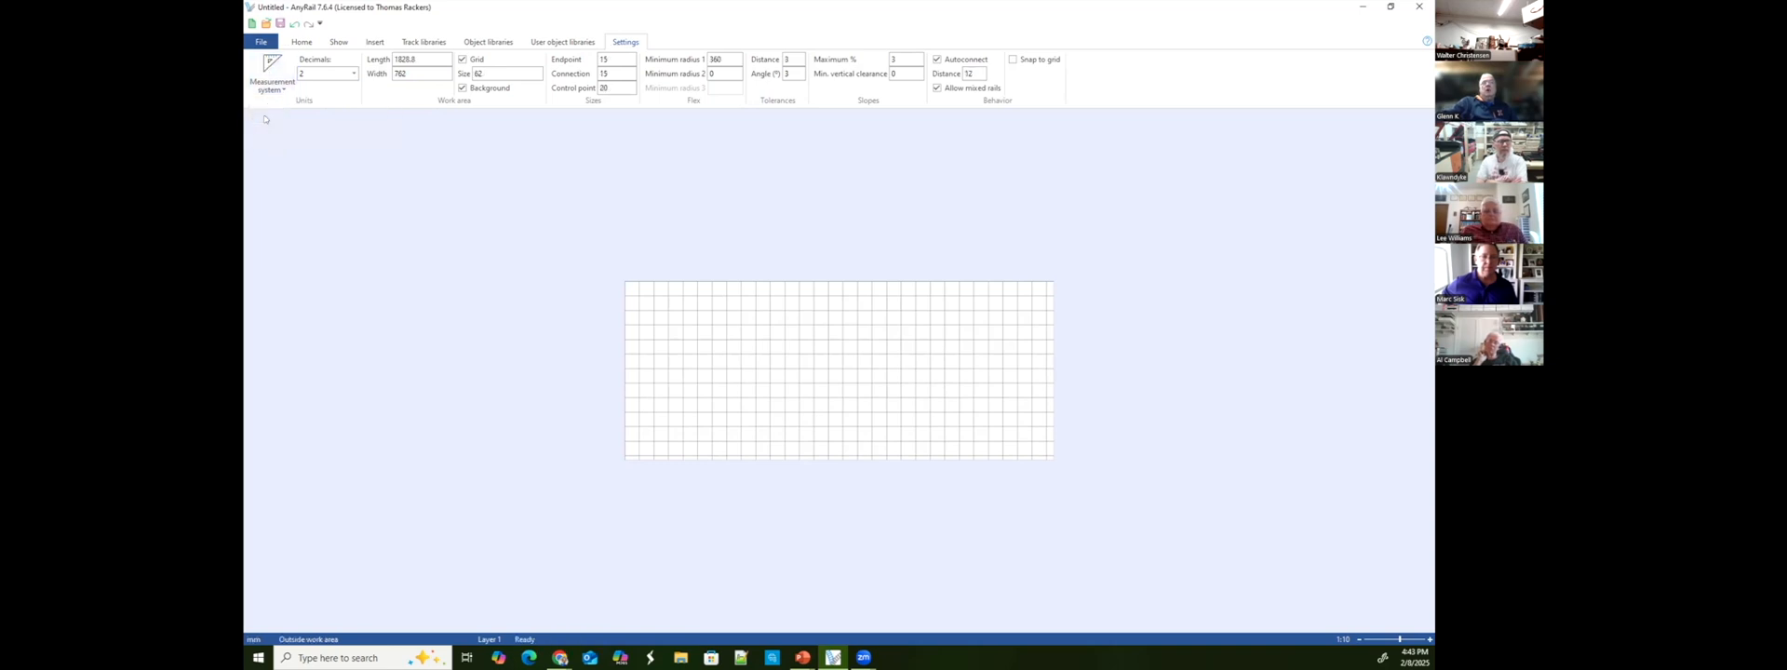
mouse_move(348, 167)
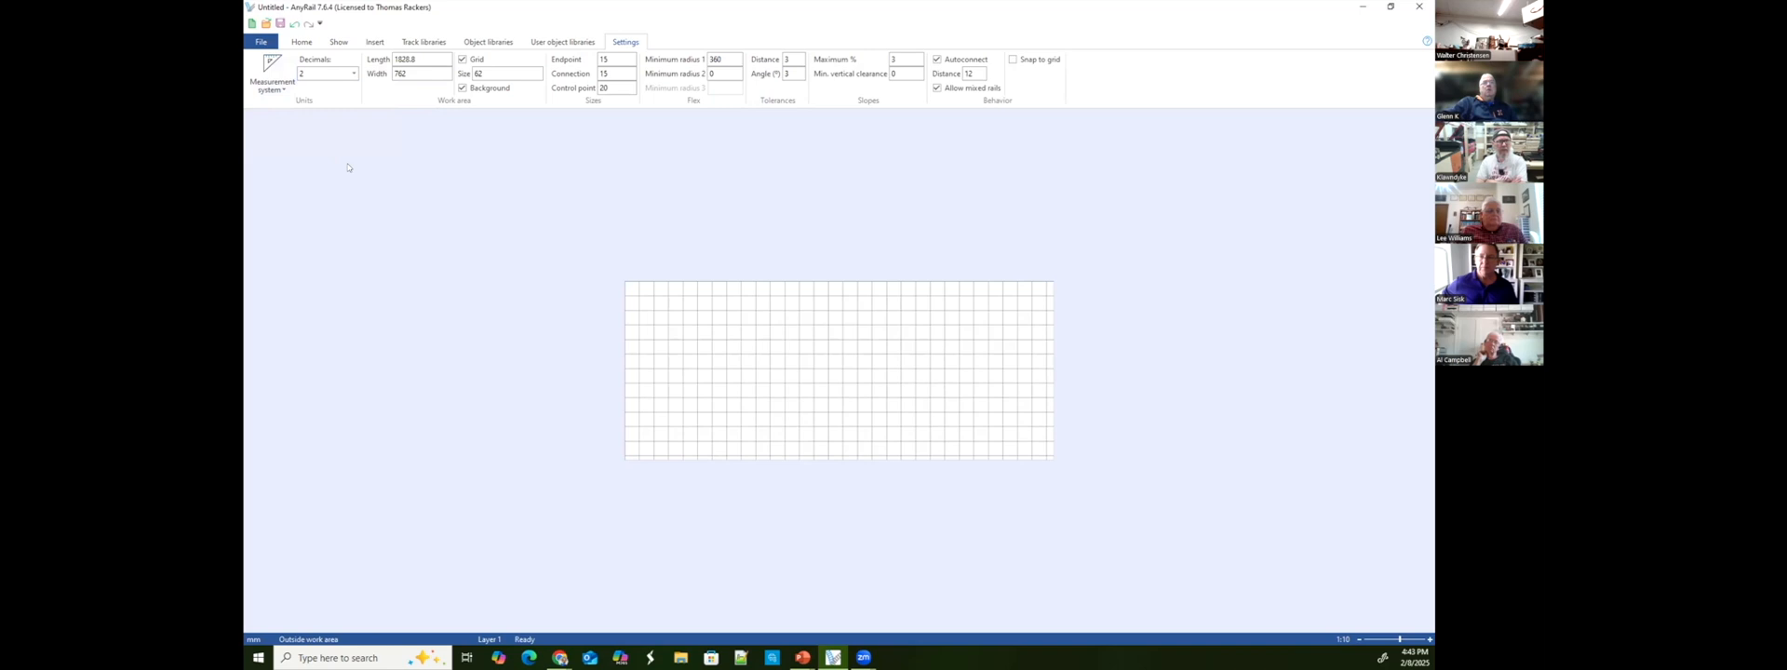
mouse_move(665, 245)
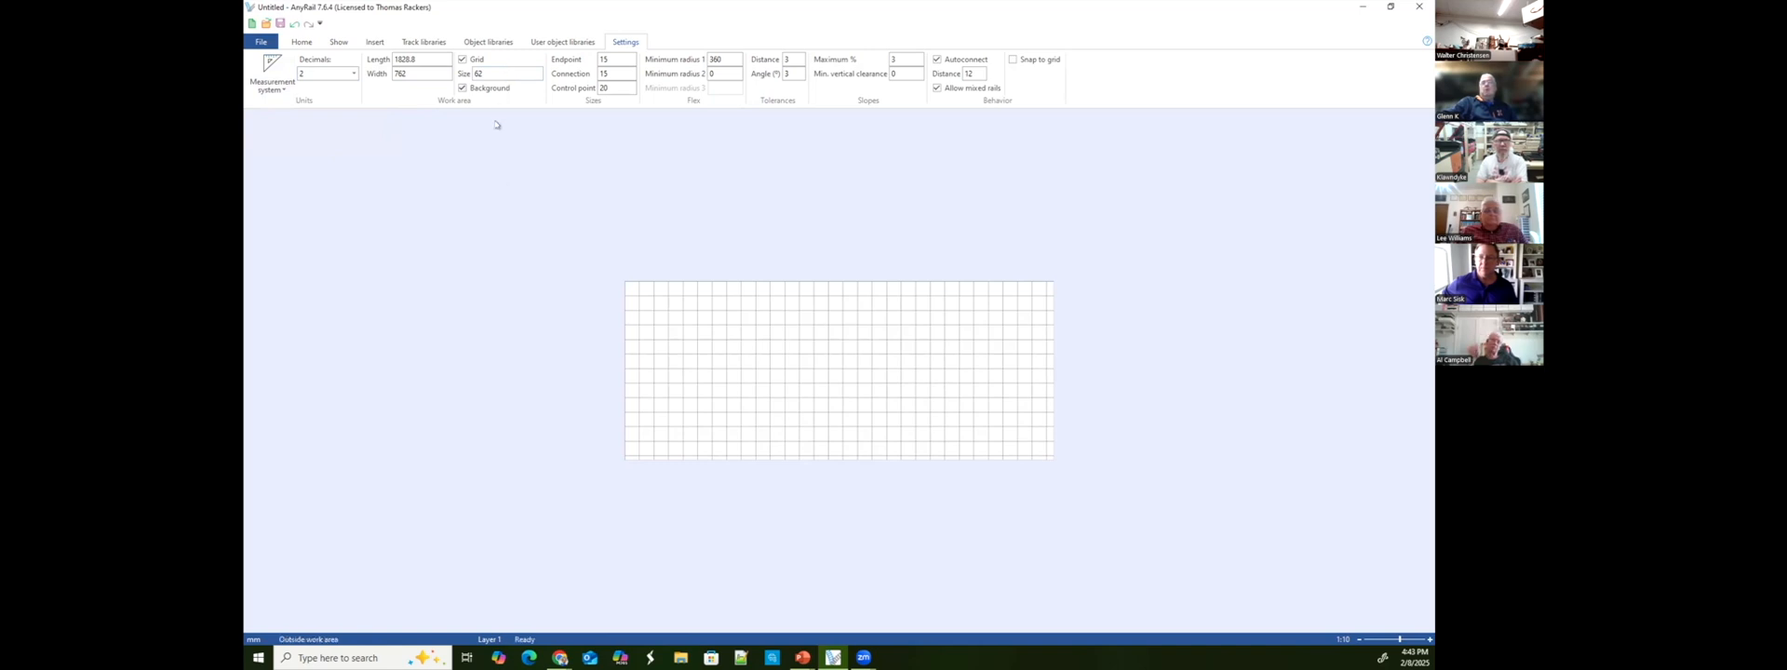
mouse_move(497, 96)
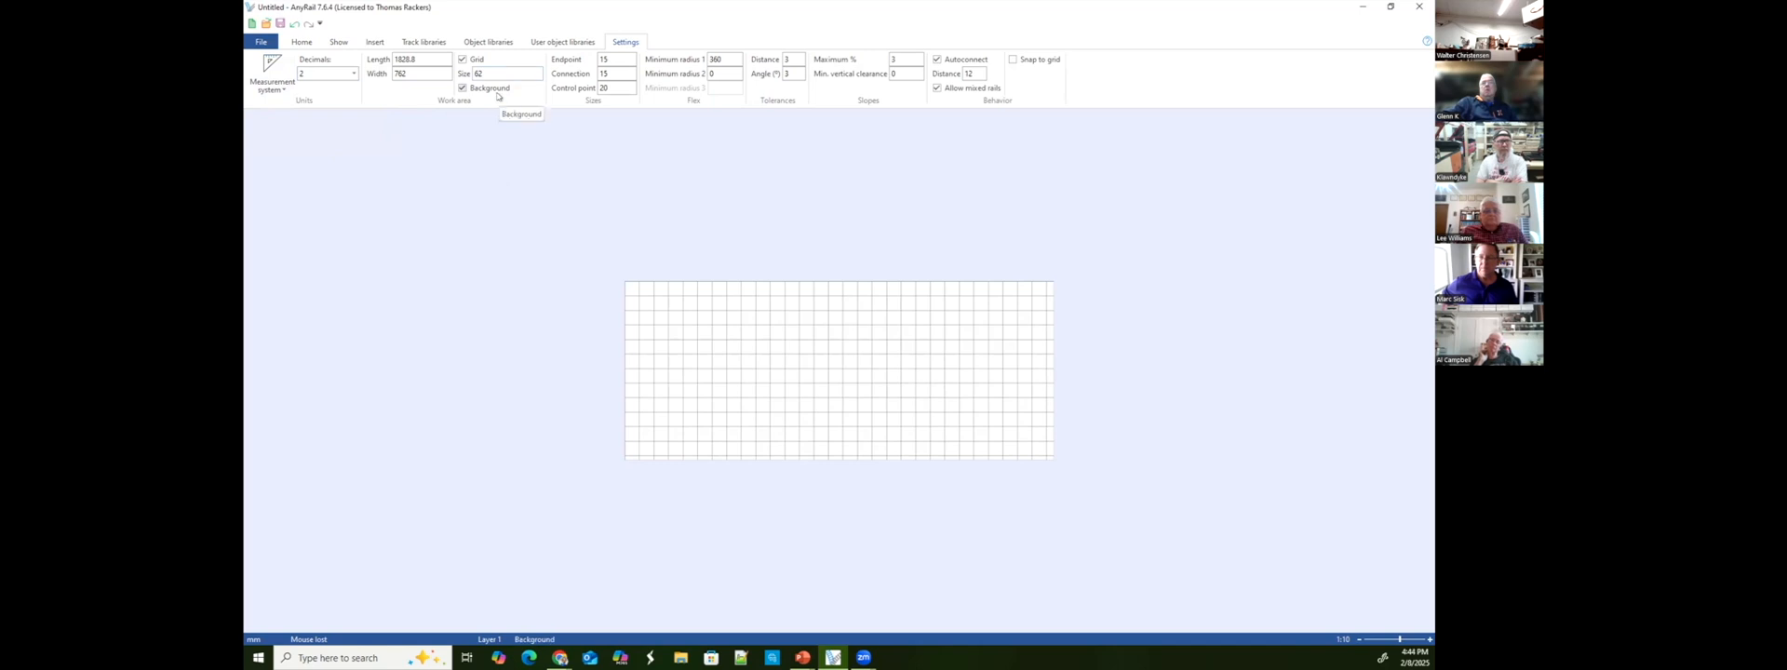
mouse_move(665, 249)
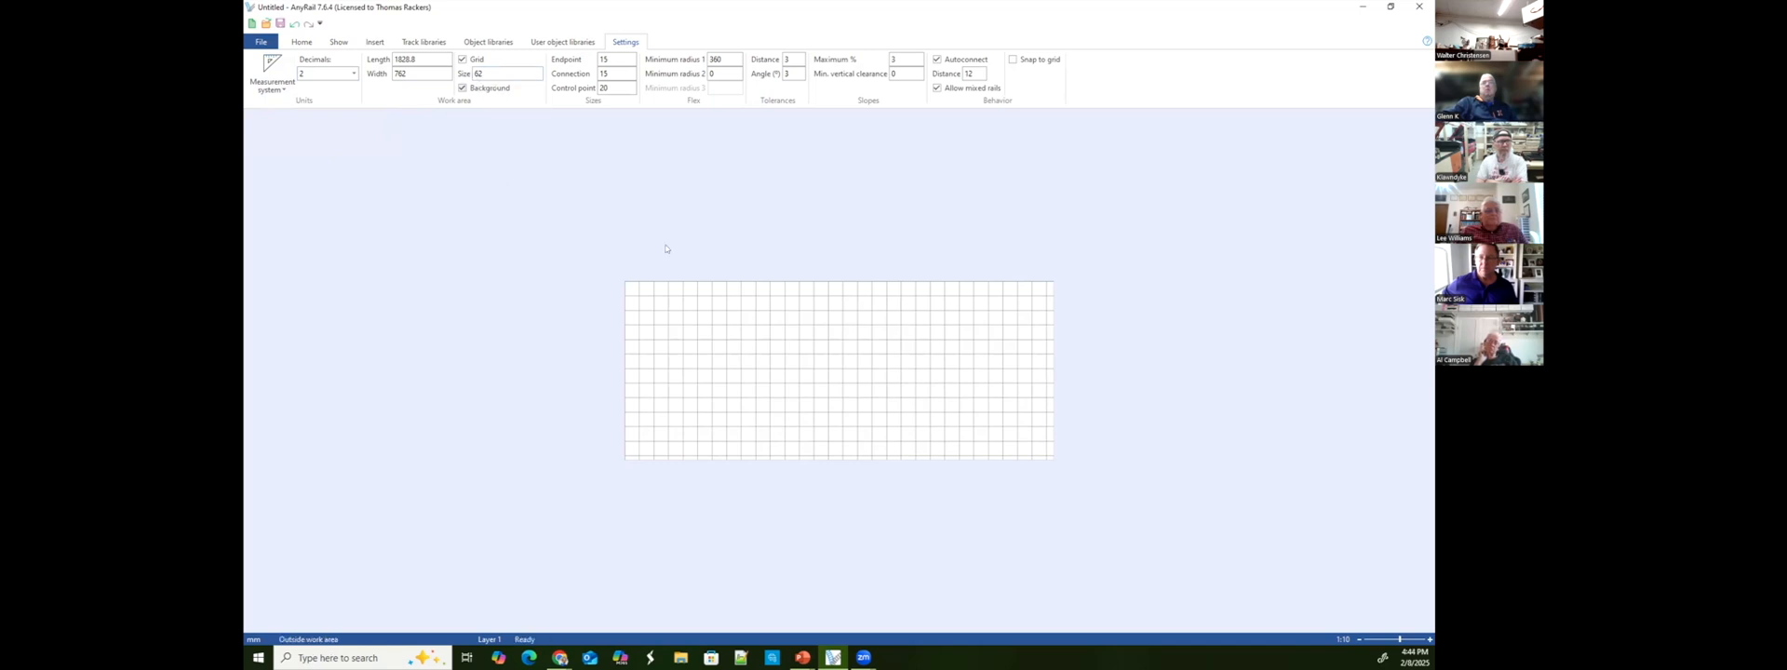
mouse_move(1288, 575)
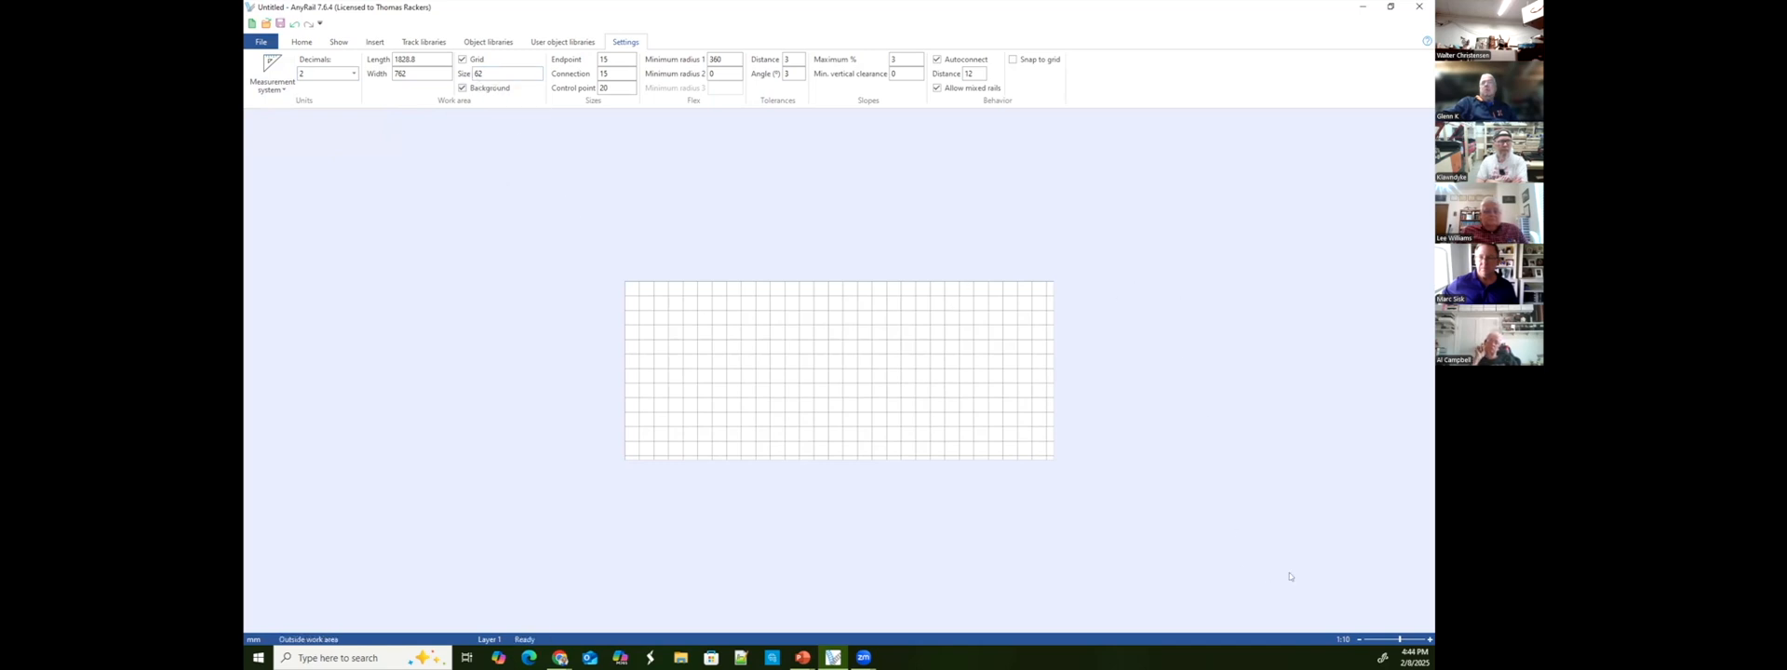
Check the Show tab, return to Home, and zoom so the grid fills the window.
left_click(338, 41)
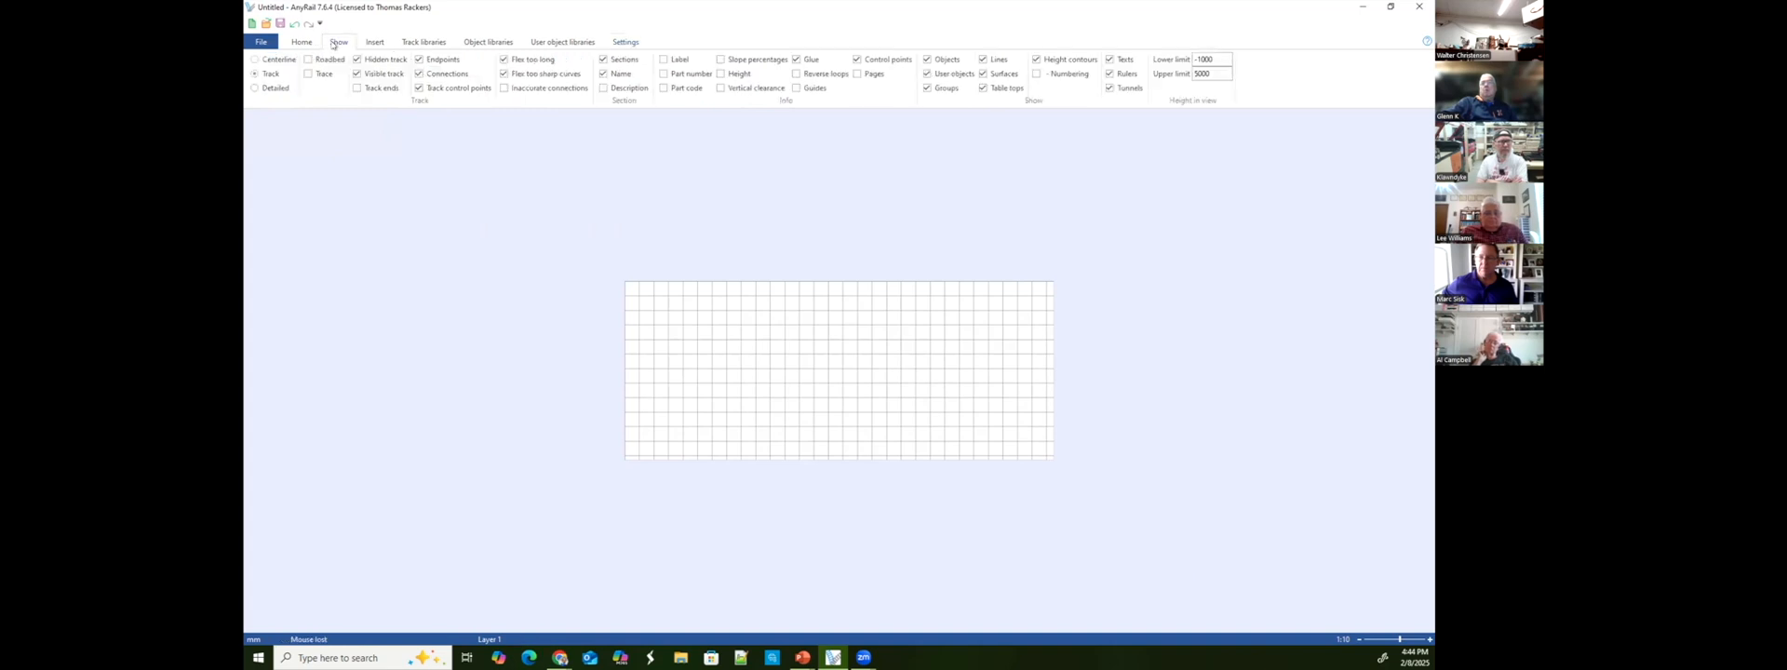
left_click(300, 42)
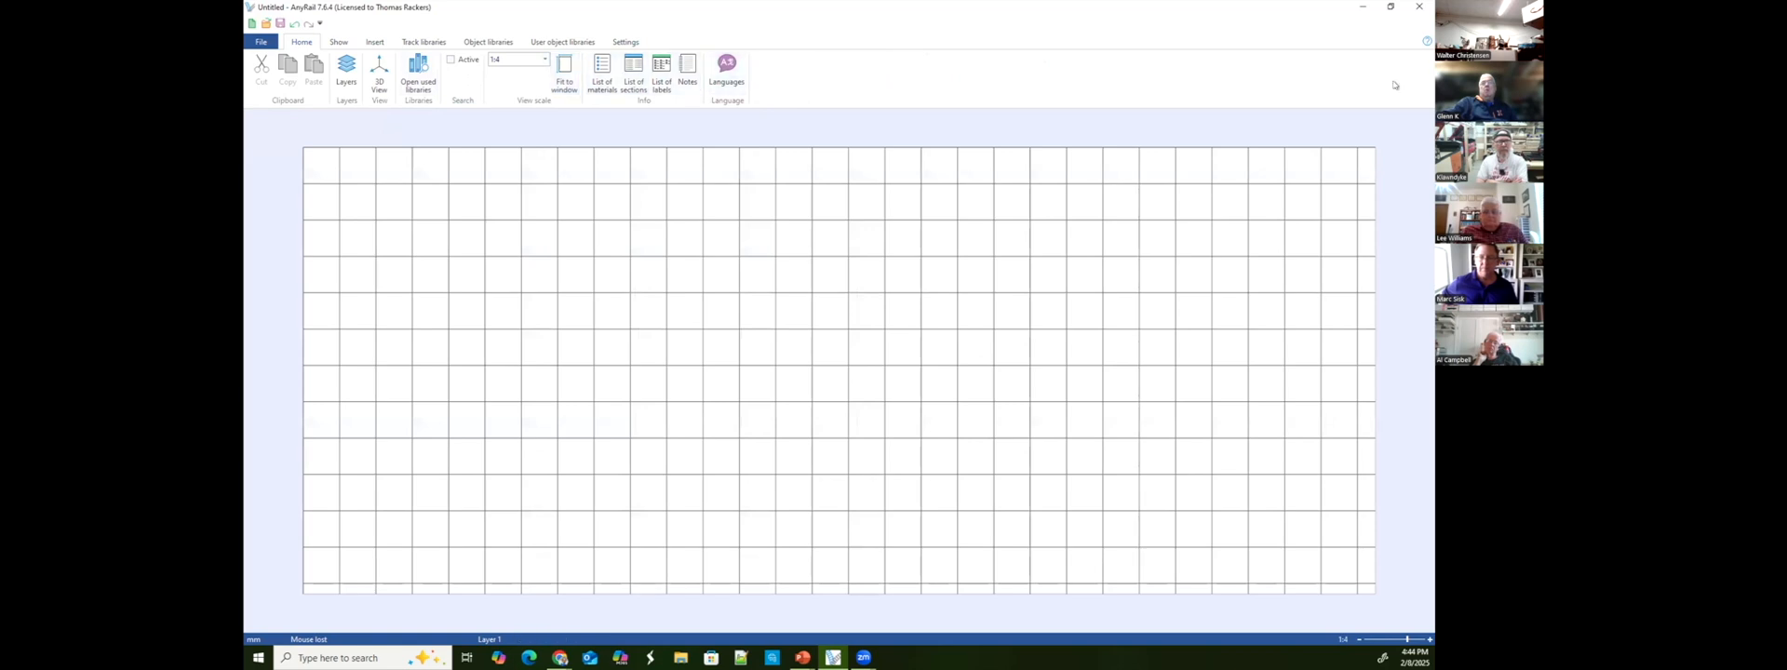
mouse_move(687, 166)
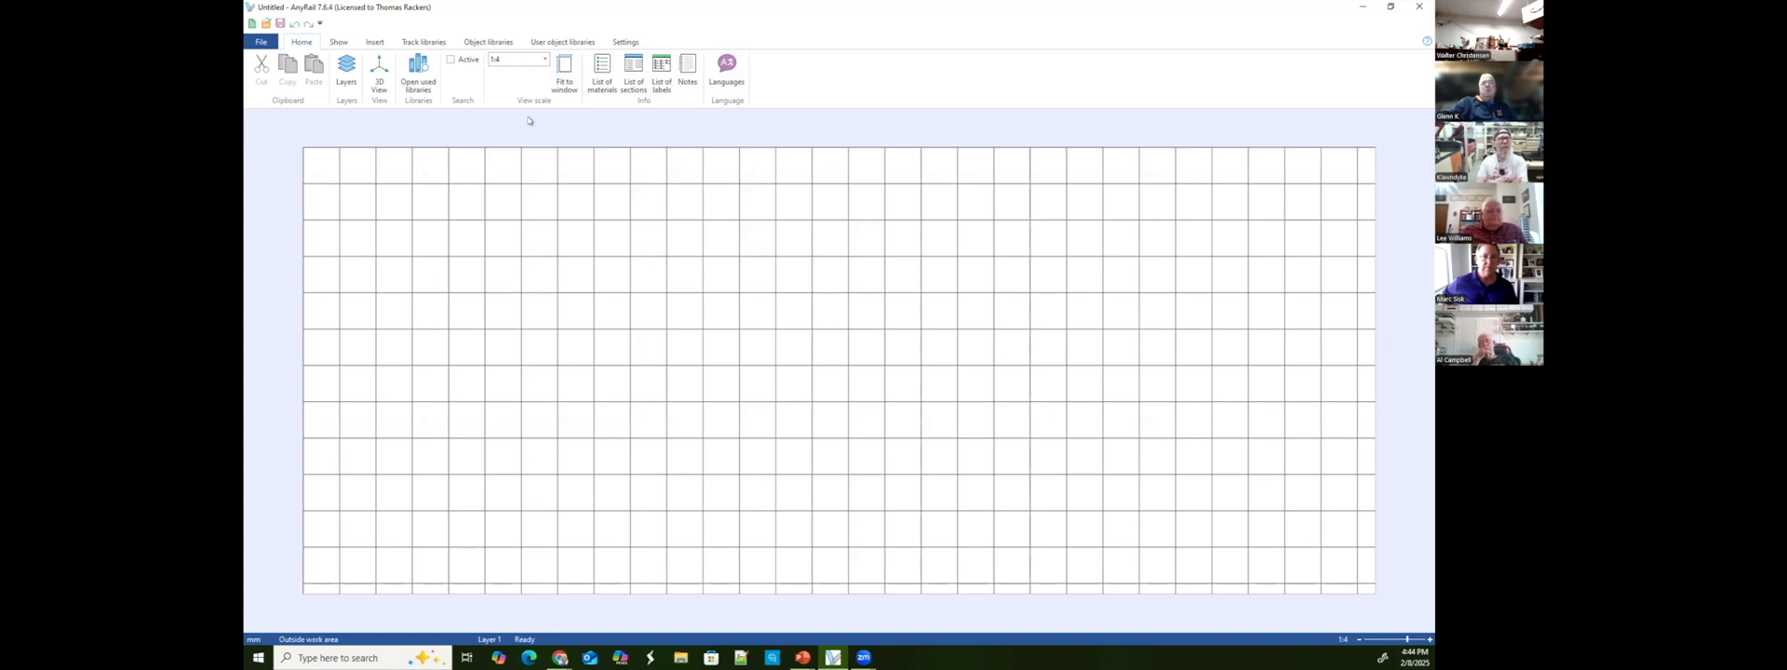
Open the N-scale Kato Unitrack library and list its parts by part number.
left_click(423, 41)
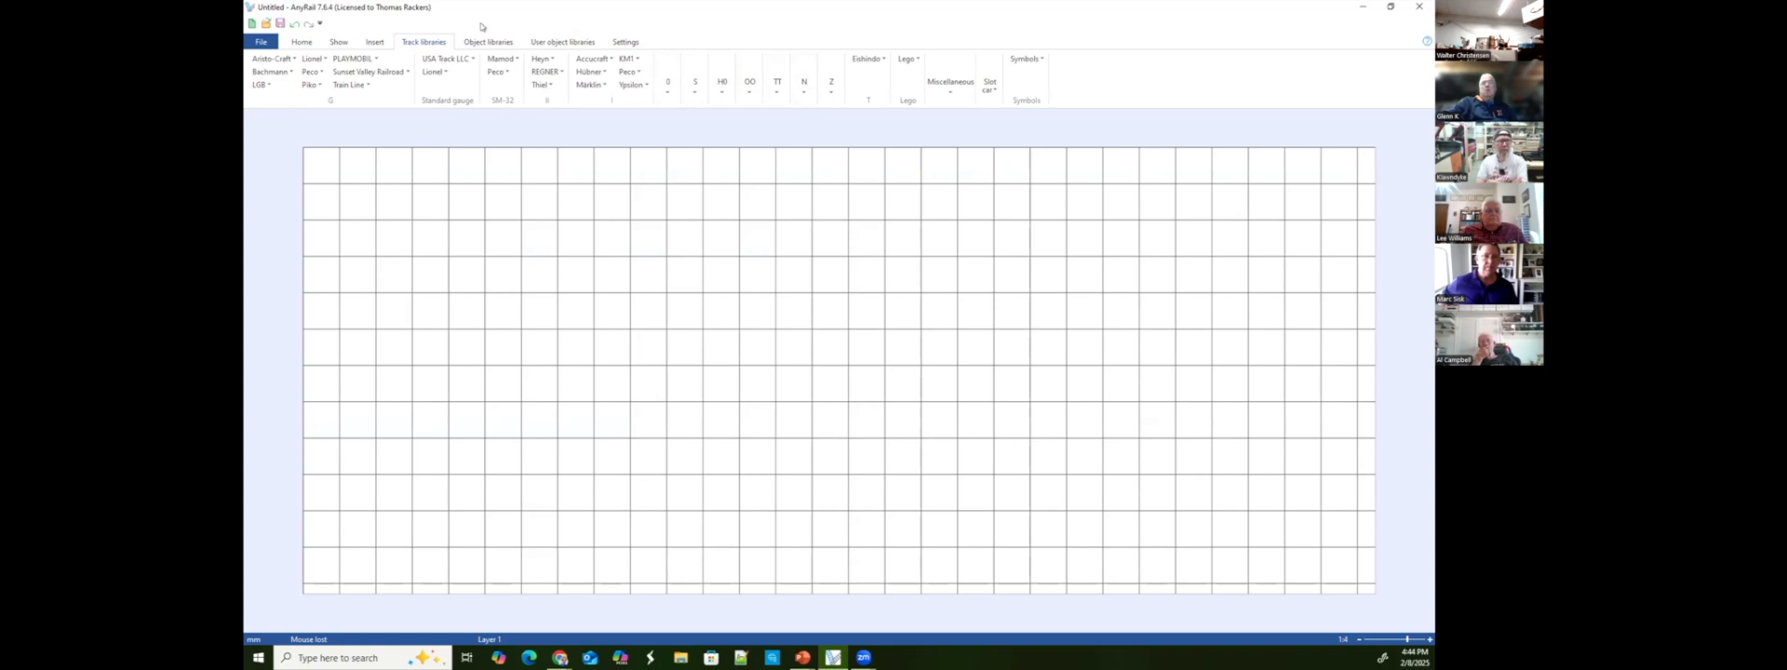
left_click(805, 85)
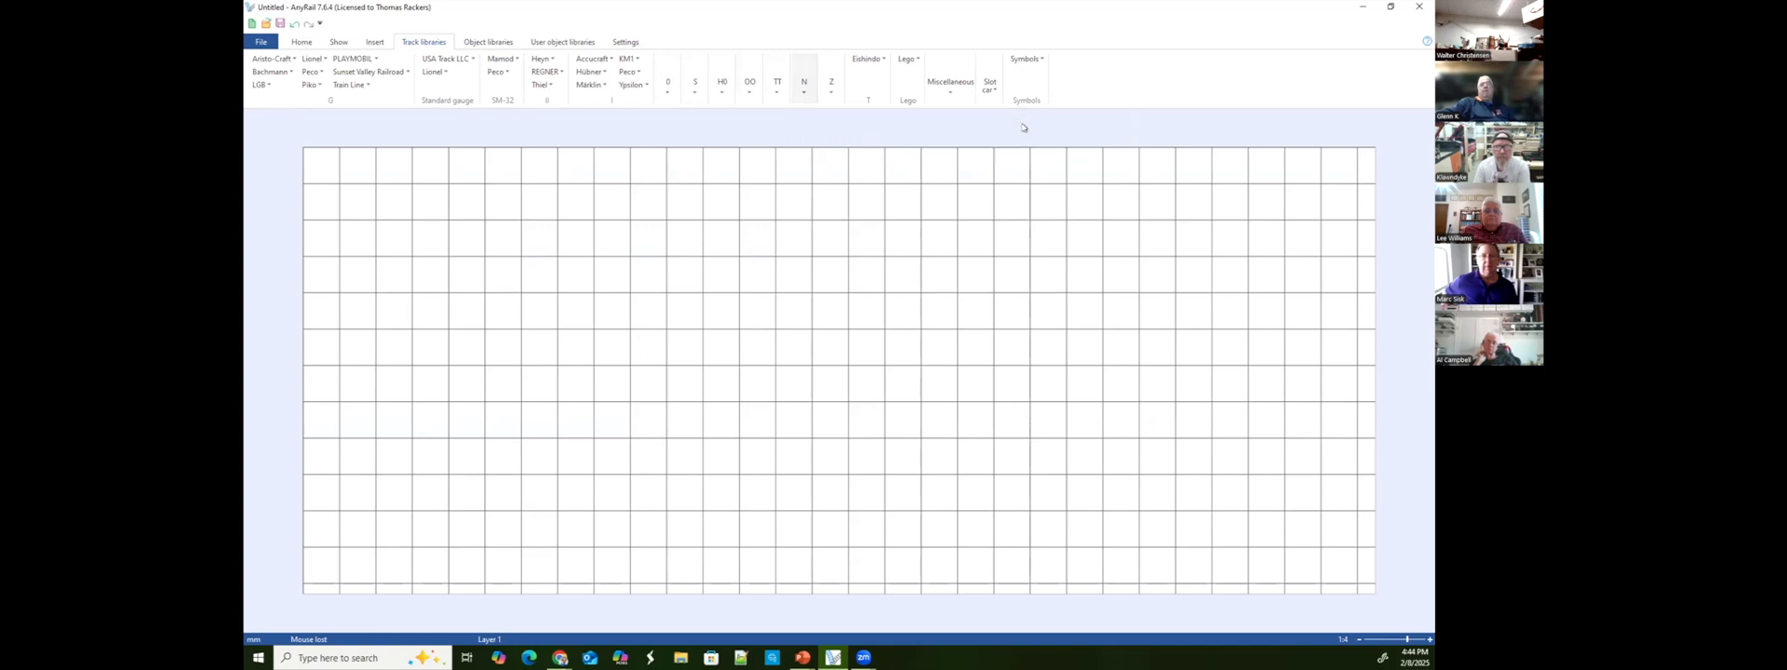
left_click(805, 83)
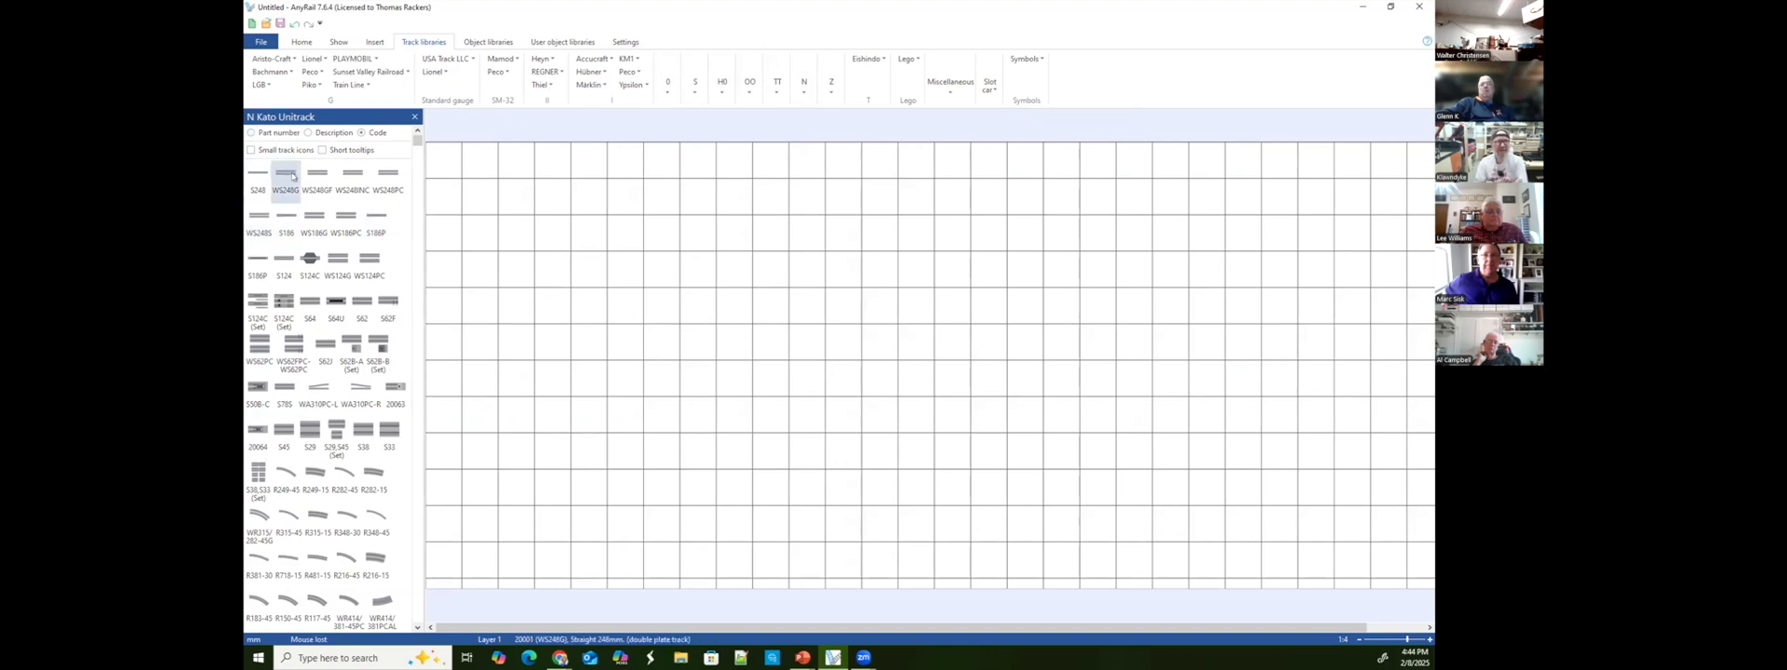
mouse_move(279, 150)
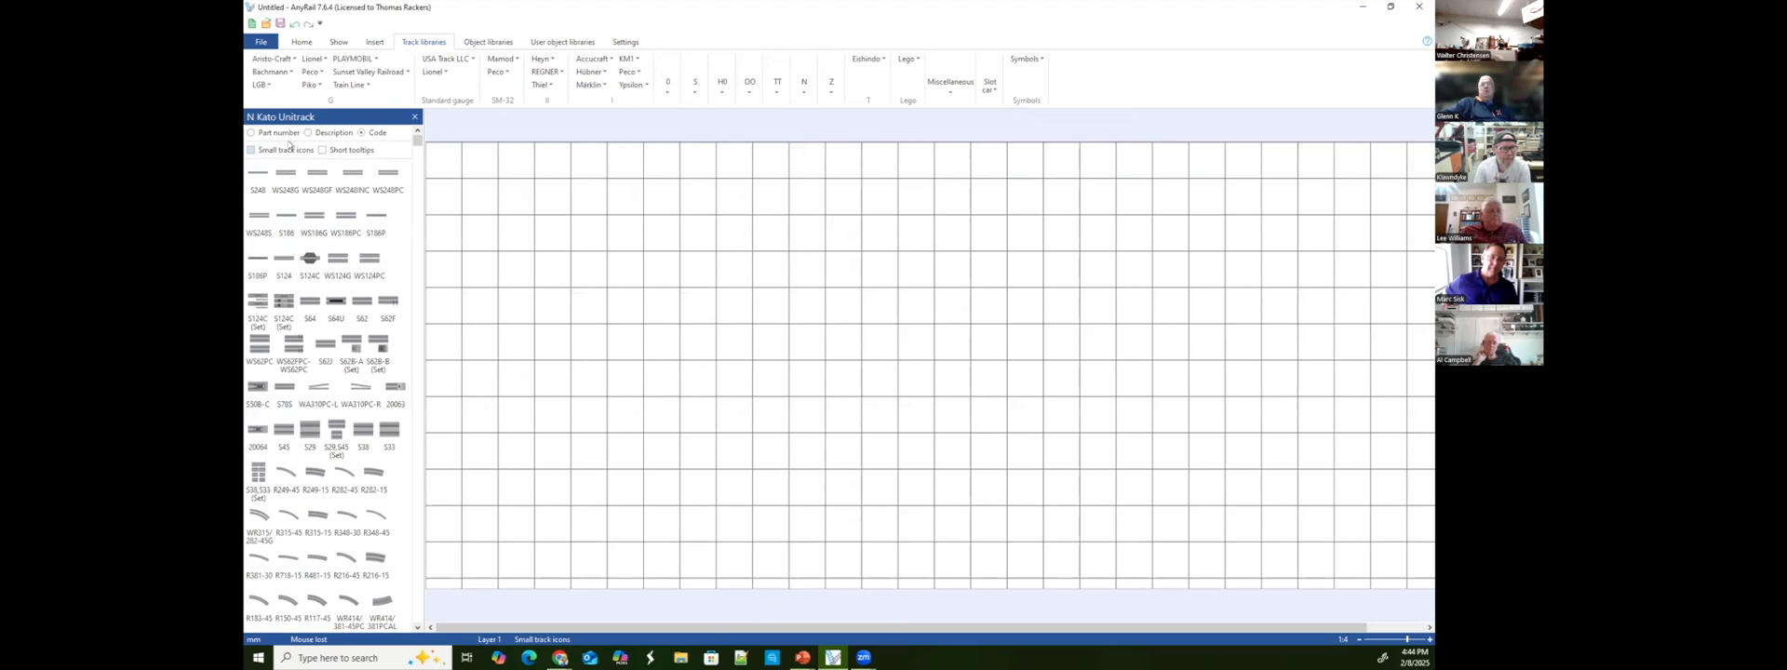
left_click(251, 132)
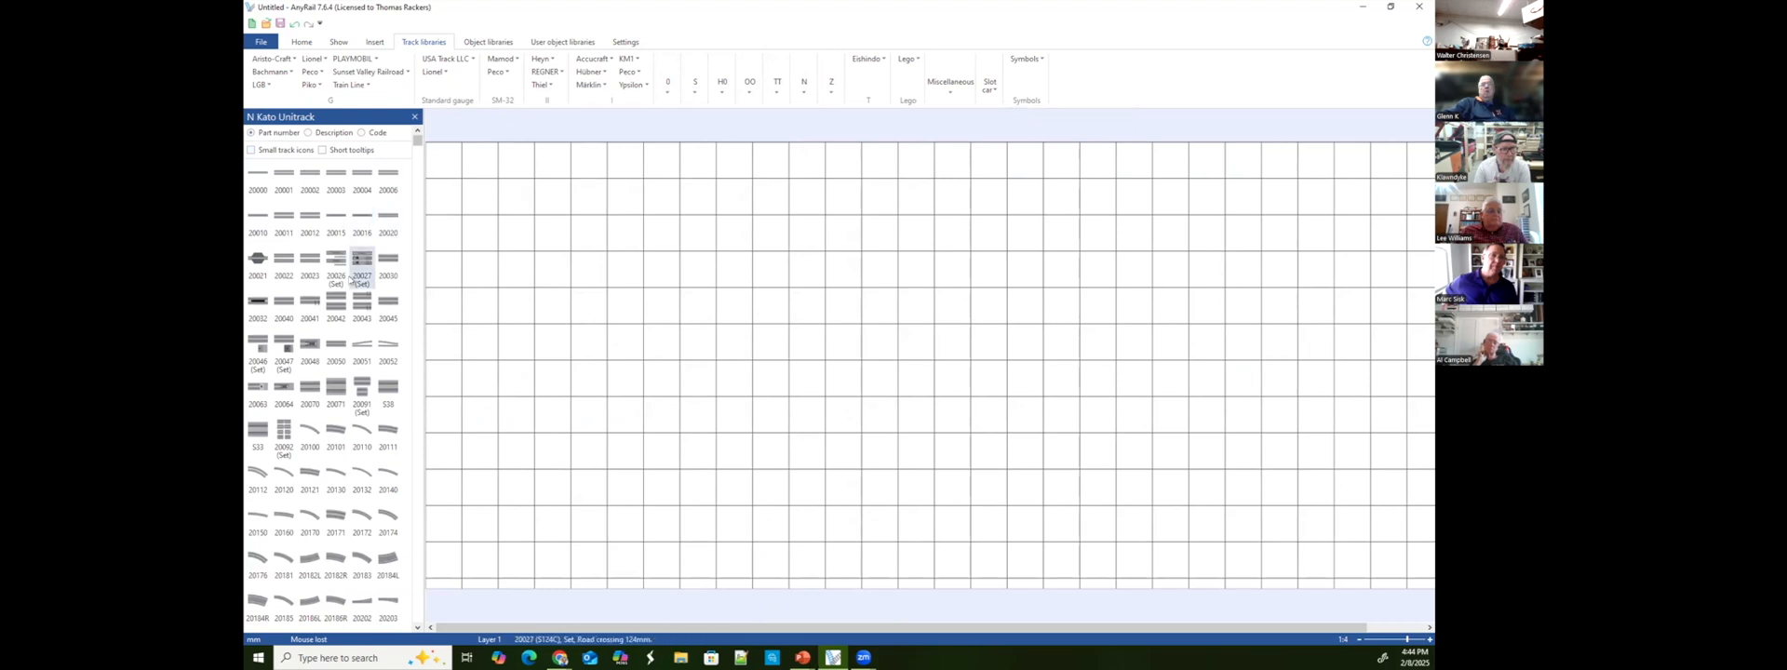
mouse_move(335, 388)
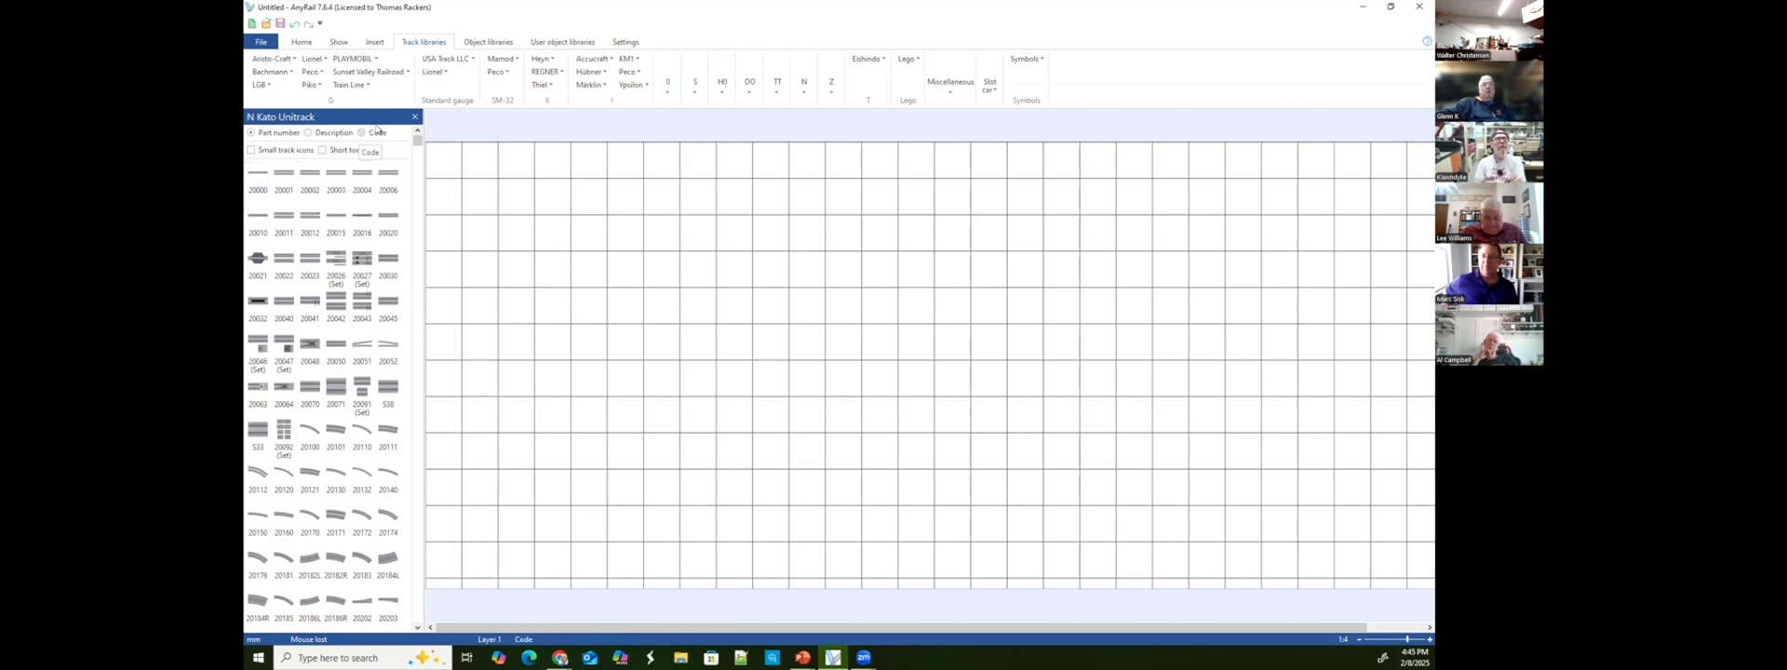
List parts by code, join test straights S186 and S124, then delete them.
left_click(362, 132)
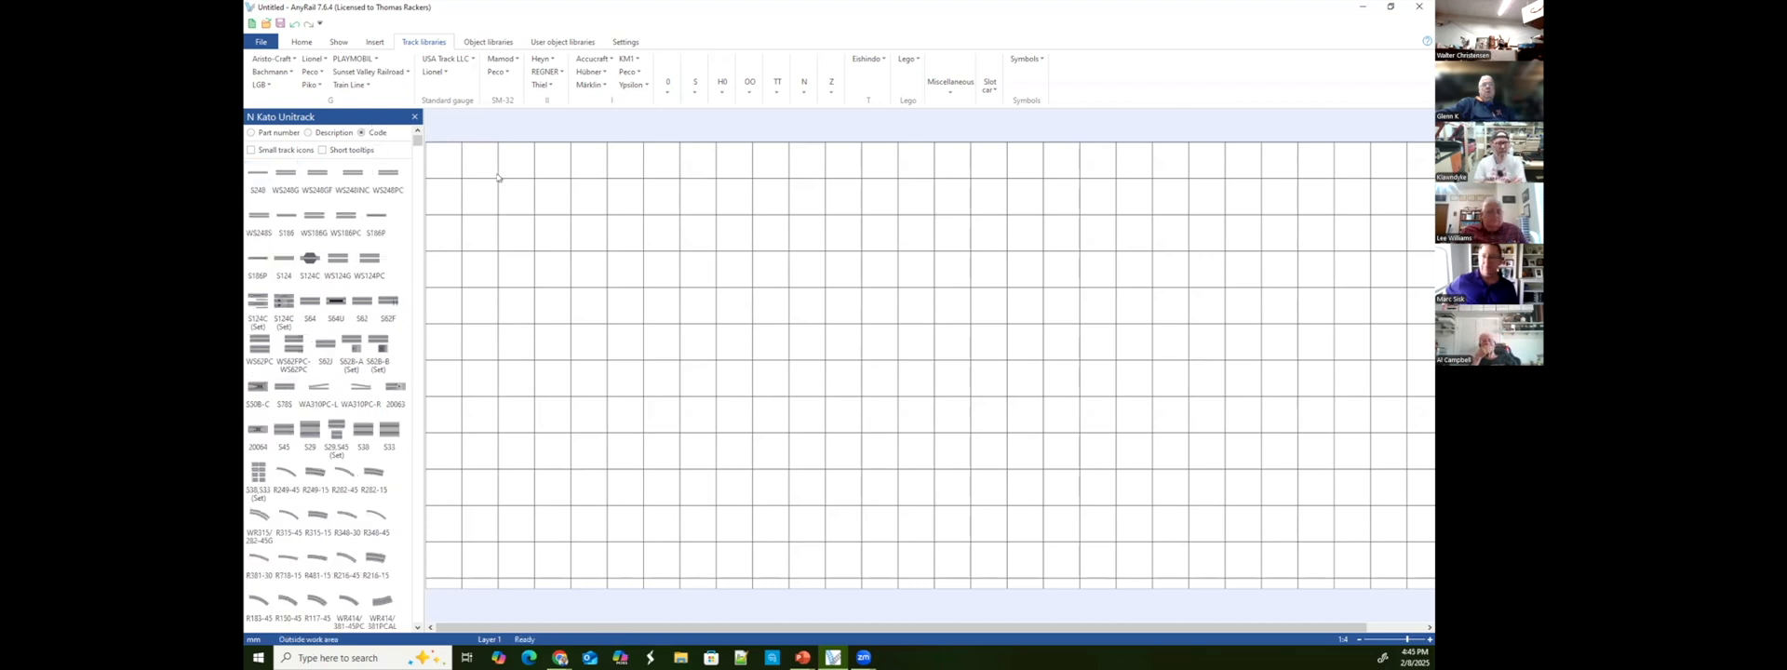
mouse_move(287, 218)
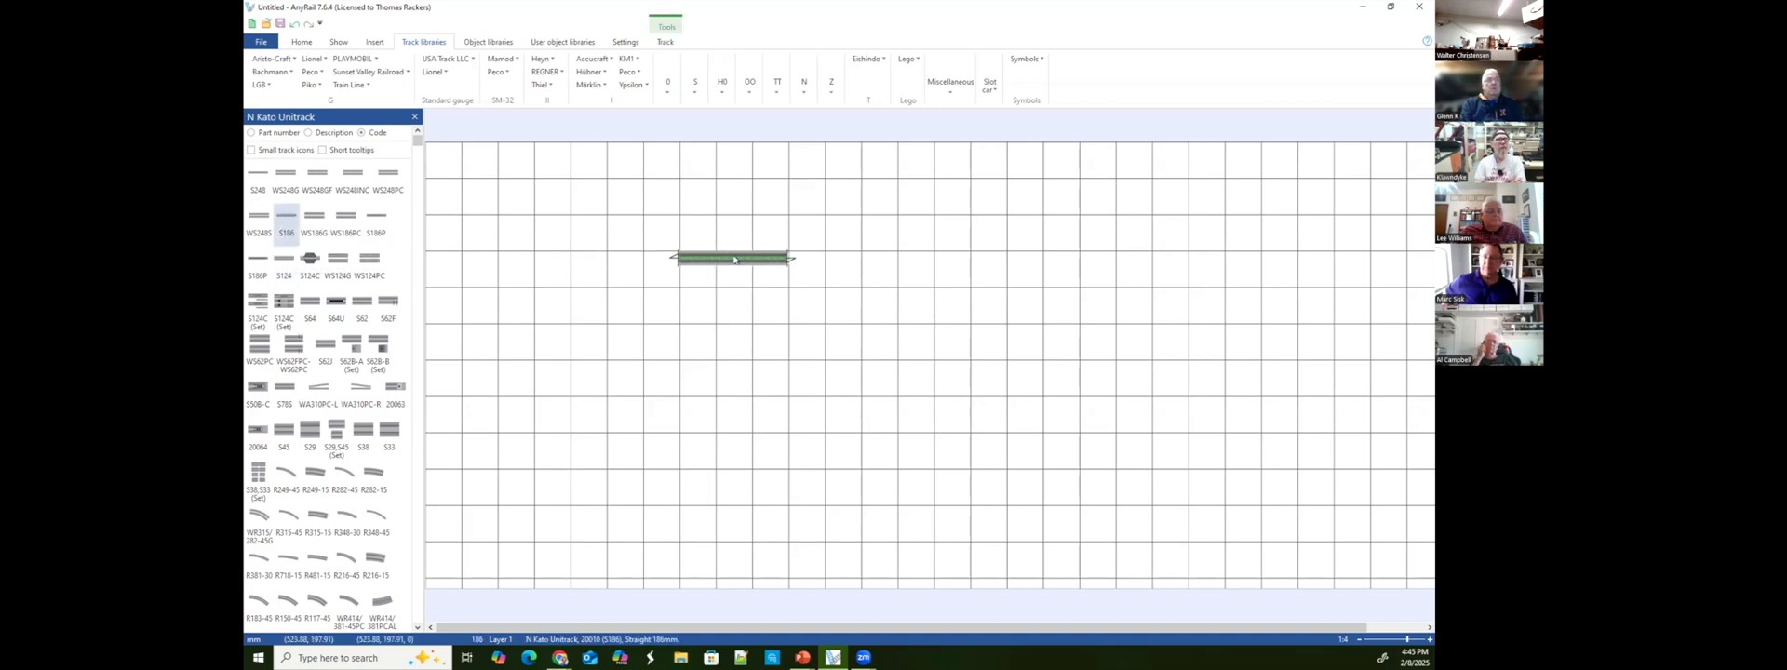
left_click(732, 259)
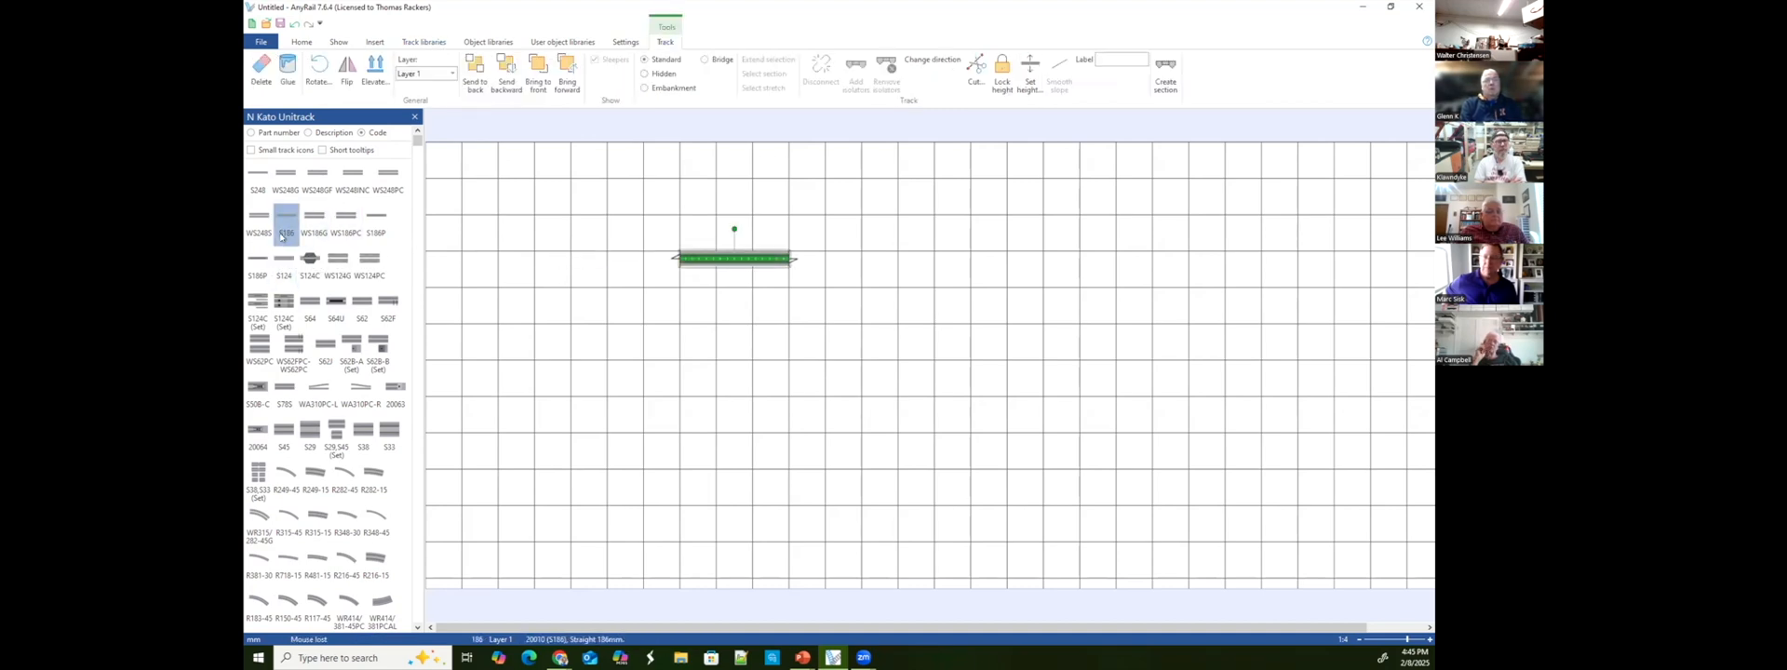
mouse_move(281, 267)
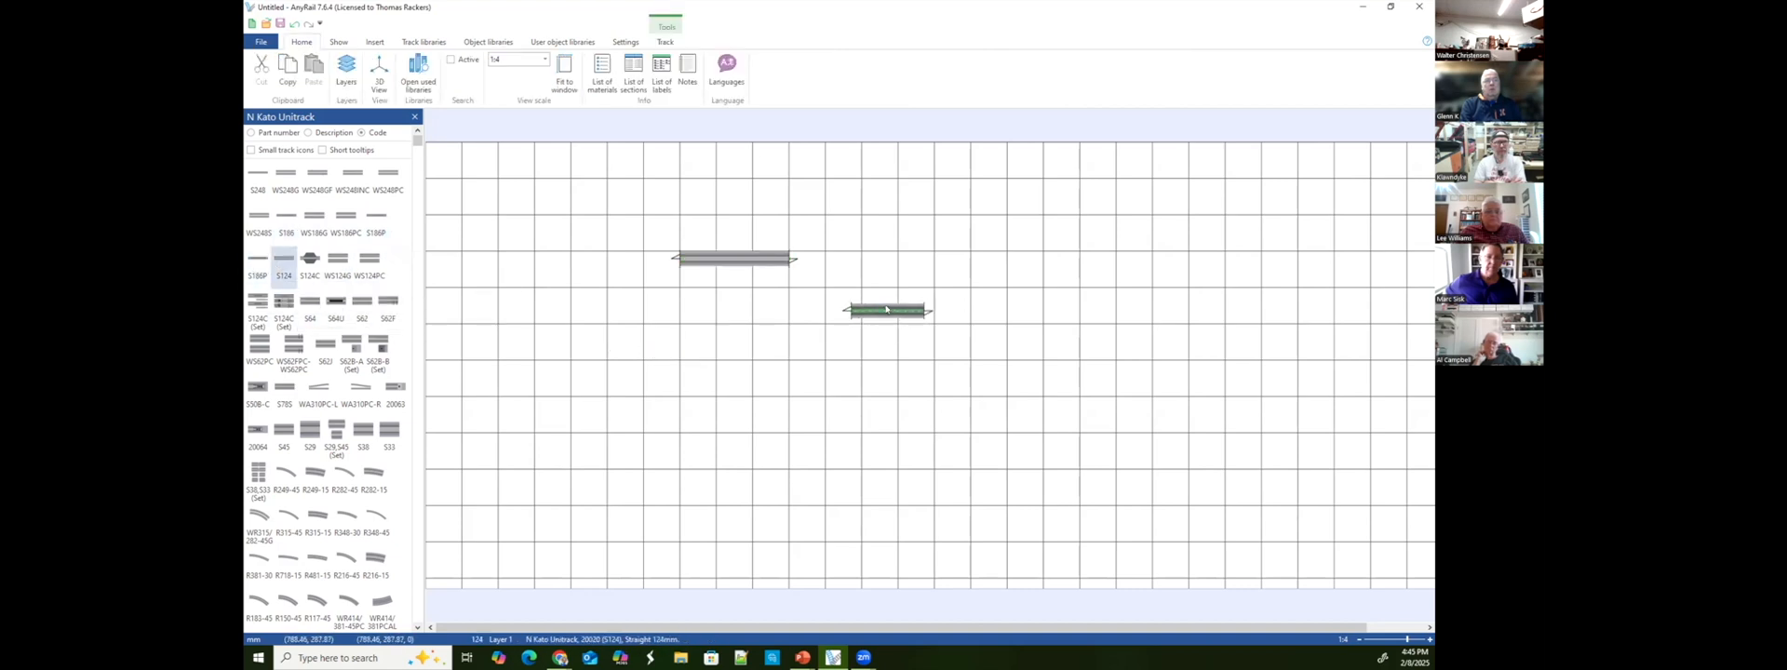
left_click_drag(887, 309, 792, 263)
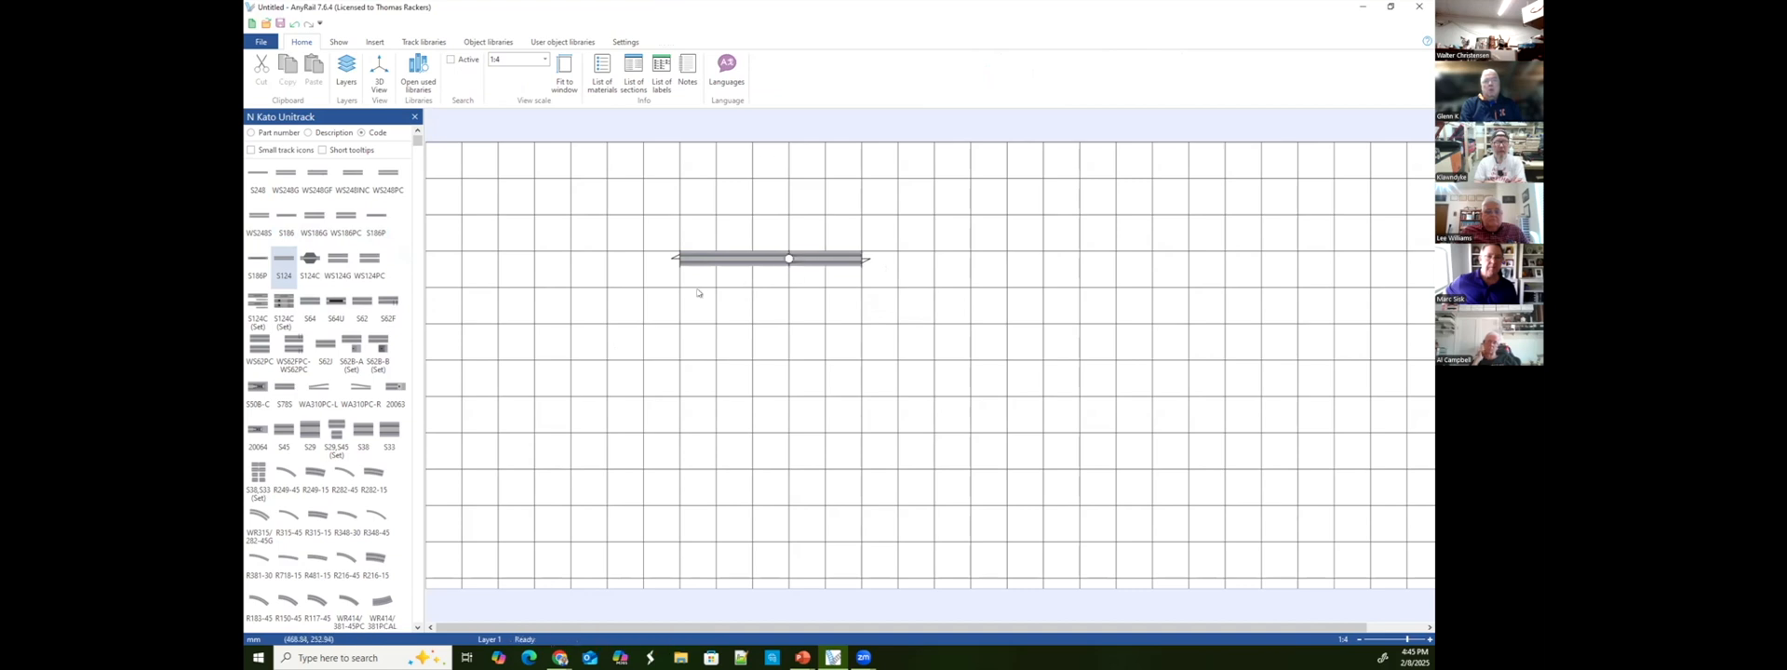
mouse_move(575, 290)
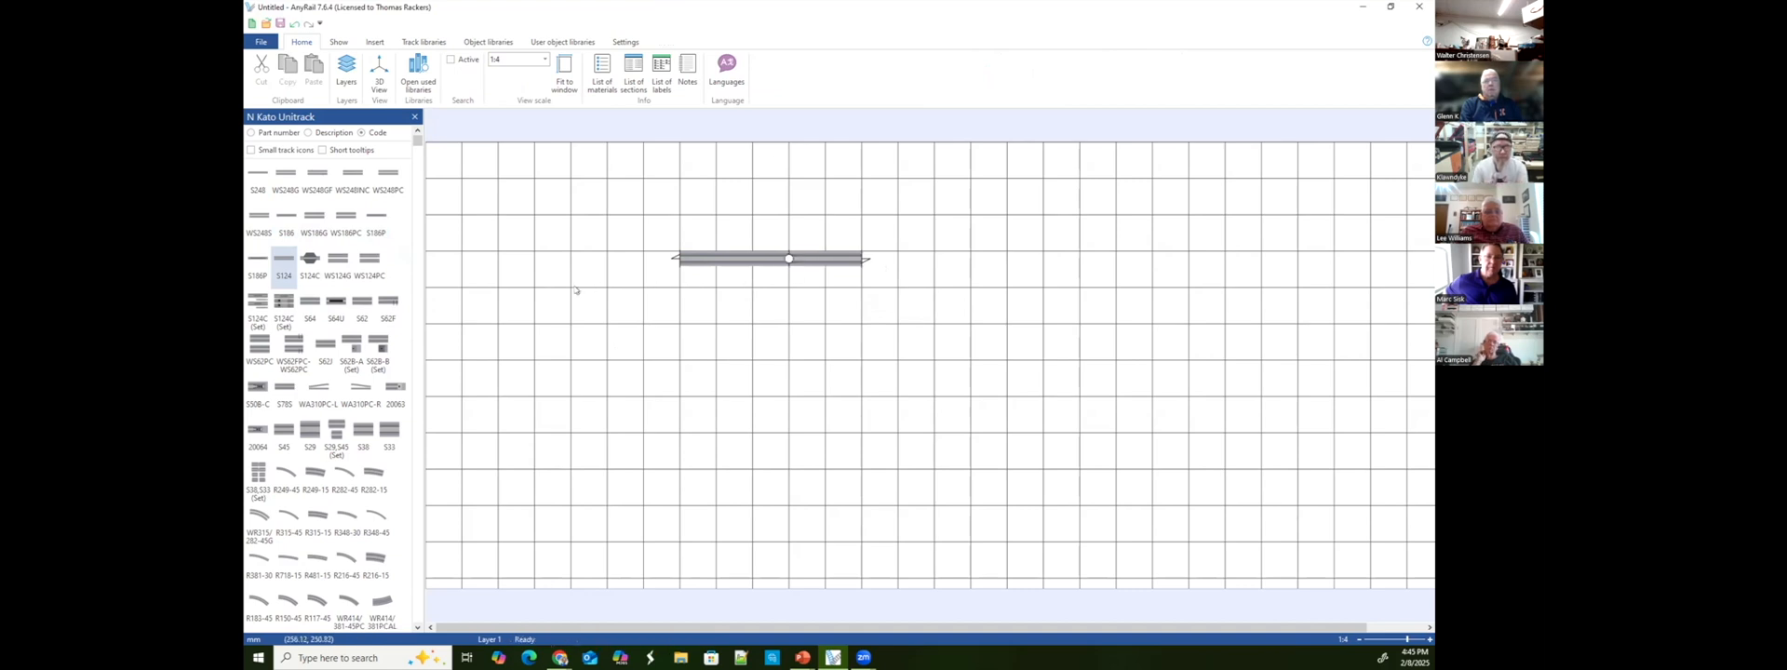
right_click(765, 259)
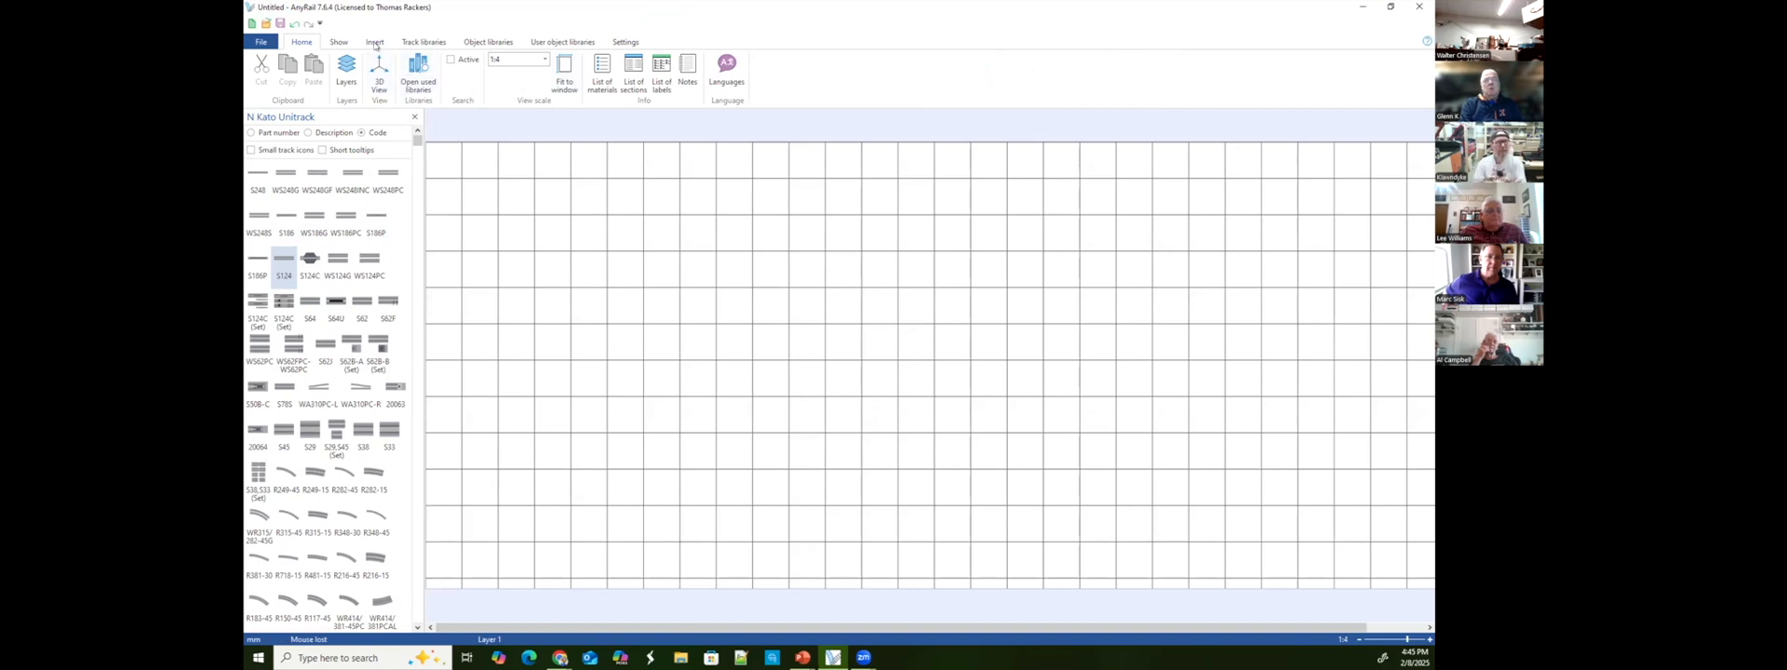
Select the N T-TRAK standard and its Single 330 module in the module dialog.
left_click(374, 42)
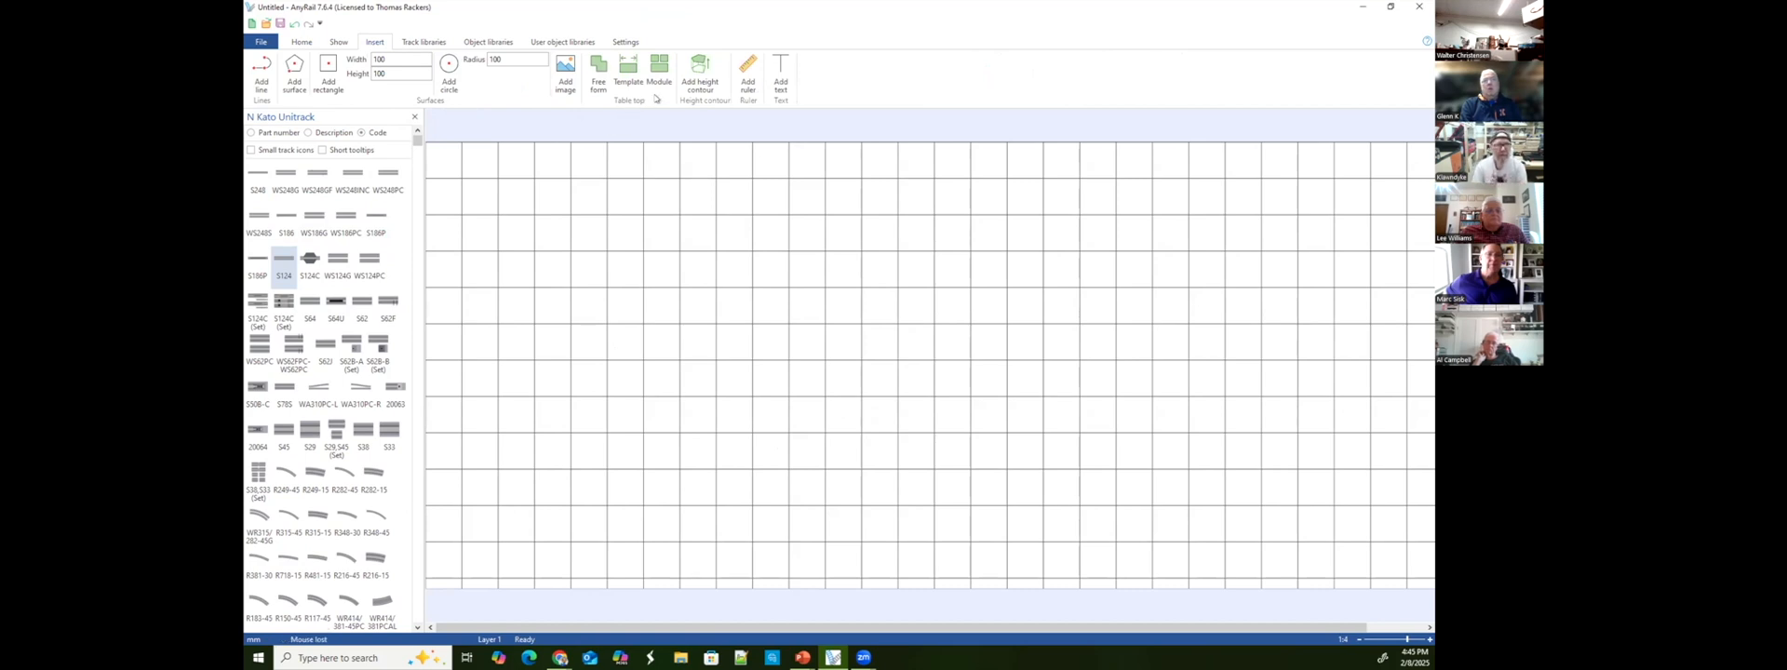
left_click(658, 67)
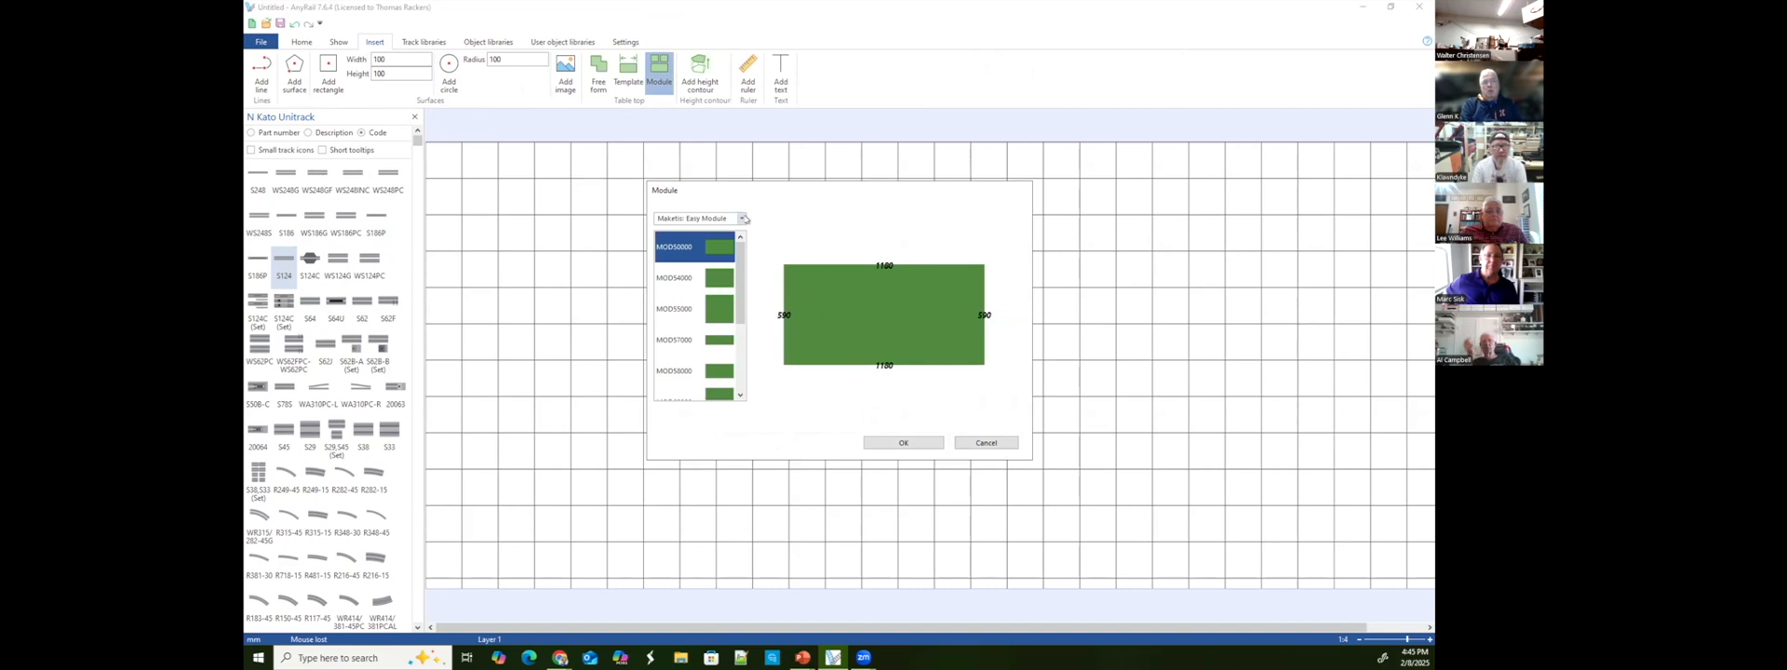
left_click(744, 218)
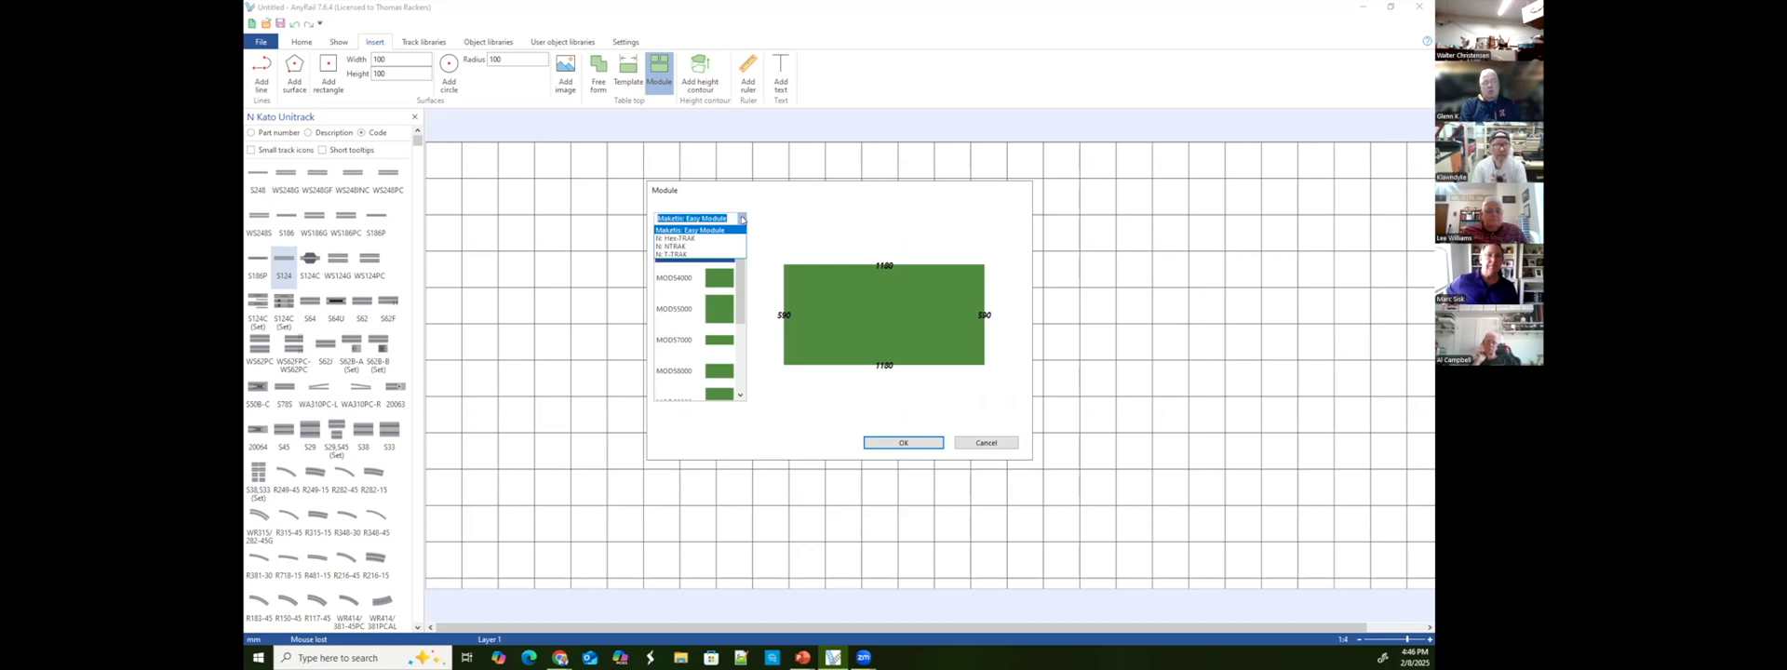
left_click(684, 253)
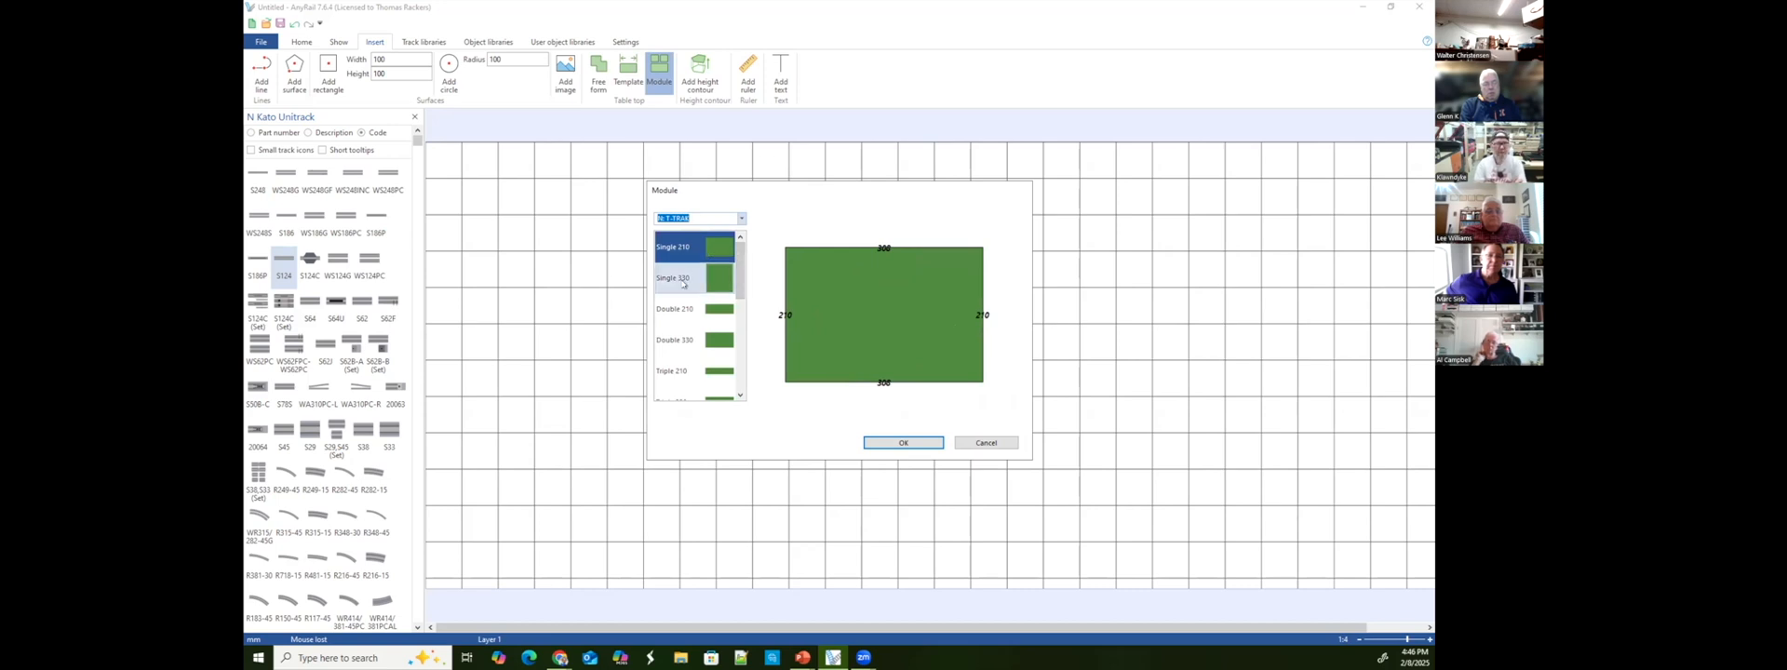
left_click(684, 278)
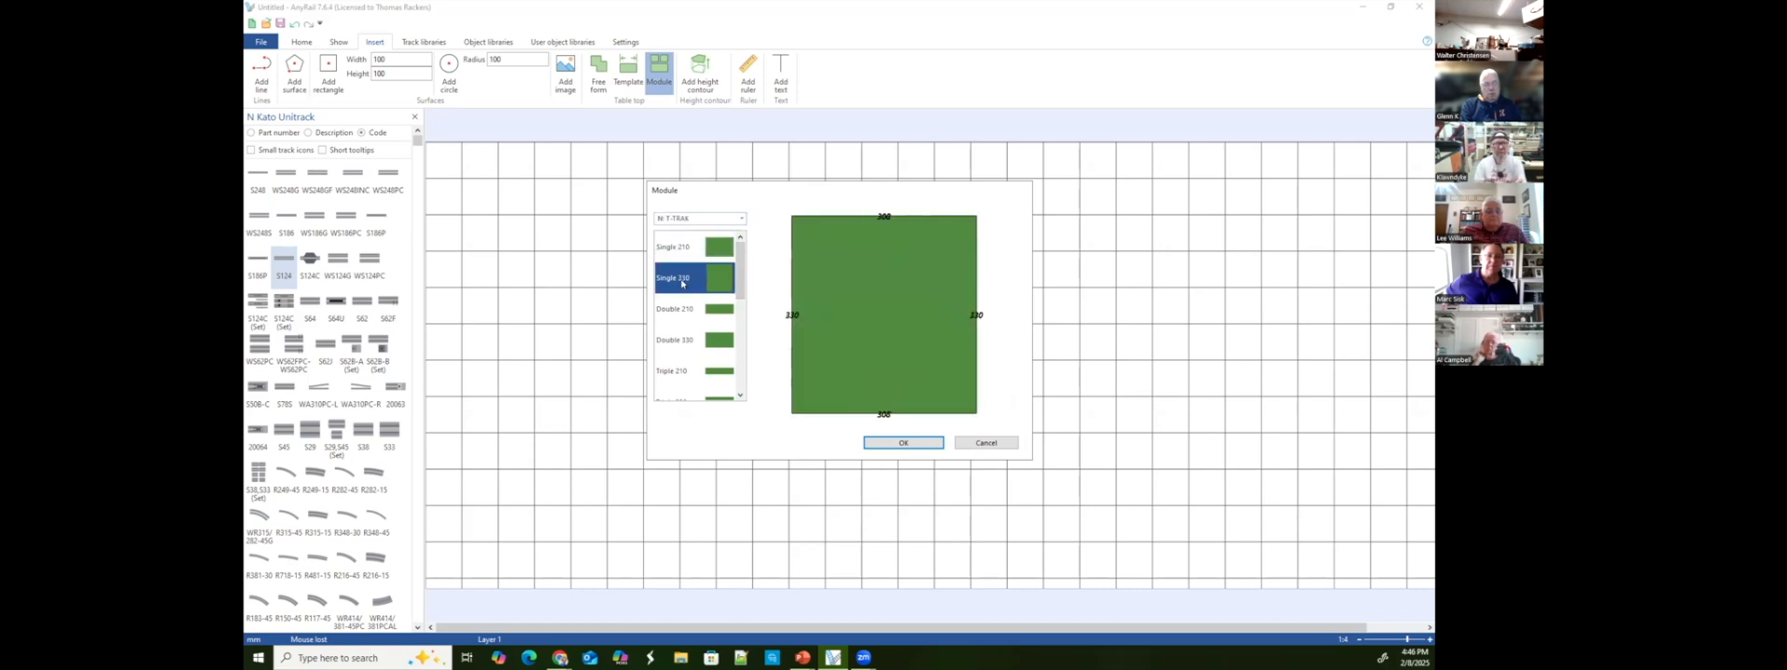
left_click(683, 281)
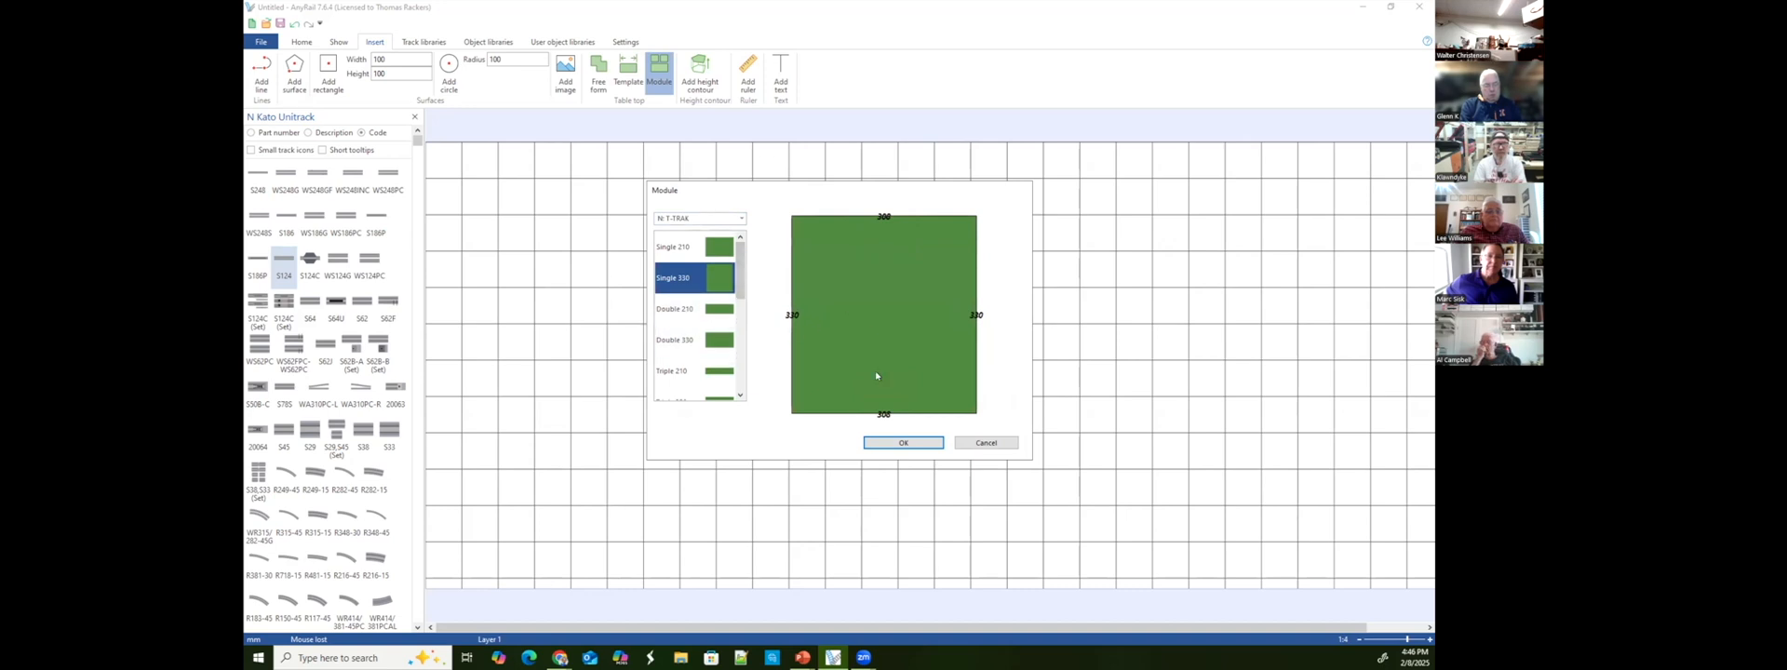
mouse_move(885, 415)
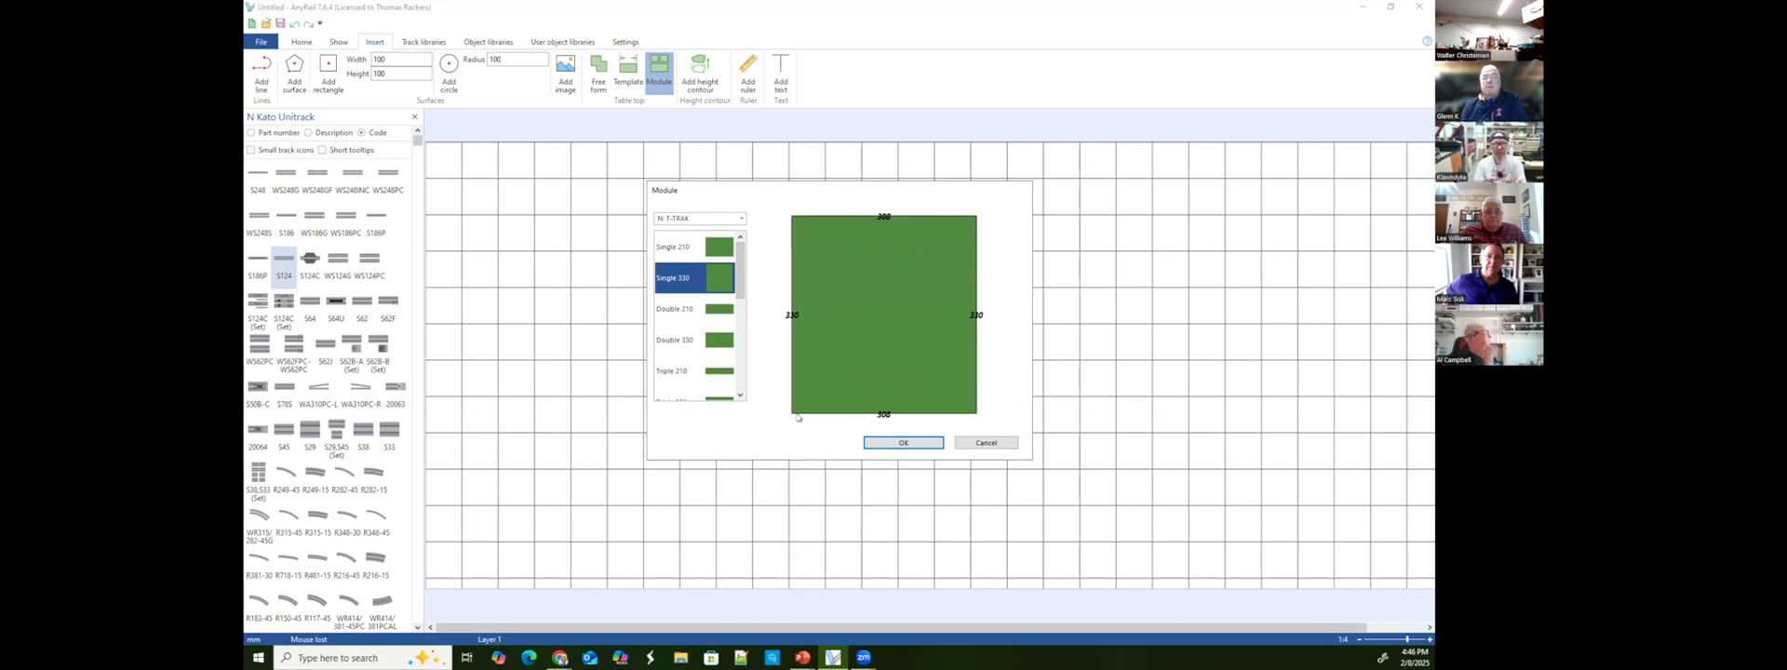
mouse_move(982, 414)
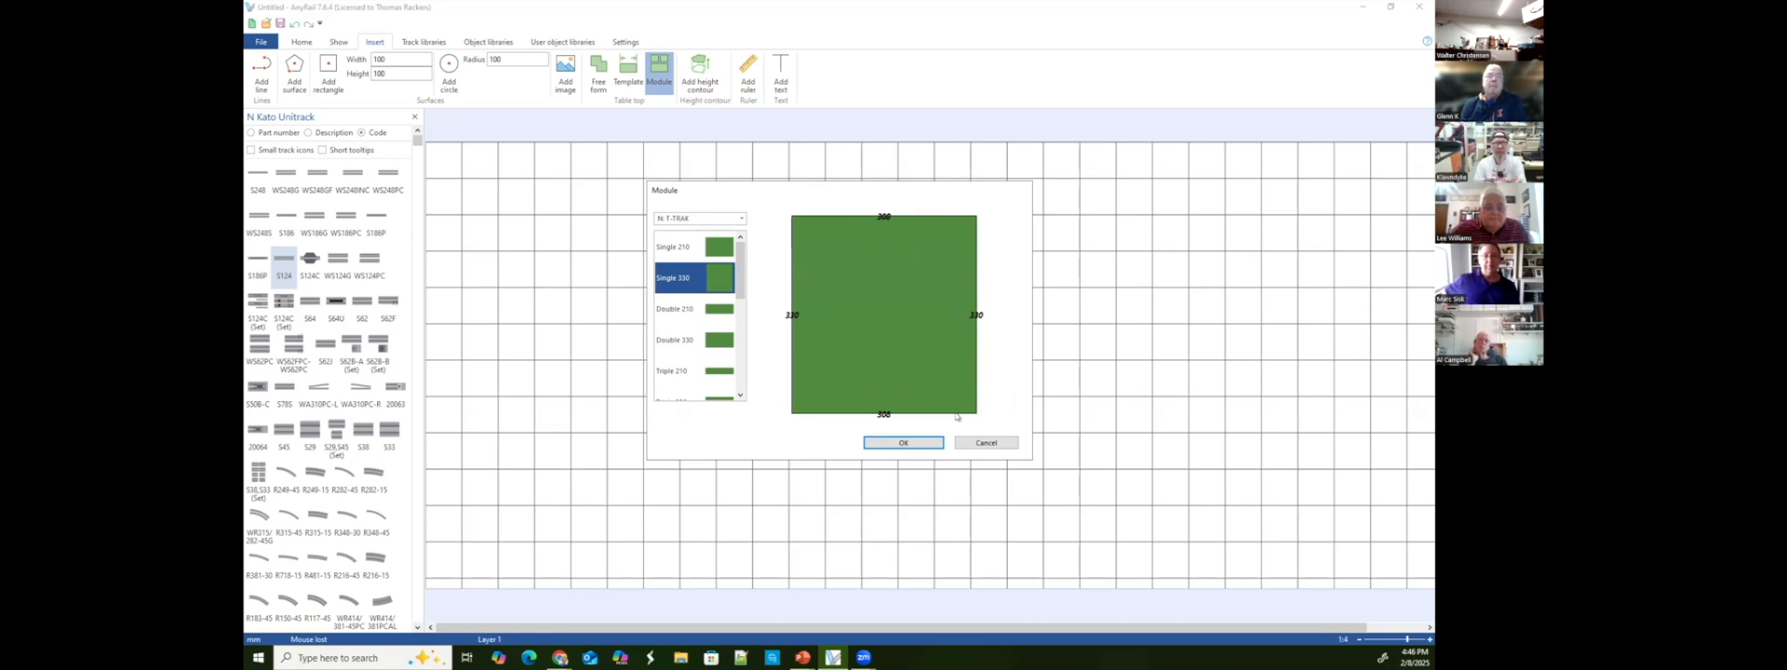
mouse_move(907, 424)
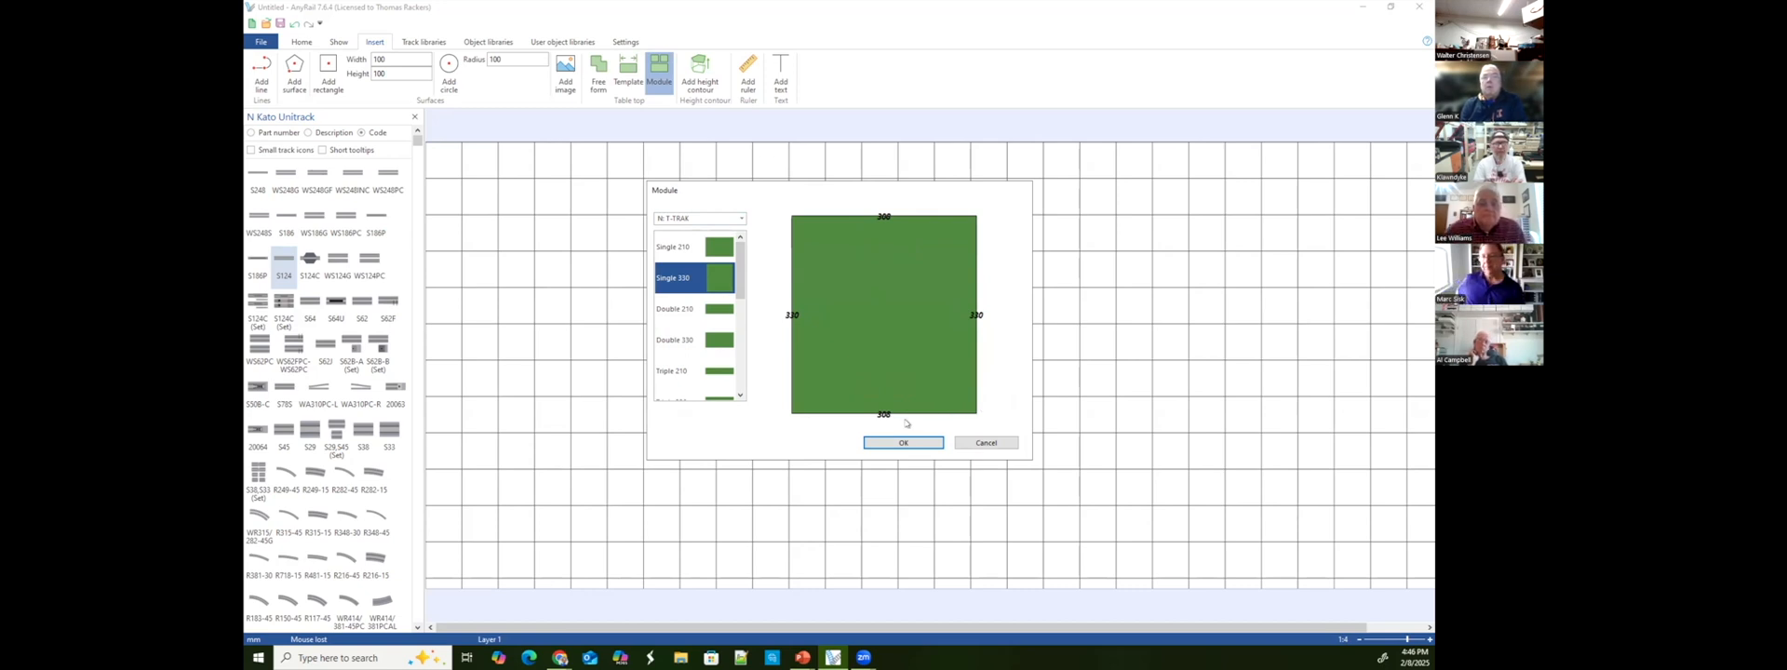
mouse_move(902, 421)
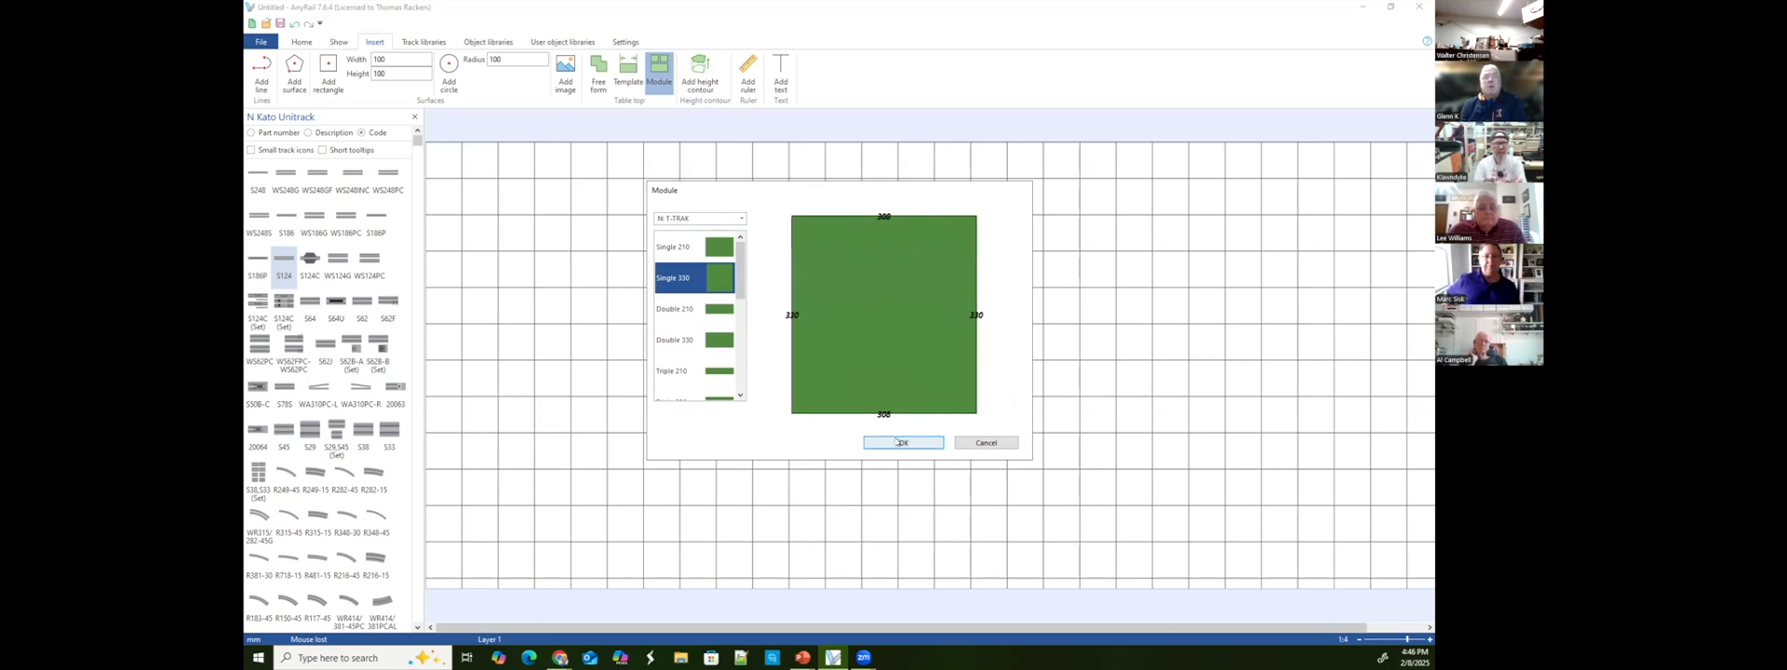
Place the Single 330 module upright in the upper middle of the grid.
left_click(903, 442)
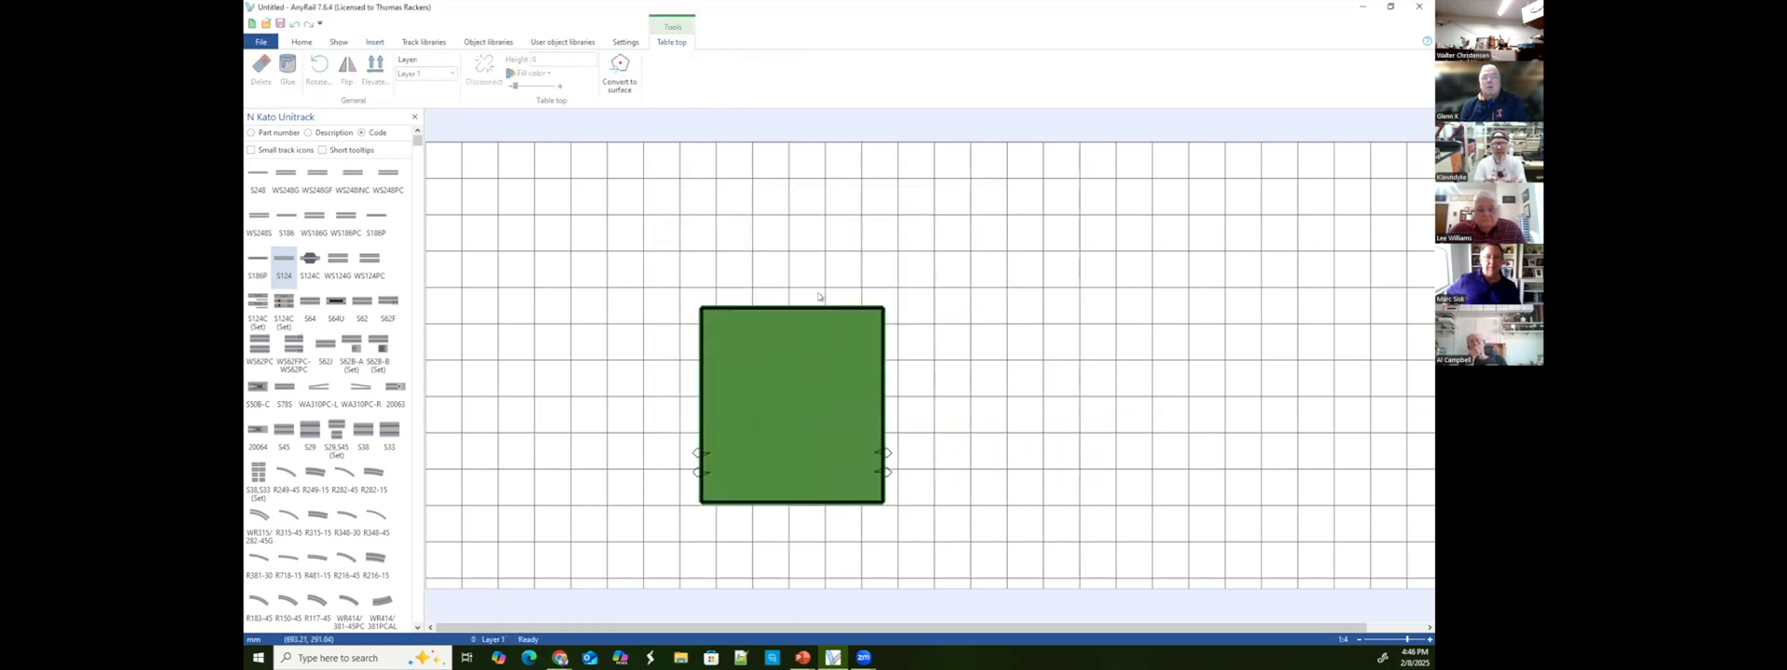
left_click_drag(791, 405, 785, 331)
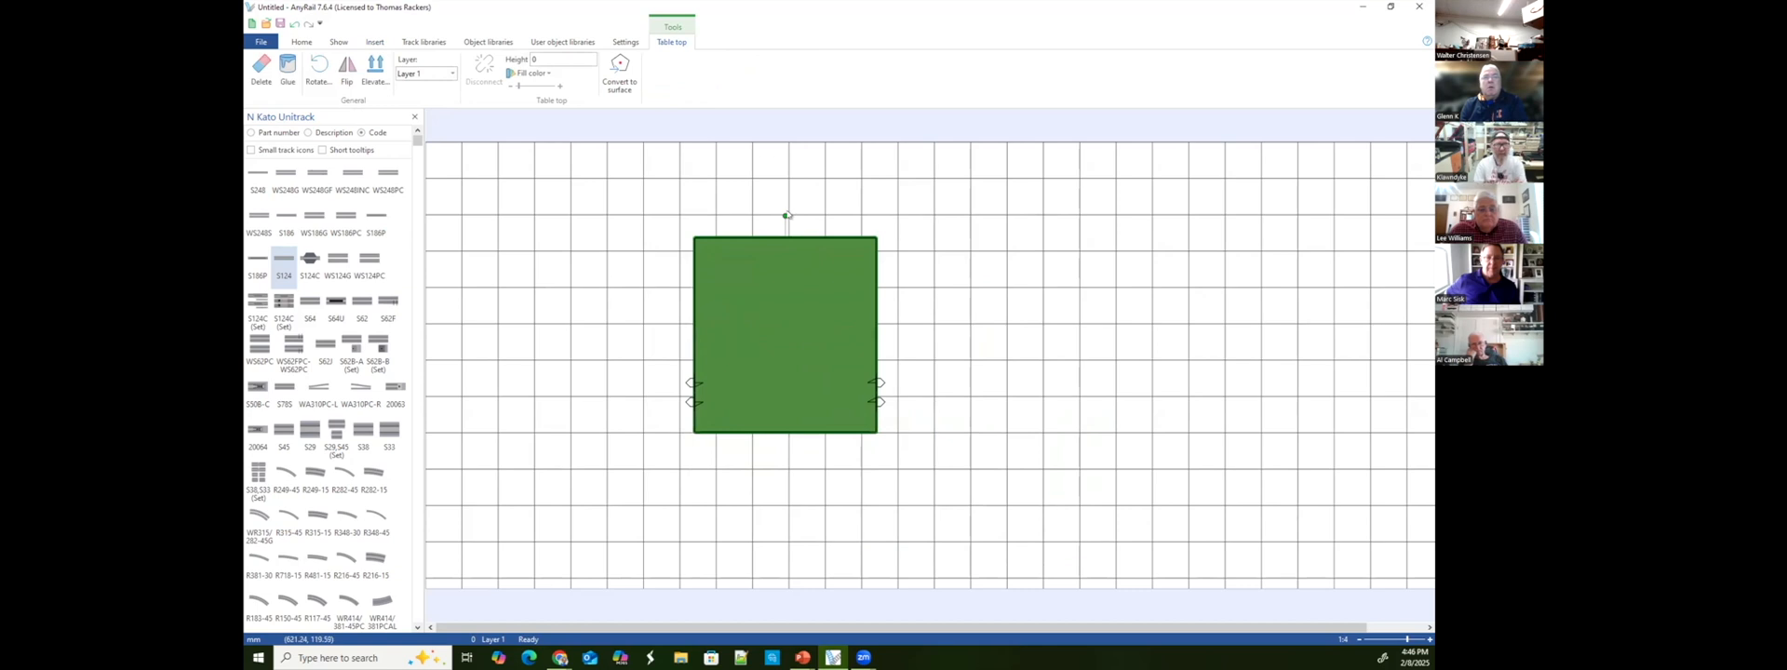
left_click_drag(785, 215, 802, 227)
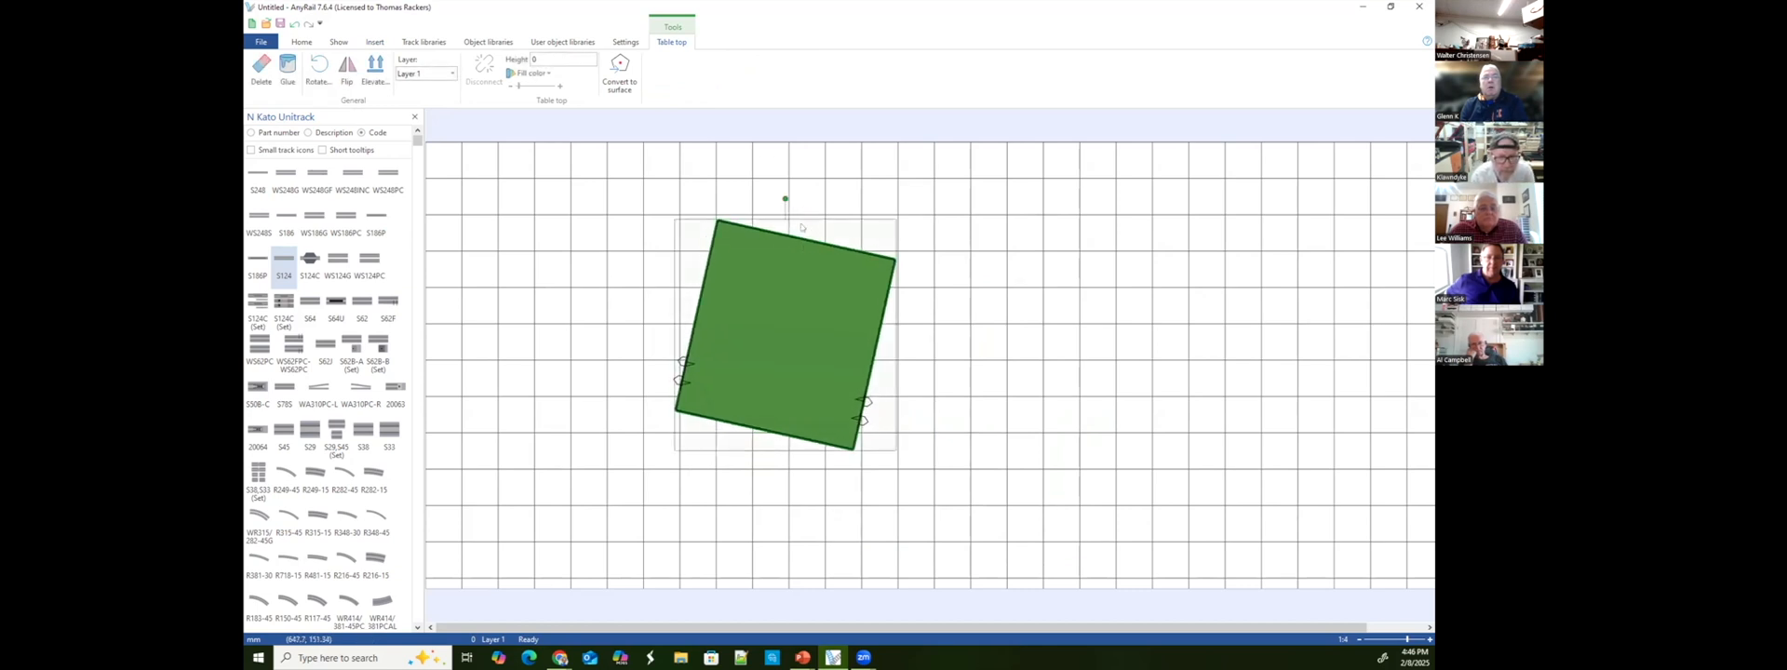
left_click_drag(784, 198, 748, 207)
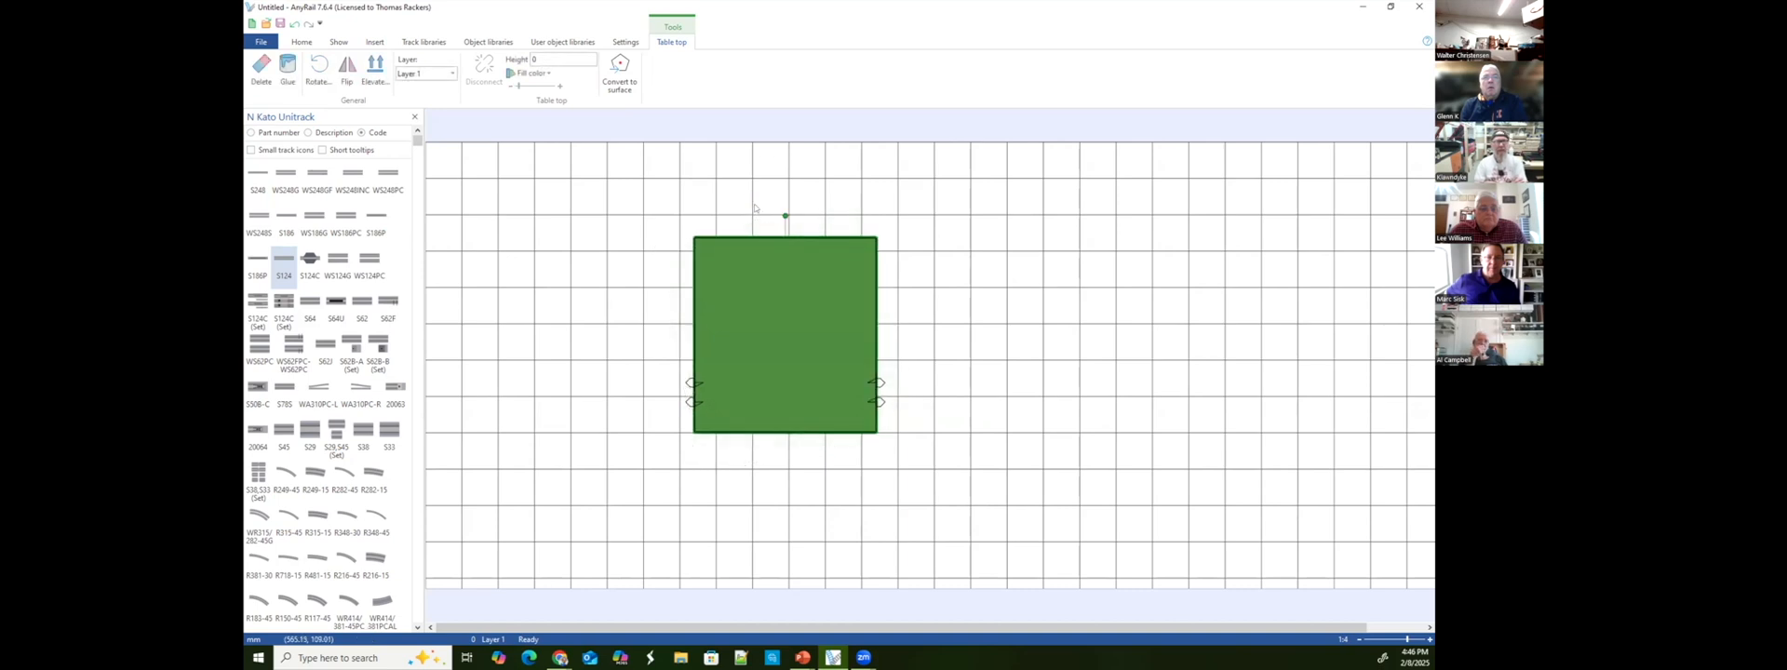
mouse_move(723, 253)
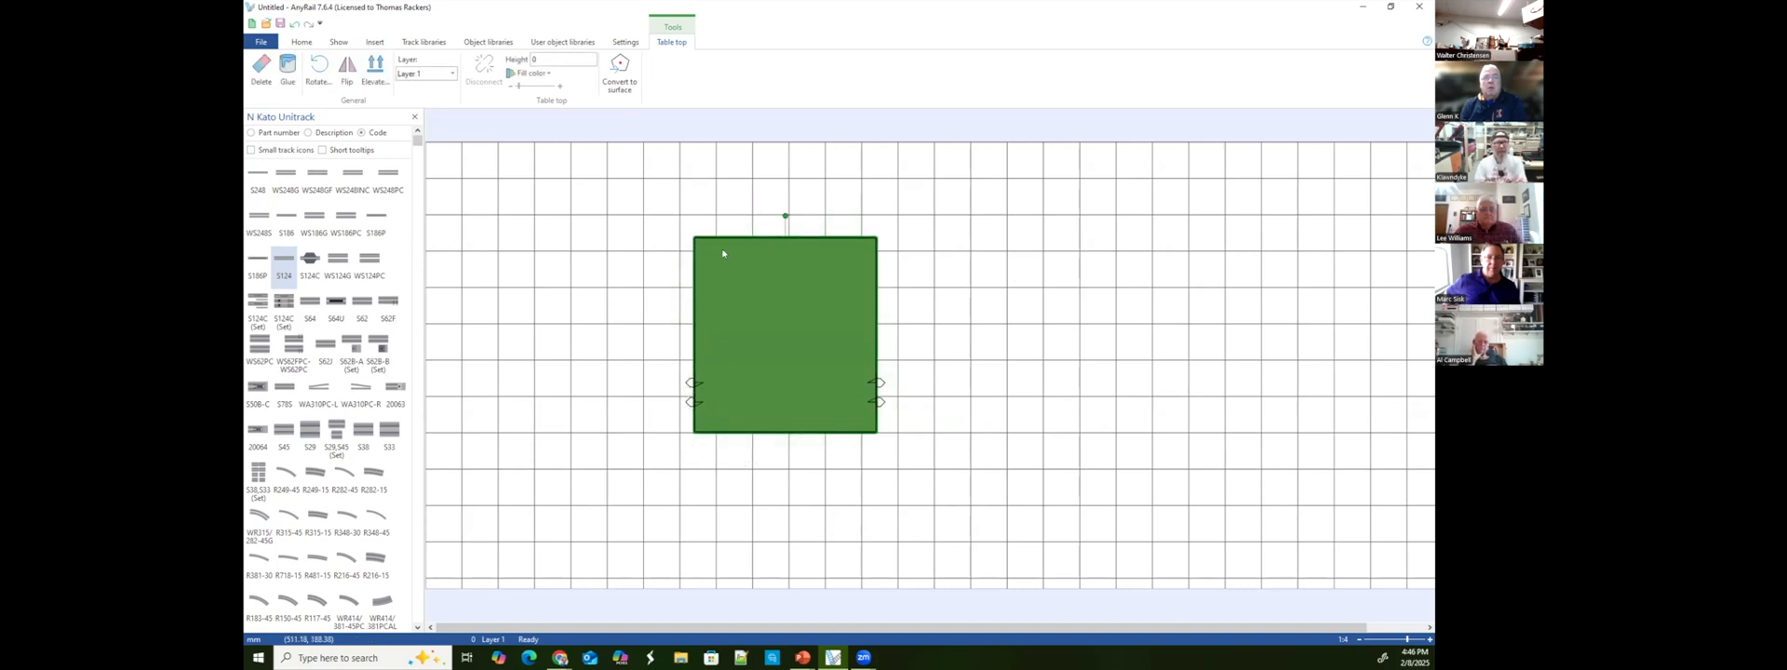
mouse_move(805, 425)
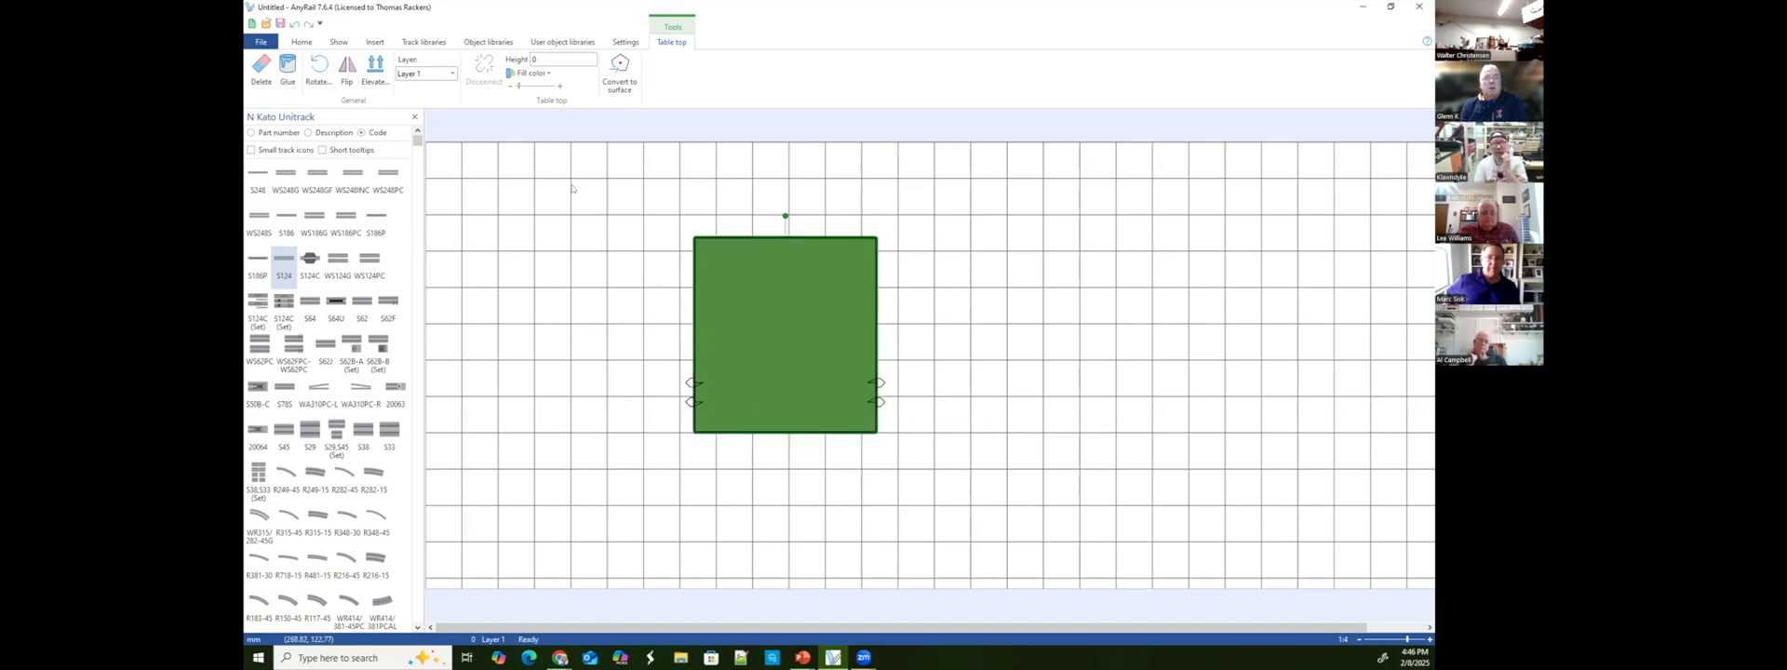
left_click(374, 41)
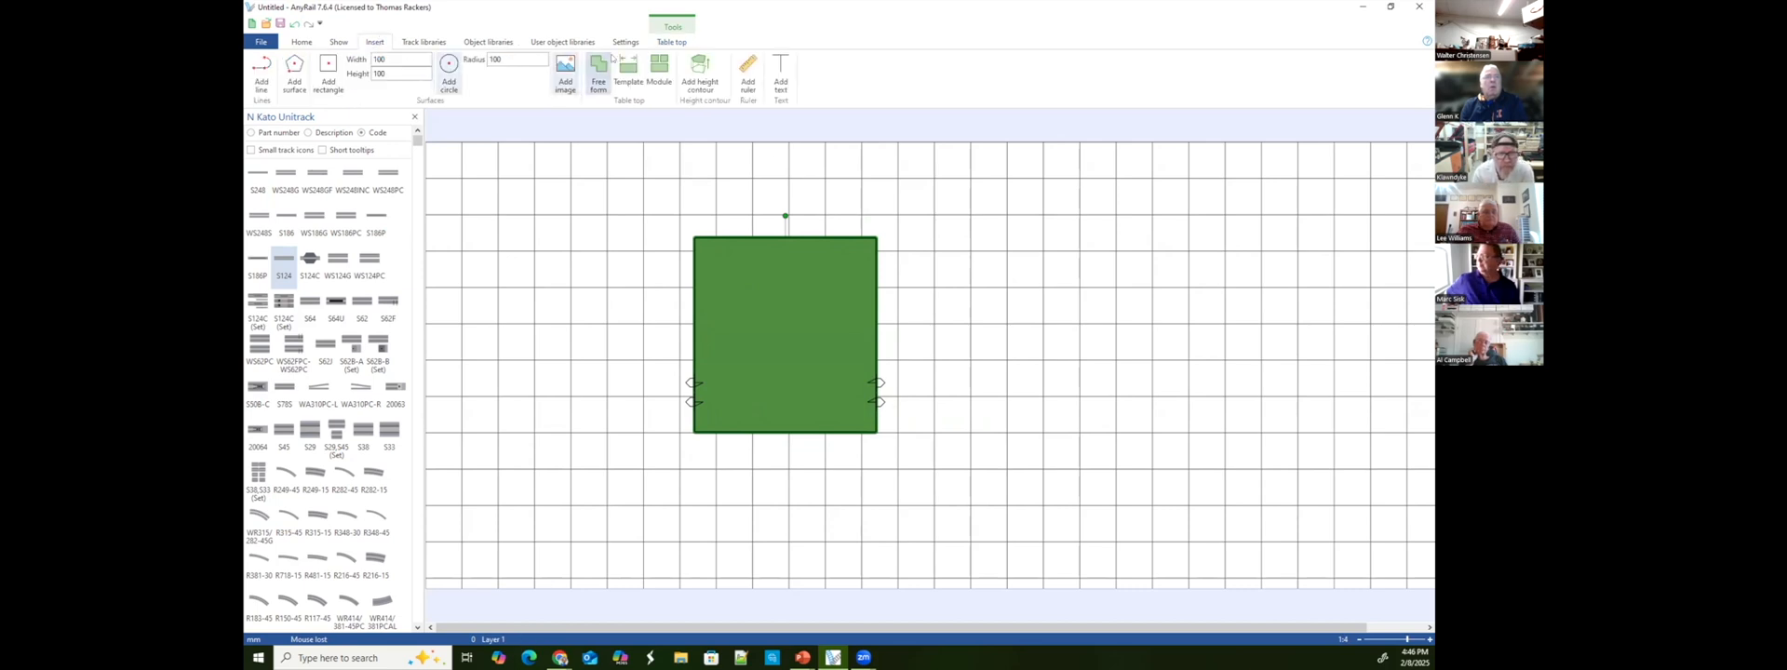
Add a Double 330 module and snap it to the Single 330's right edge.
left_click(655, 72)
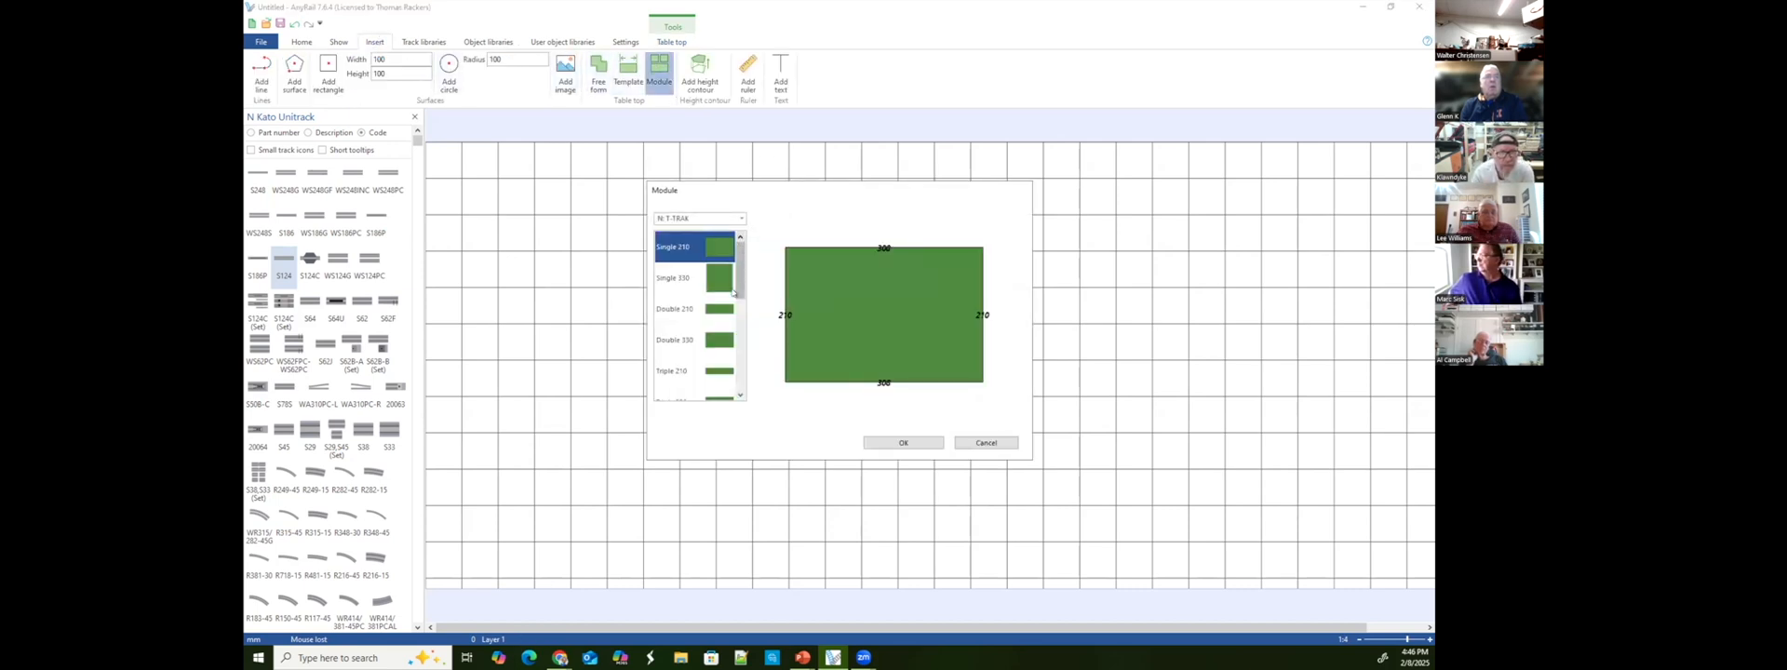
left_click(693, 339)
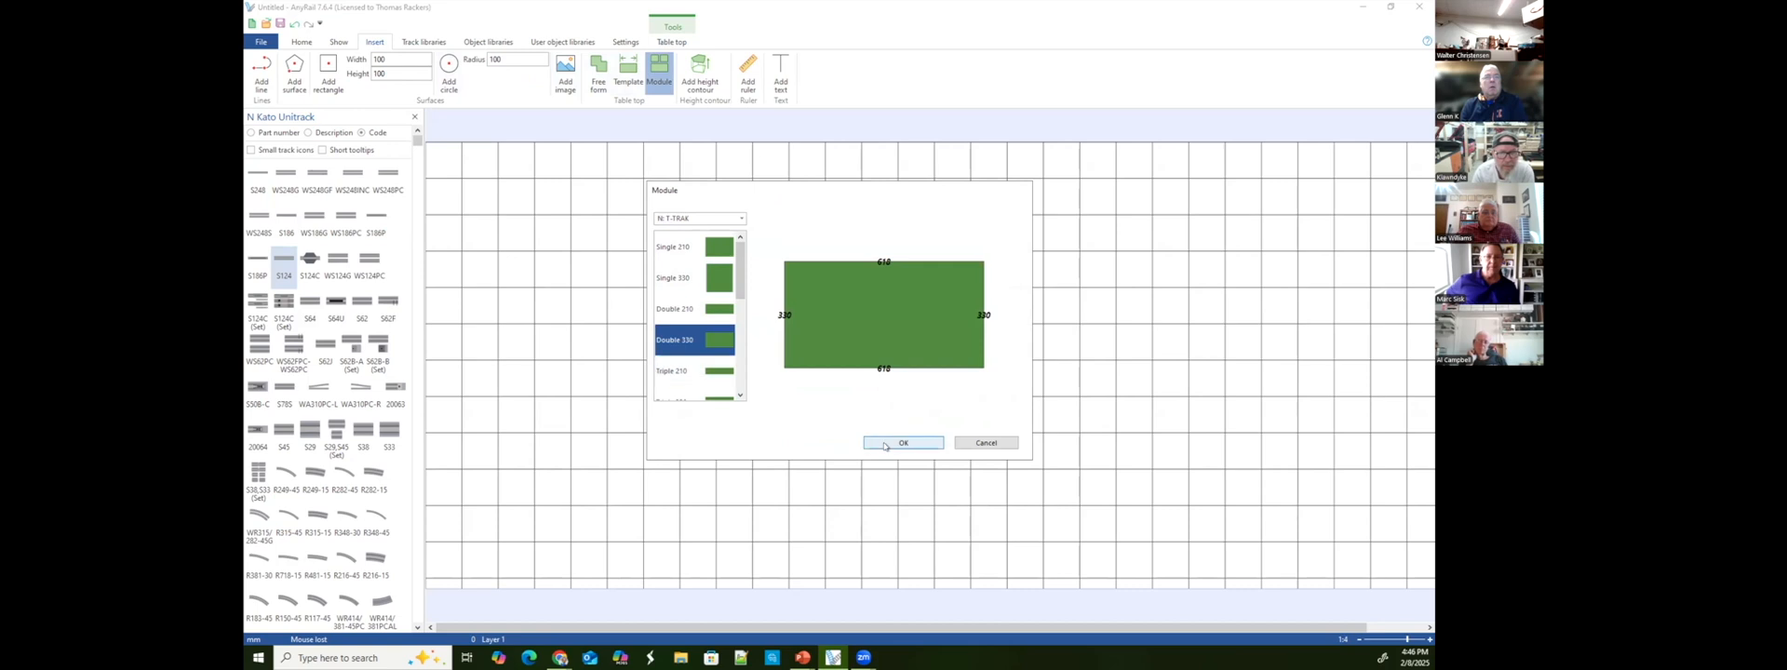
left_click(903, 443)
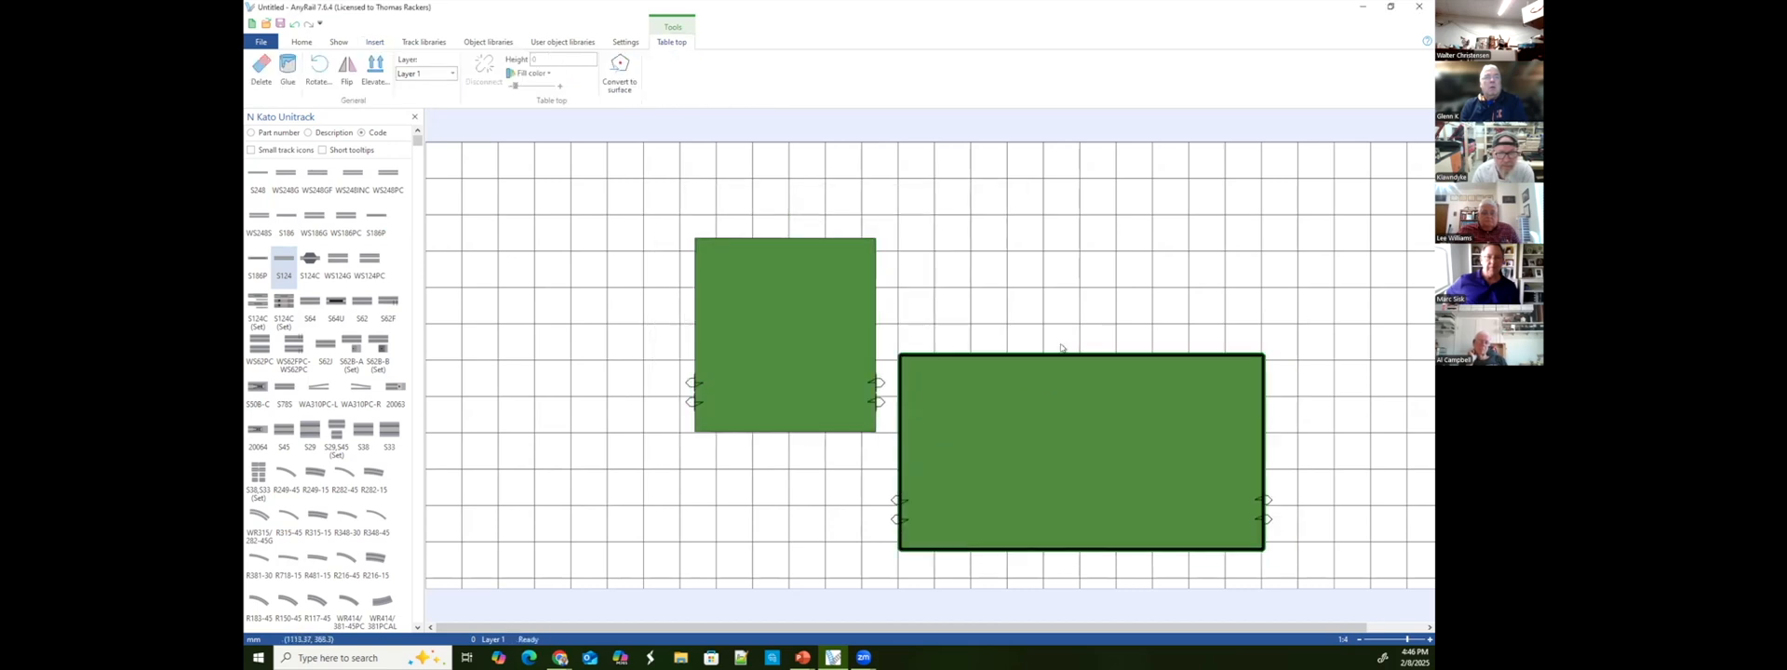
left_click_drag(1081, 449, 1061, 330)
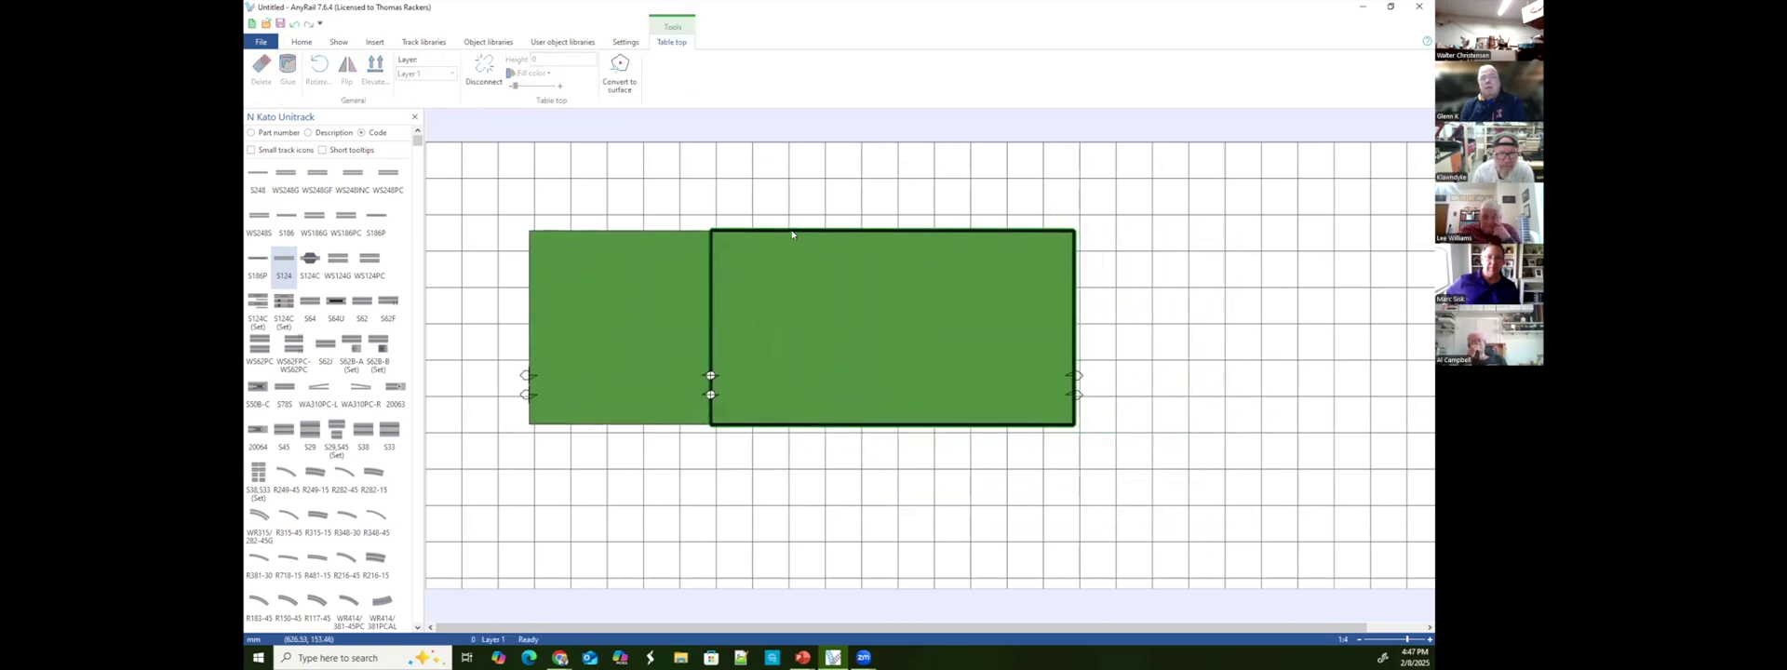
left_click(301, 42)
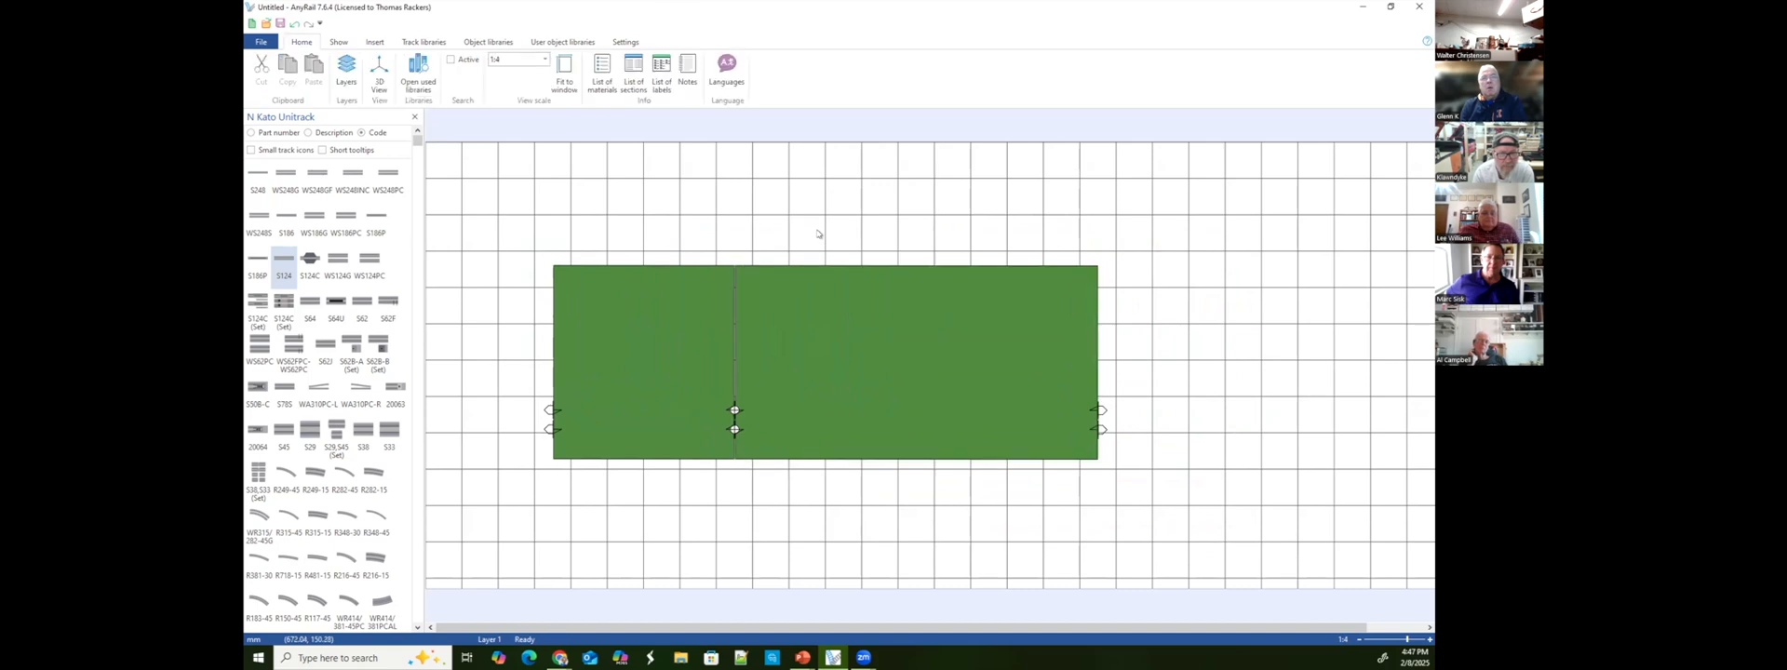
mouse_move(462, 219)
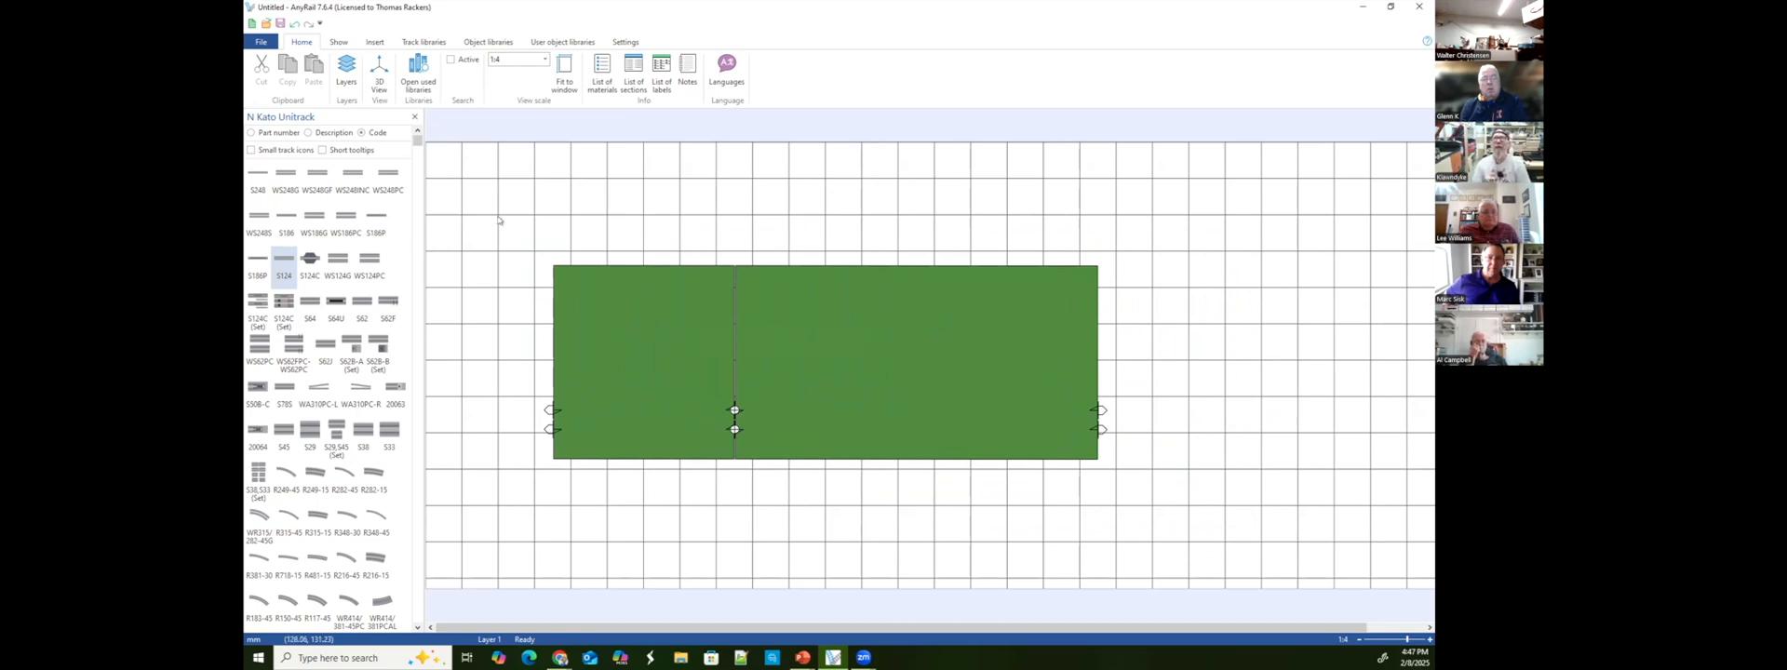
mouse_move(445, 288)
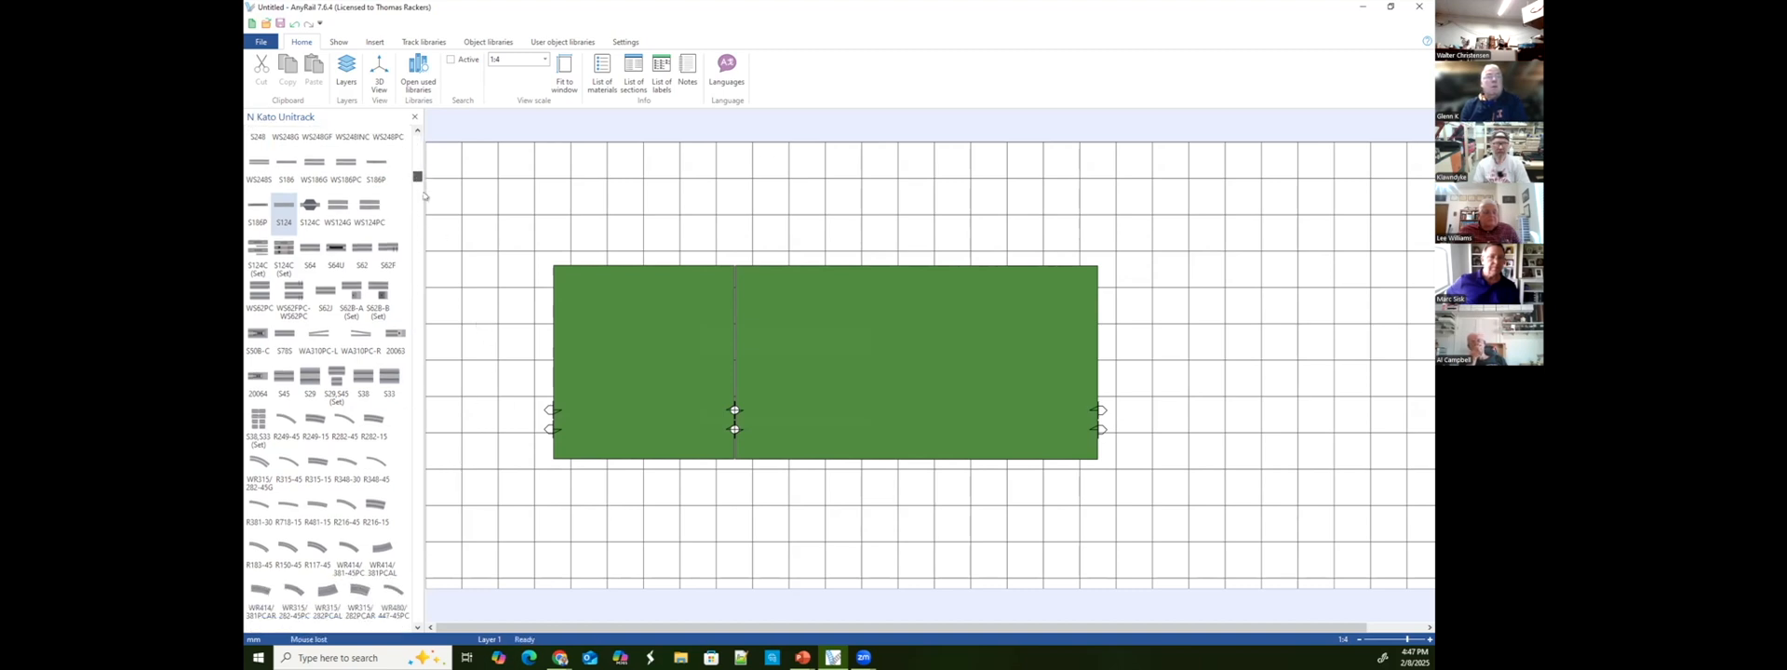
Scroll the Kato library to the S248L left crossover and drop it below the modules.
scroll("down", 3)
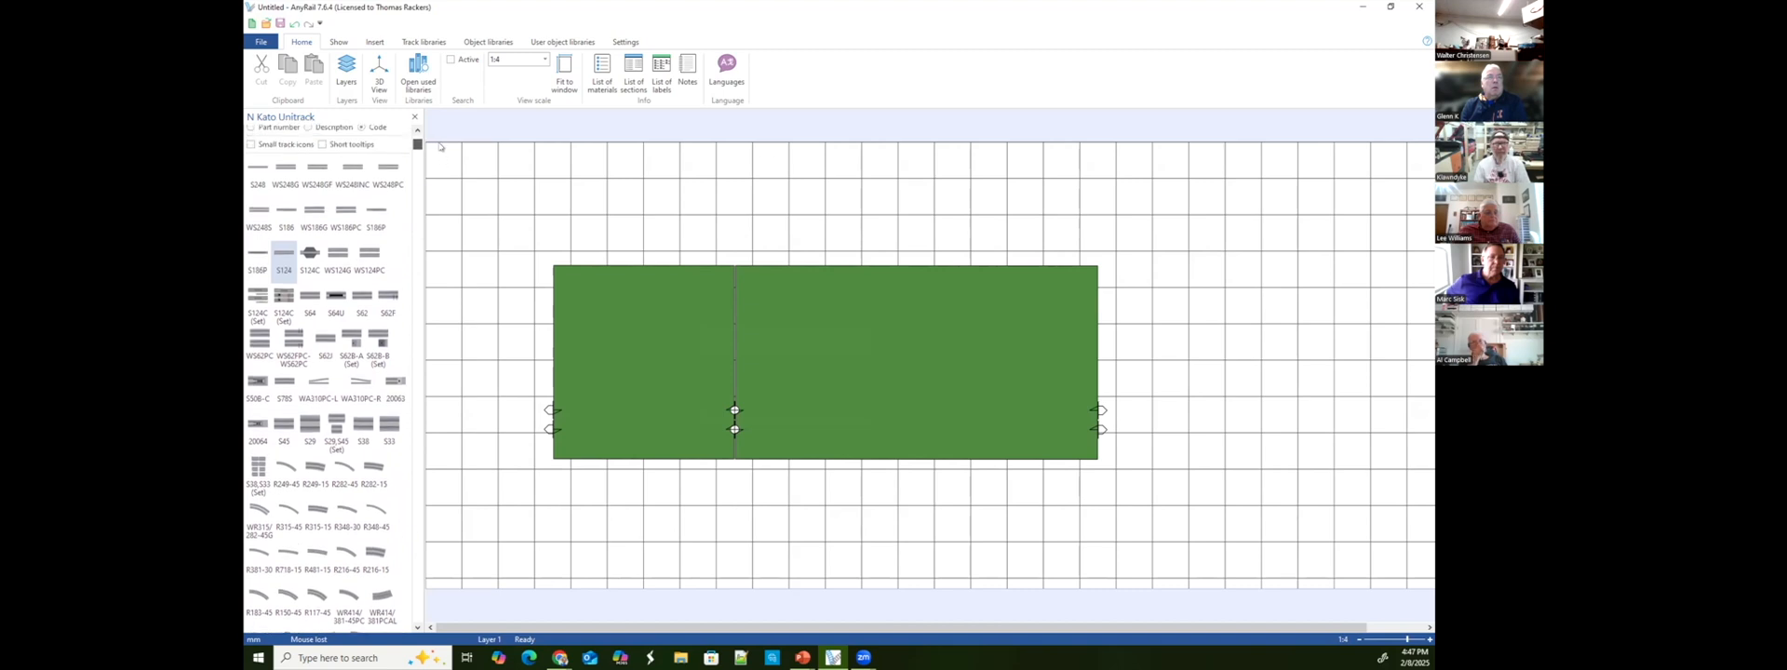
scroll("down", 3)
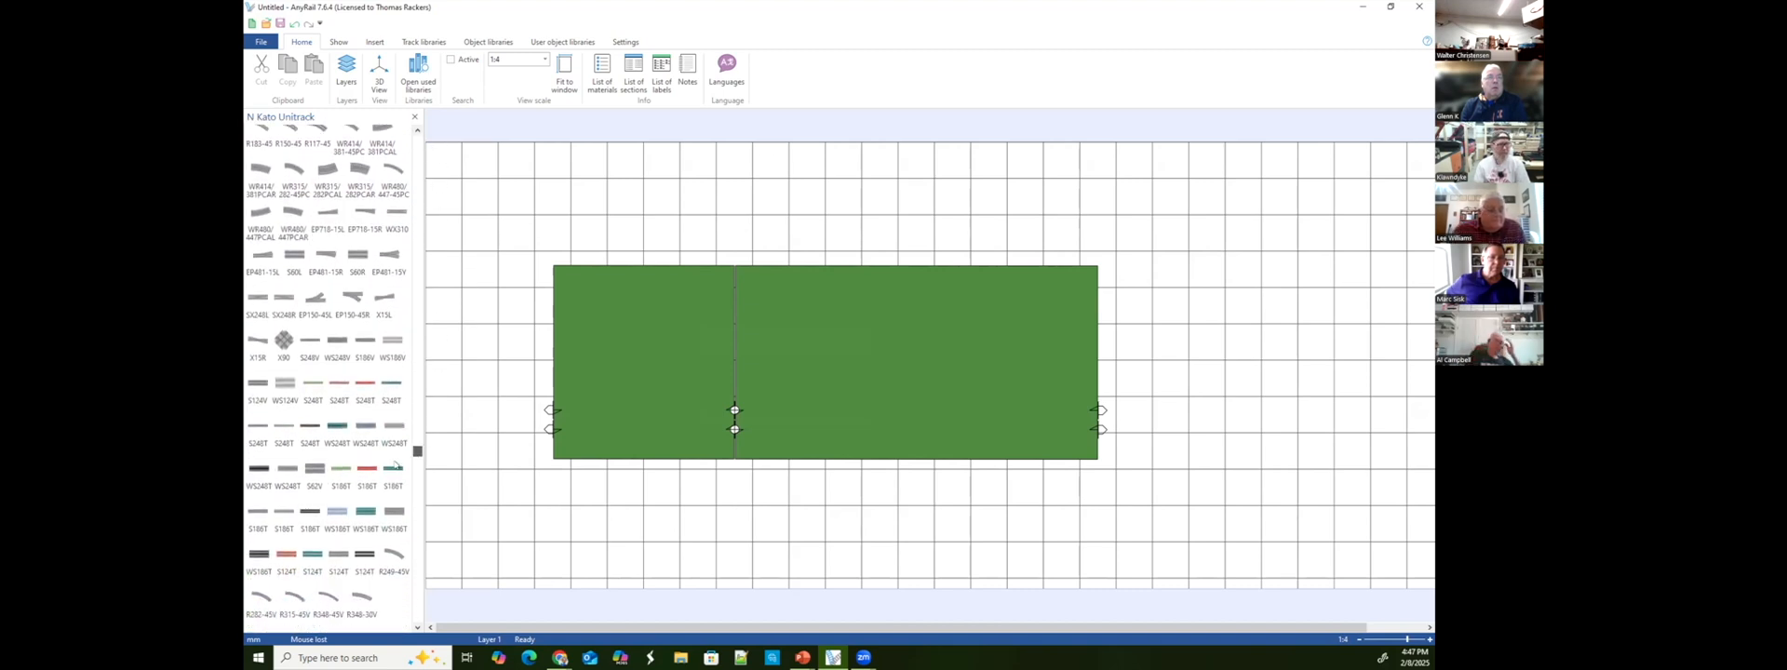
scroll("down", 3)
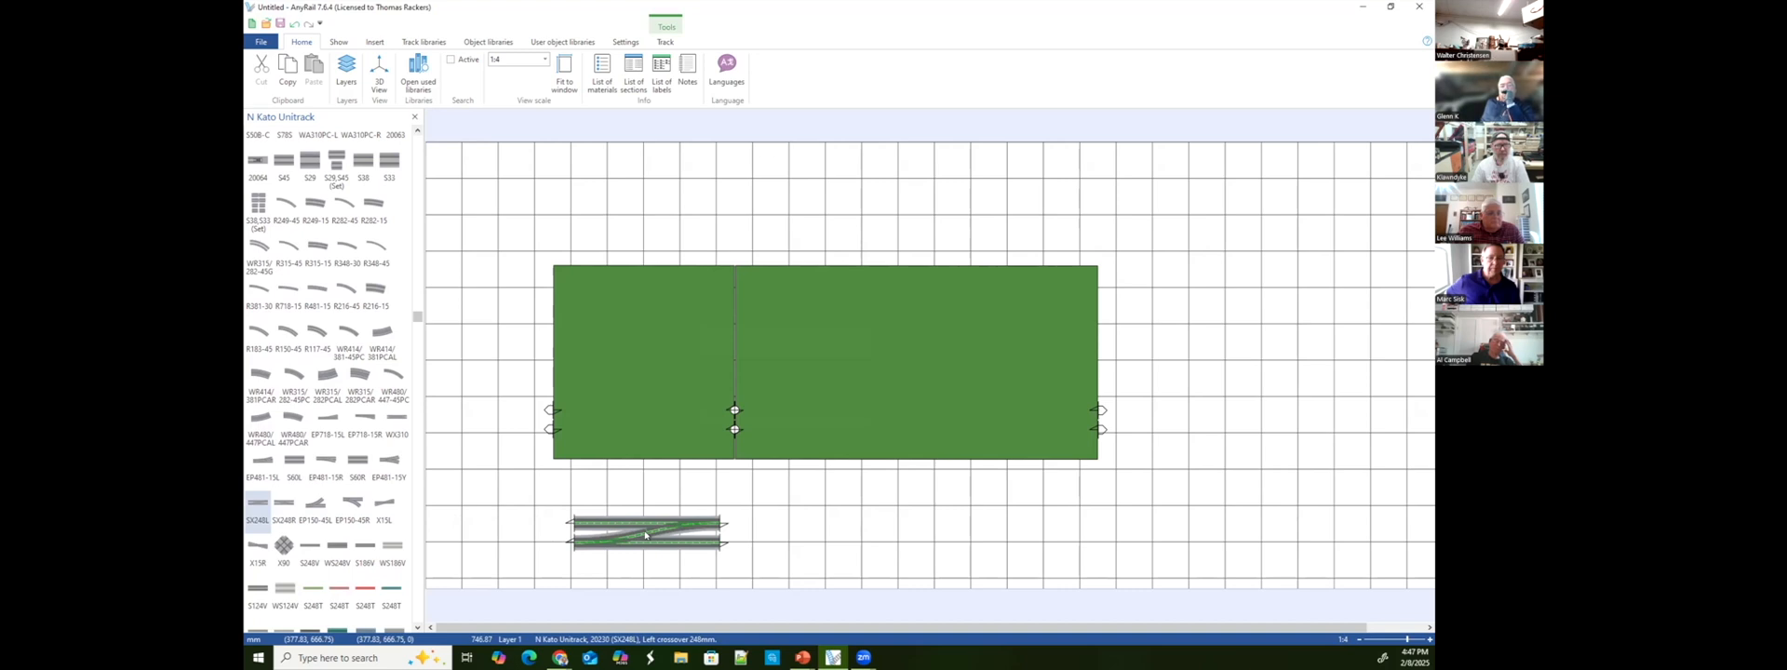
Snap the S248L crossover onto the Single 330 module's track connectors.
left_click_drag(645, 534, 604, 508)
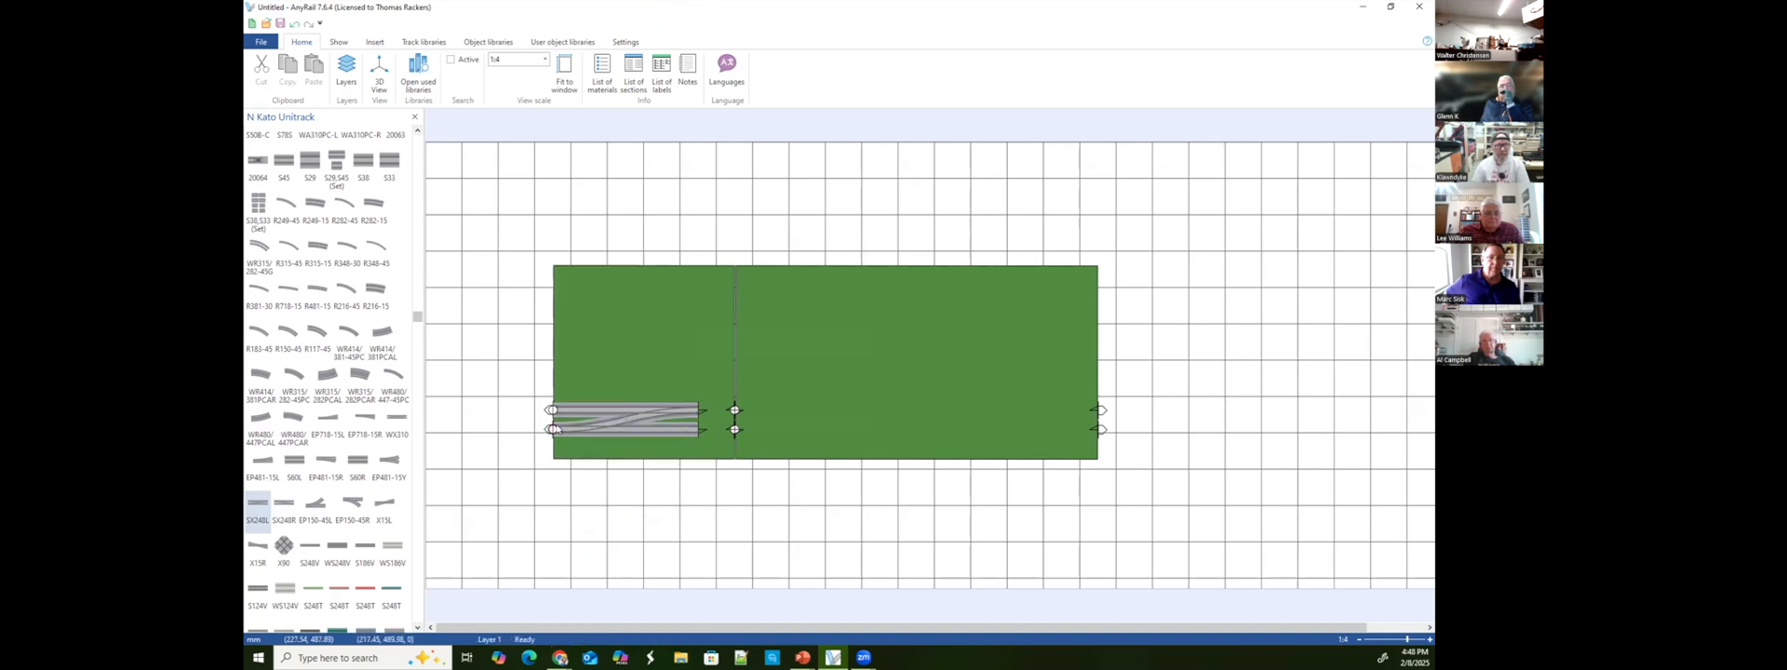
mouse_move(722, 305)
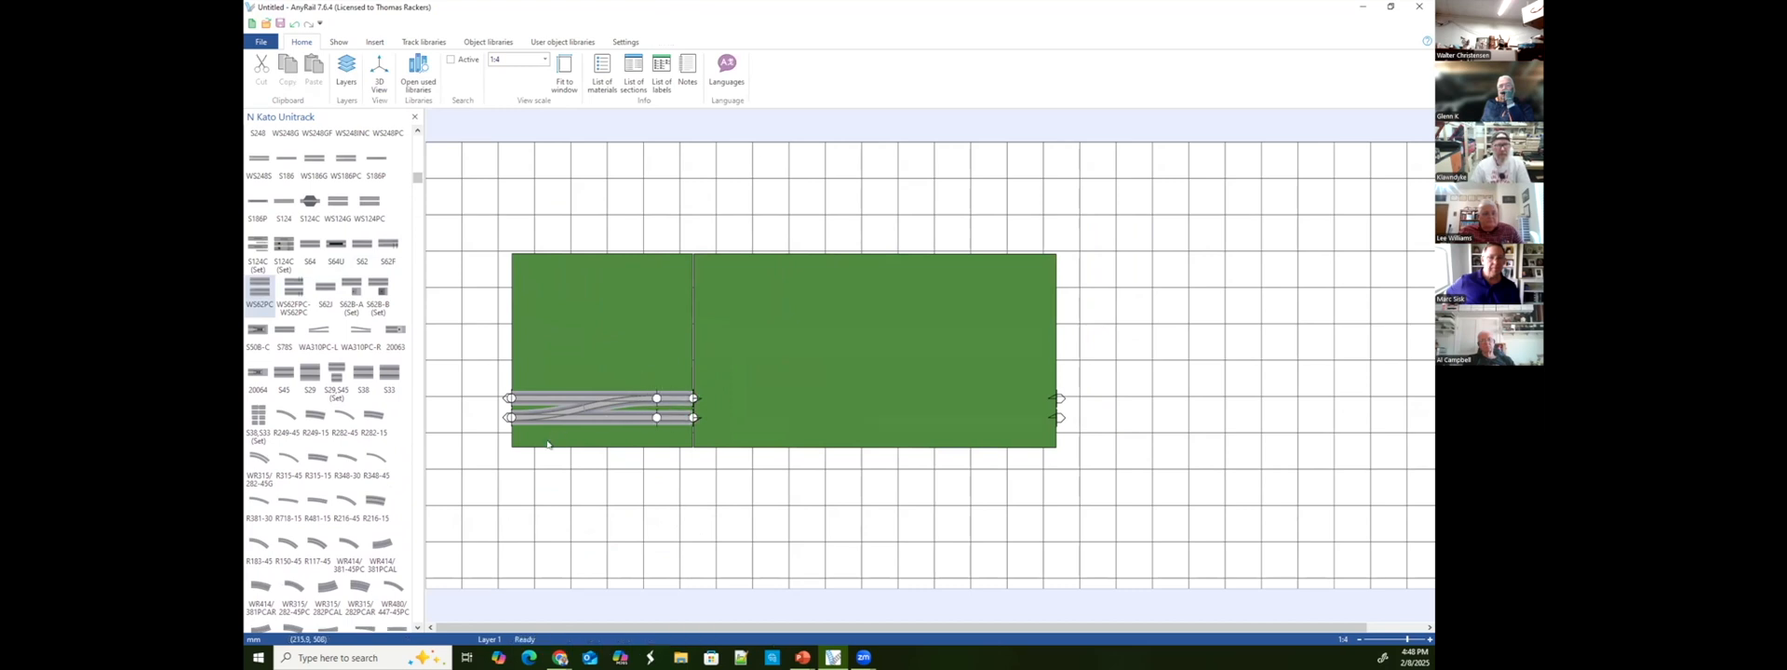
mouse_move(604, 506)
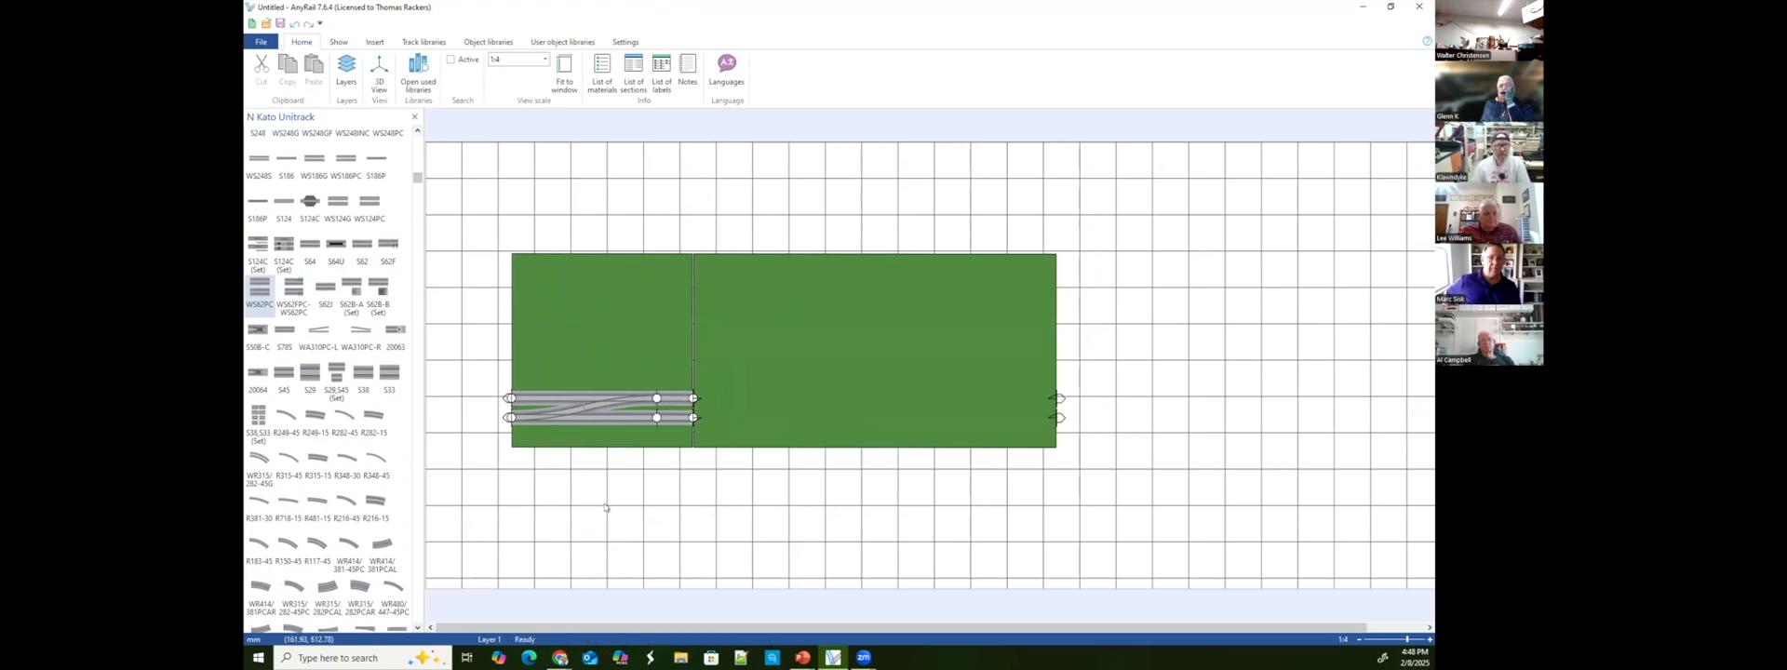
mouse_move(887, 326)
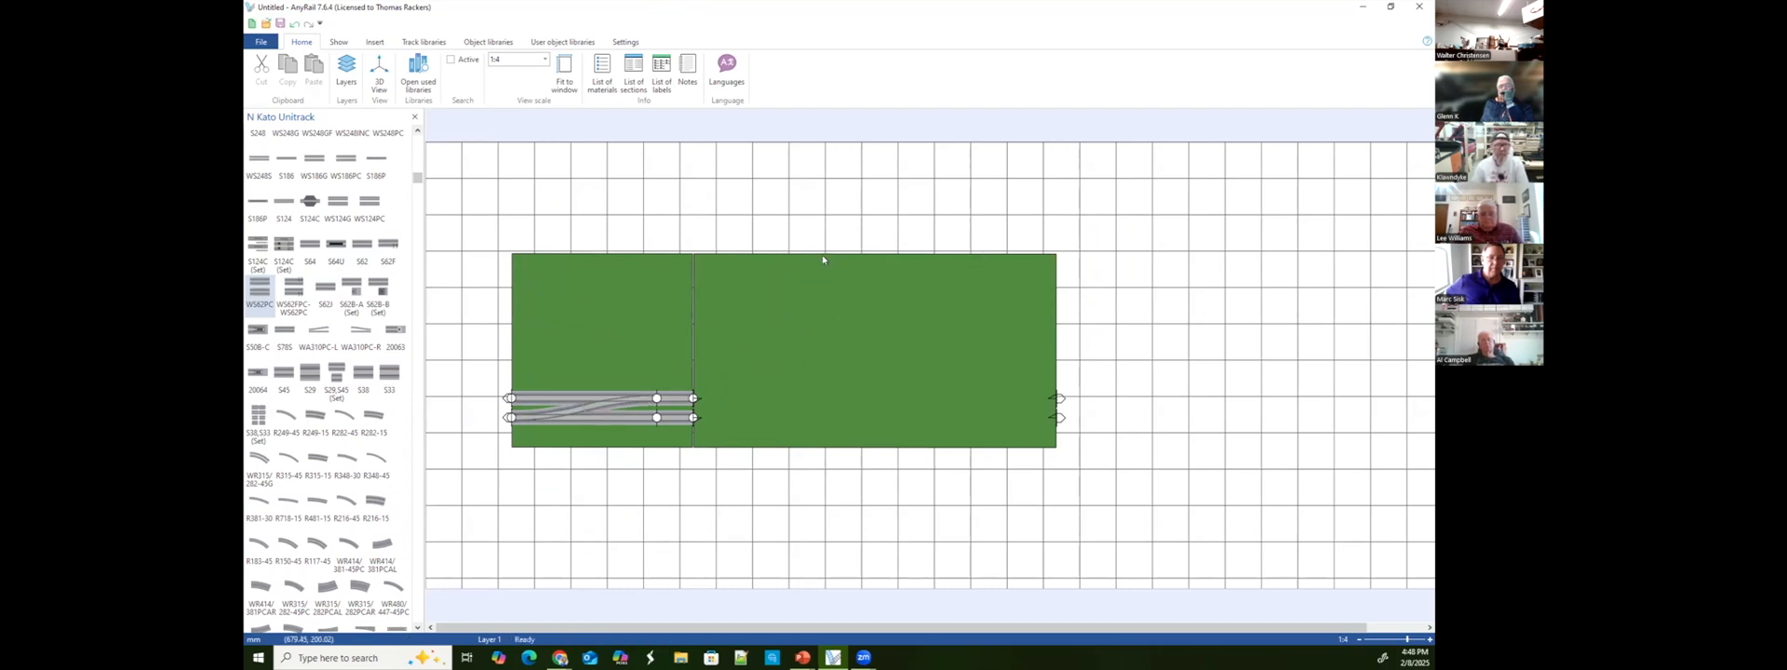
left_click(874, 347)
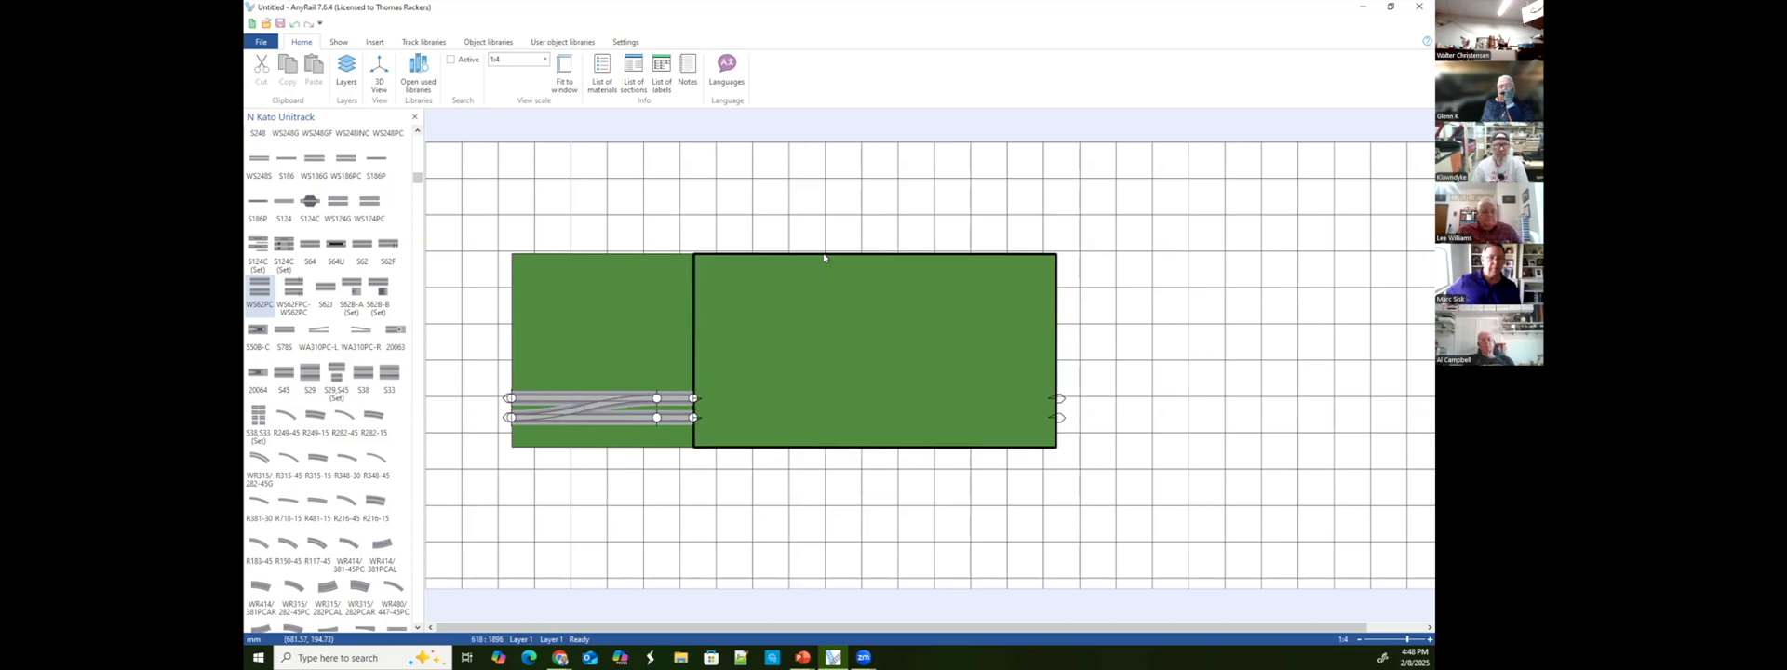
right_click(825, 258)
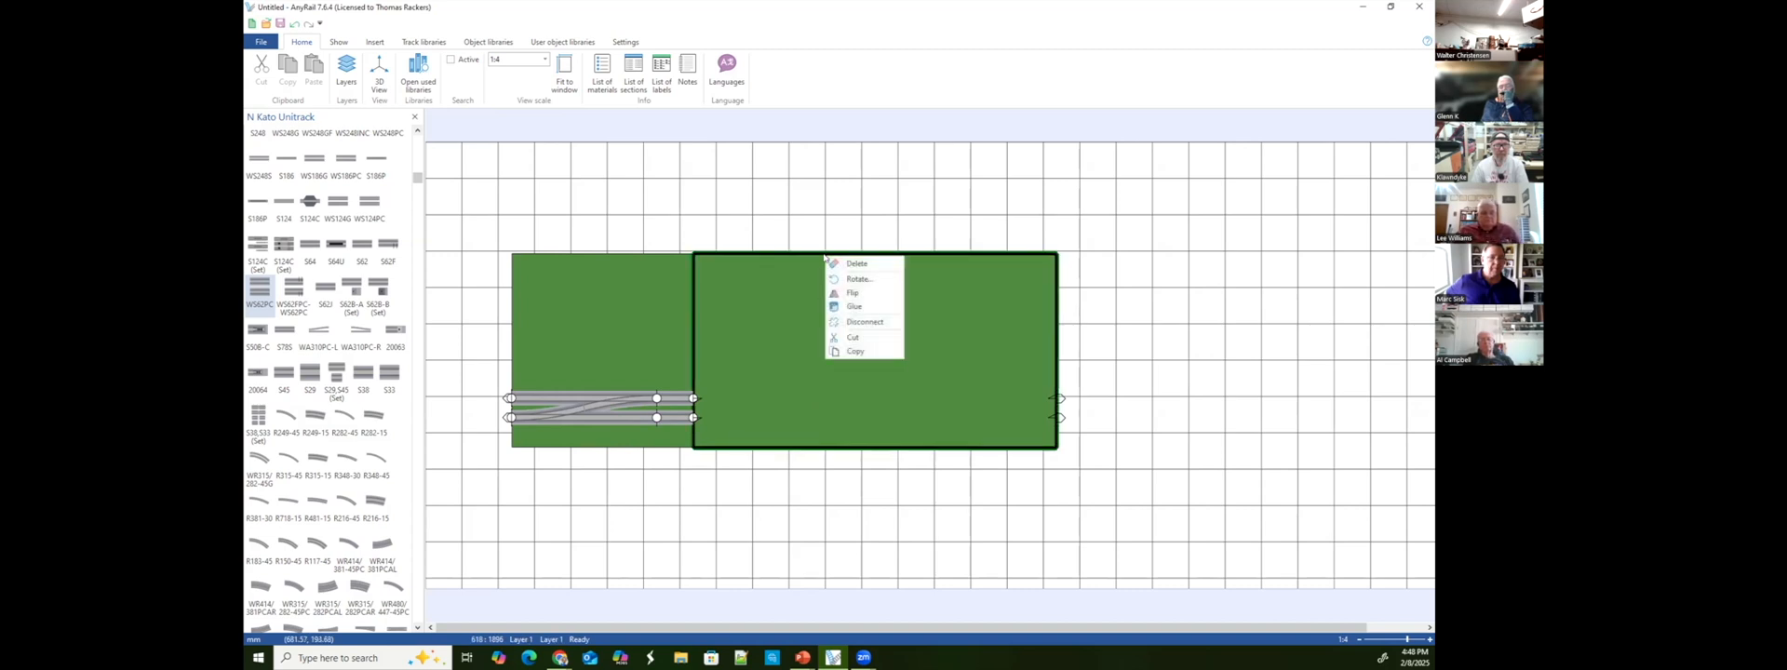
left_click(834, 298)
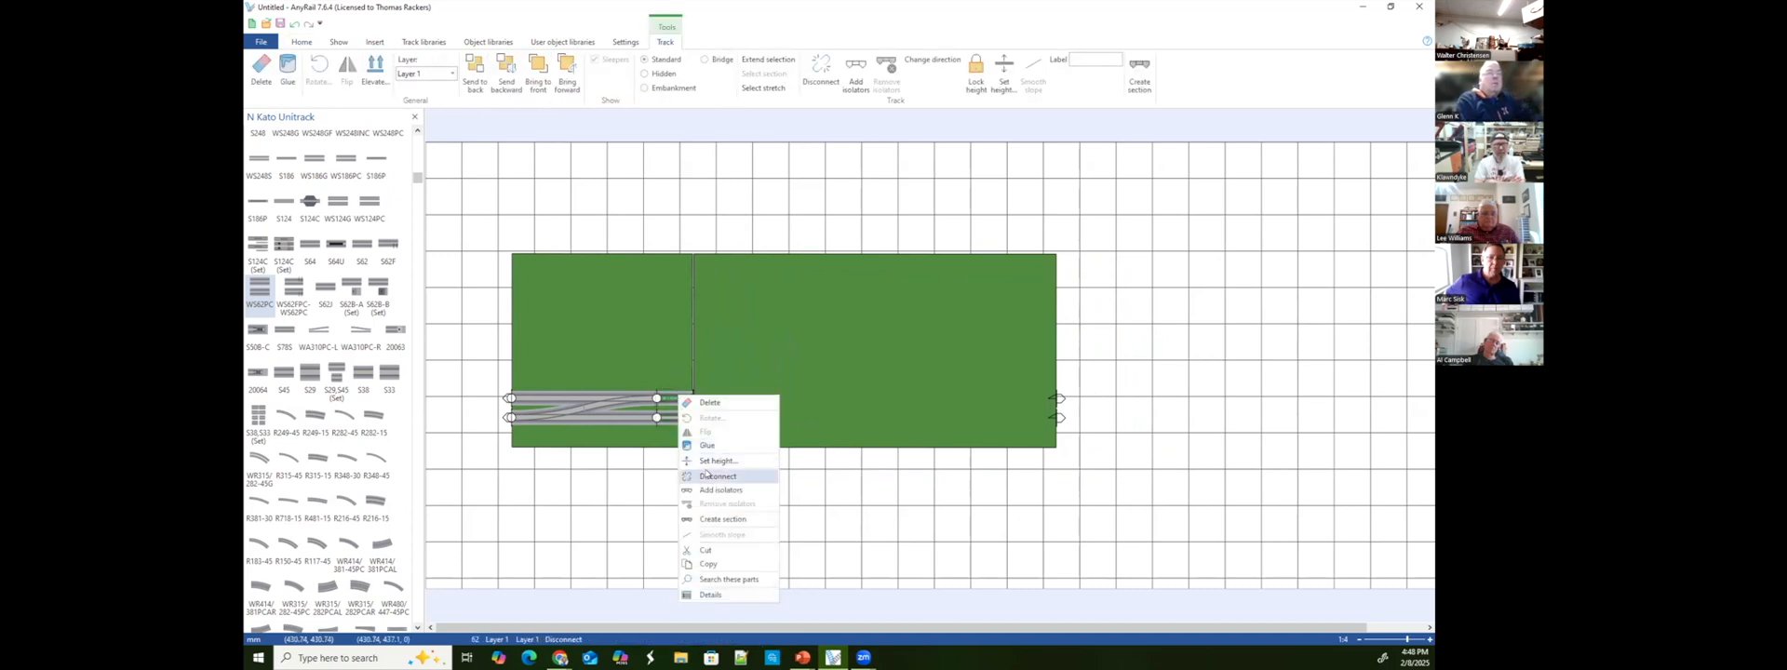
left_click(717, 475)
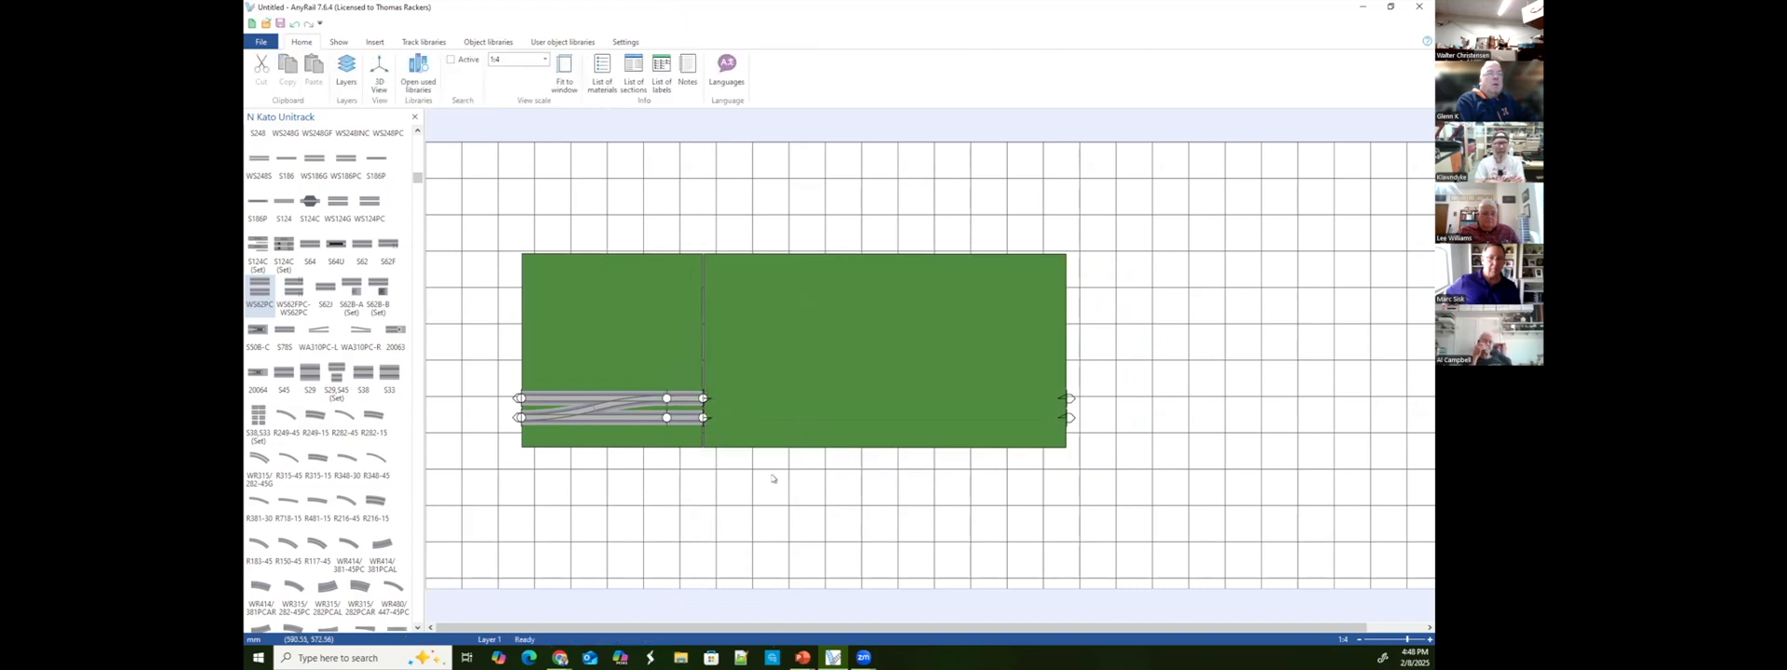
mouse_move(758, 474)
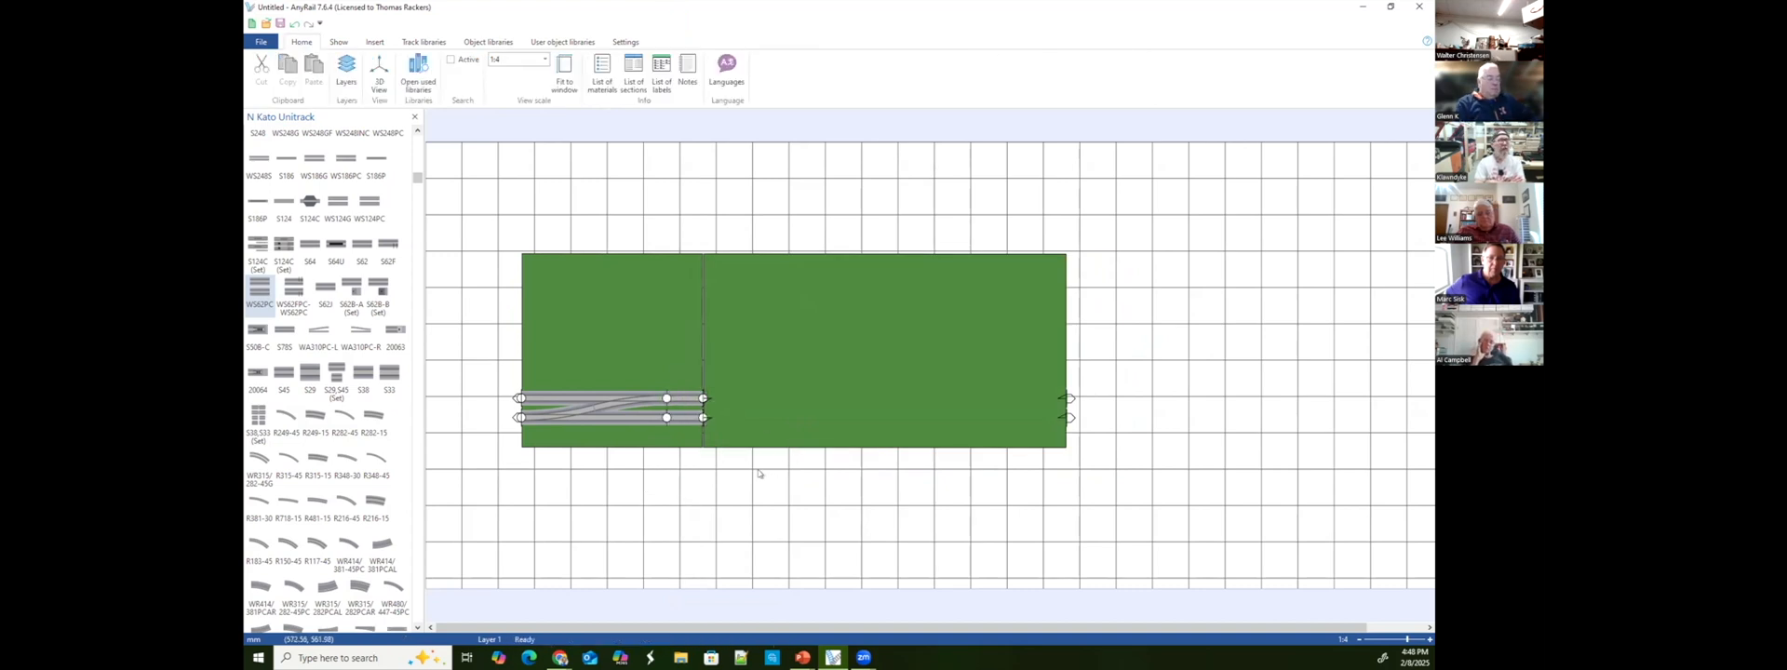
mouse_move(726, 325)
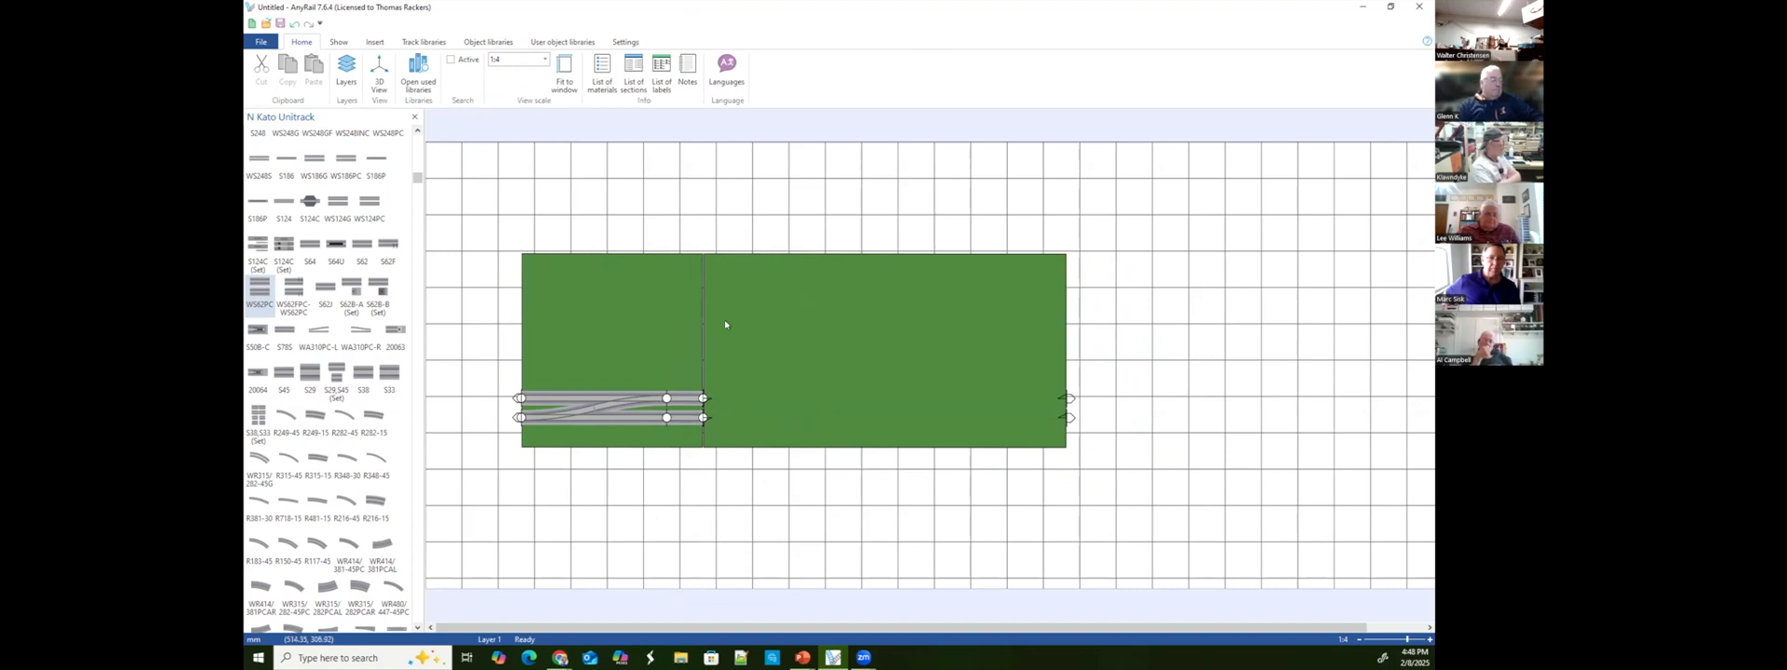
mouse_move(724, 533)
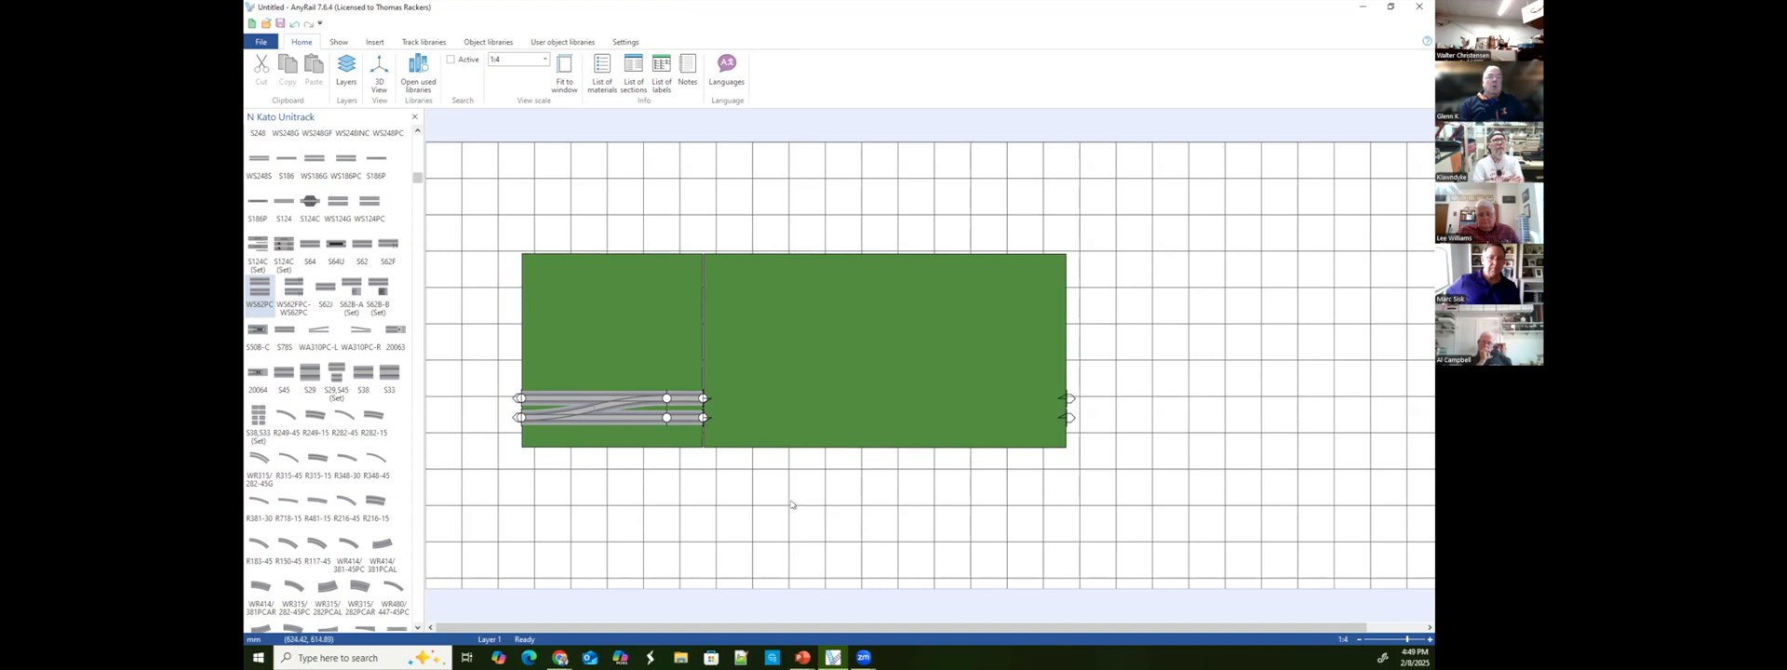
mouse_move(927, 499)
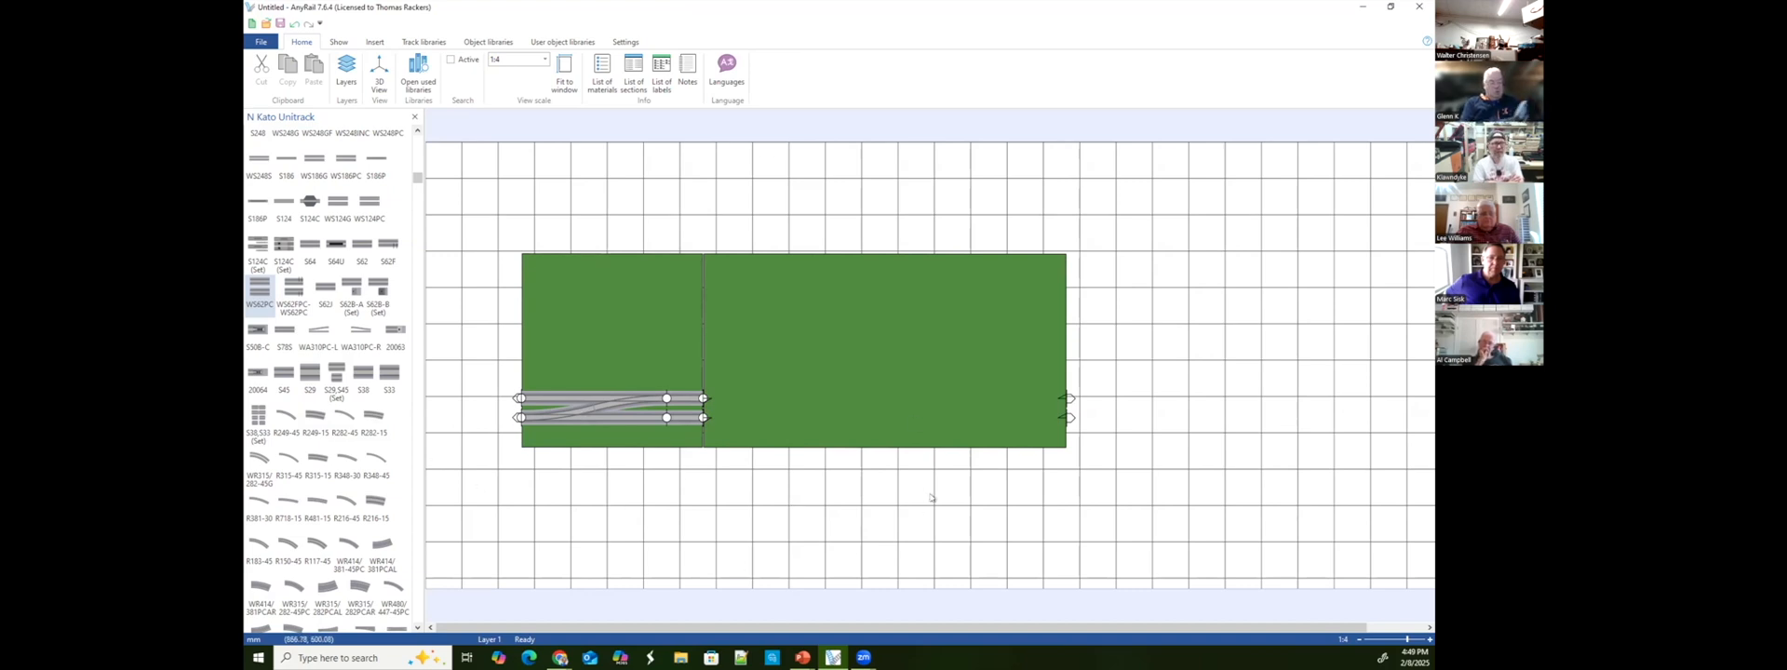
mouse_move(880, 524)
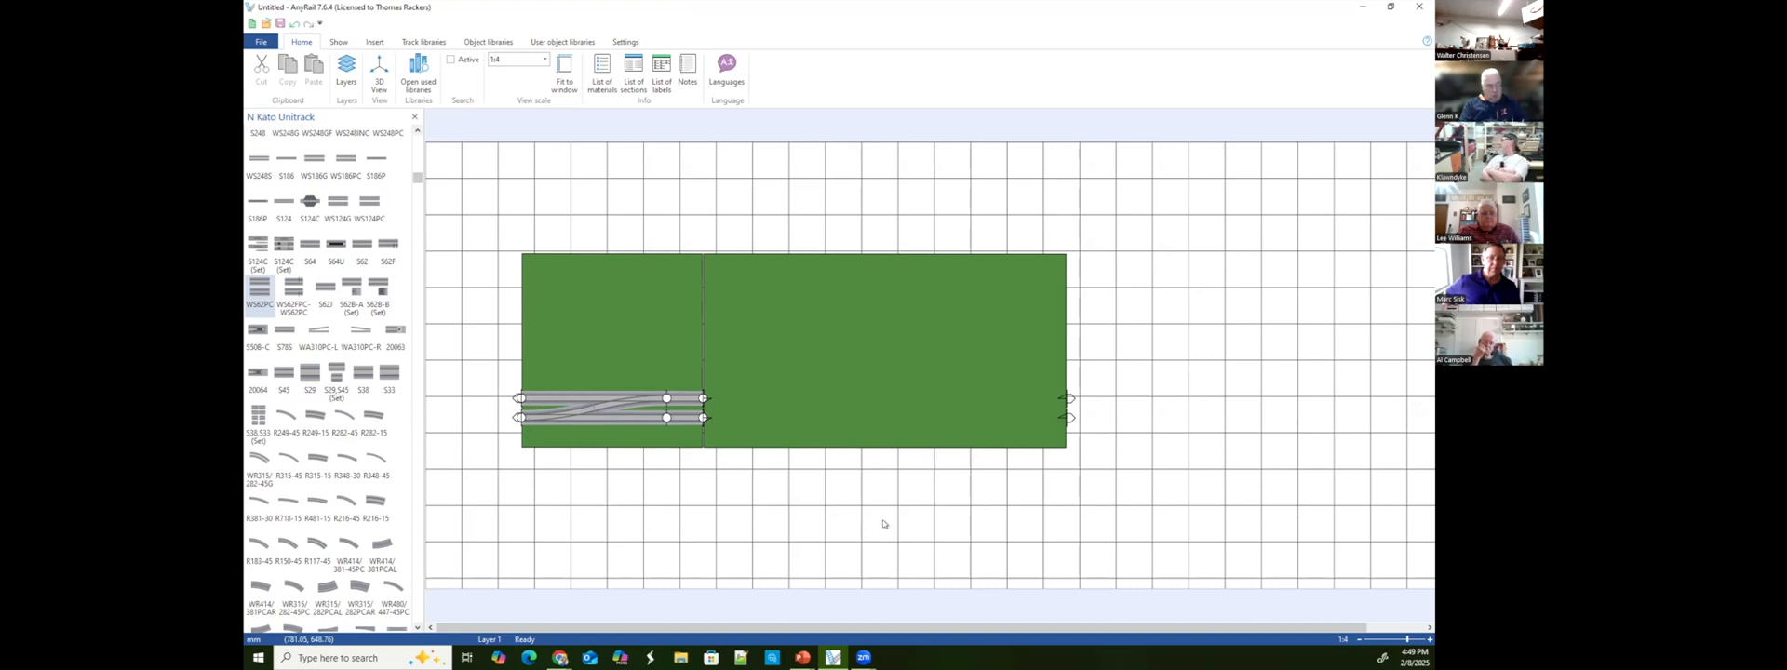
mouse_move(884, 472)
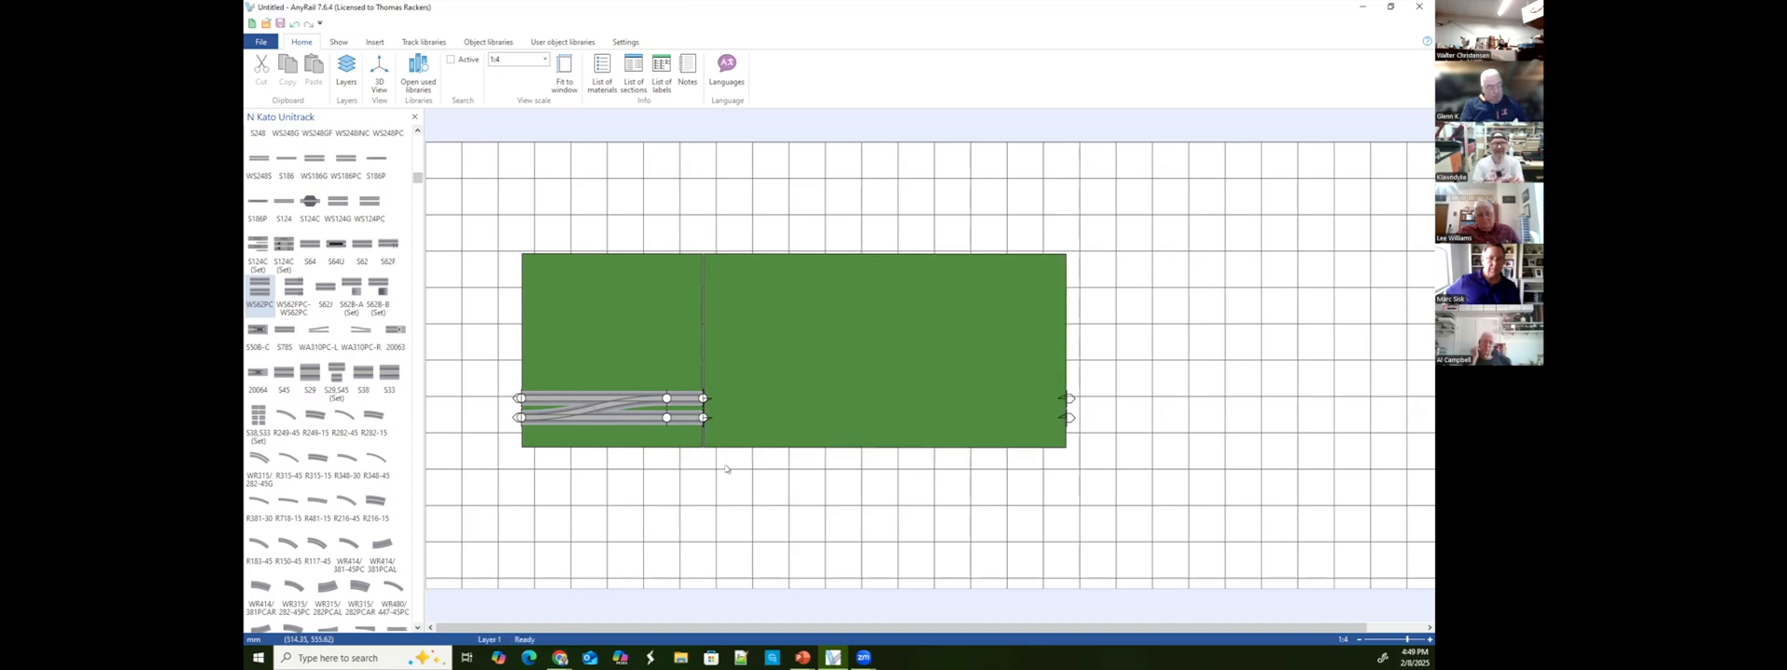
mouse_move(713, 240)
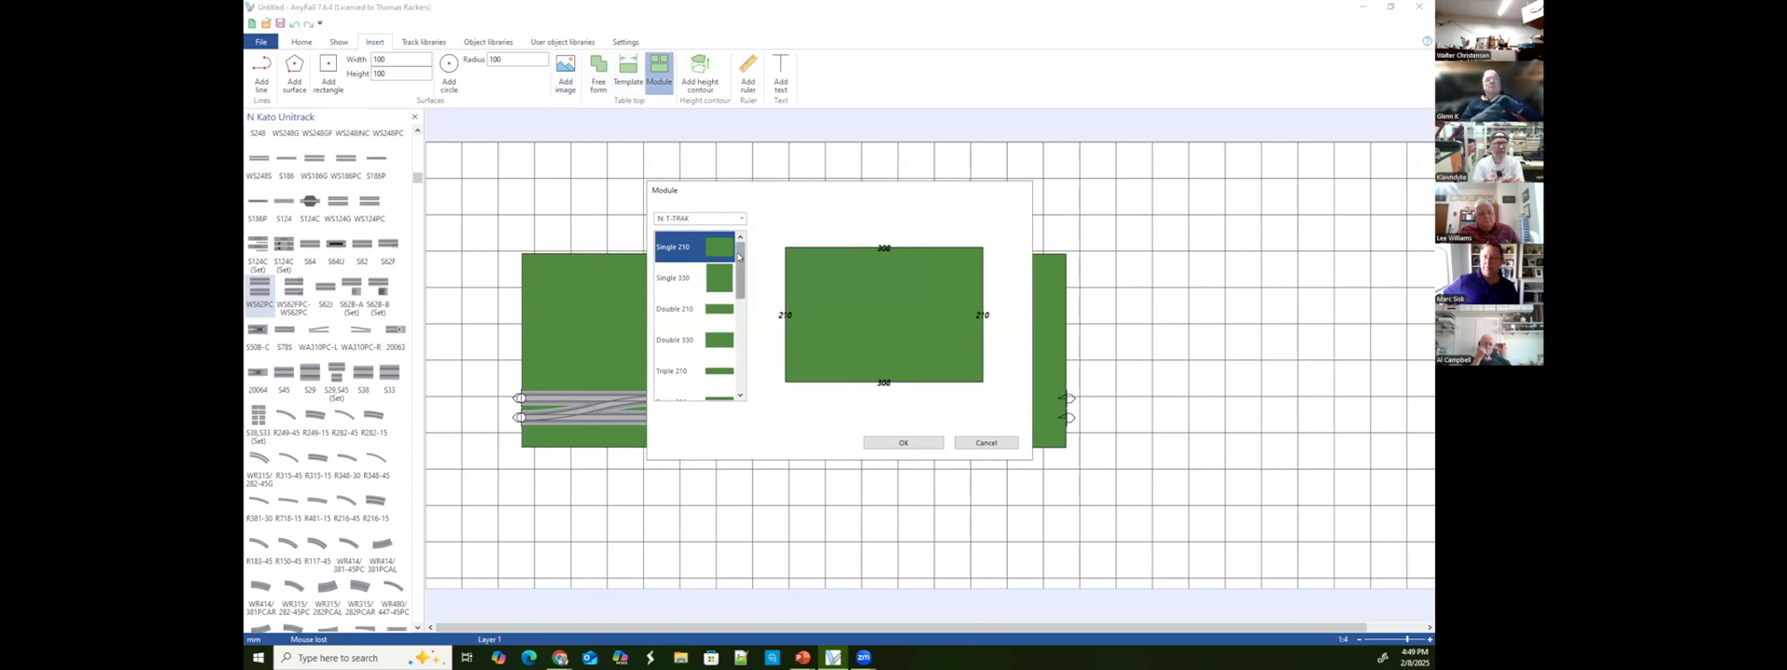
Scroll through the Module dialog, then cancel it without adding a module.
scroll("down", 3)
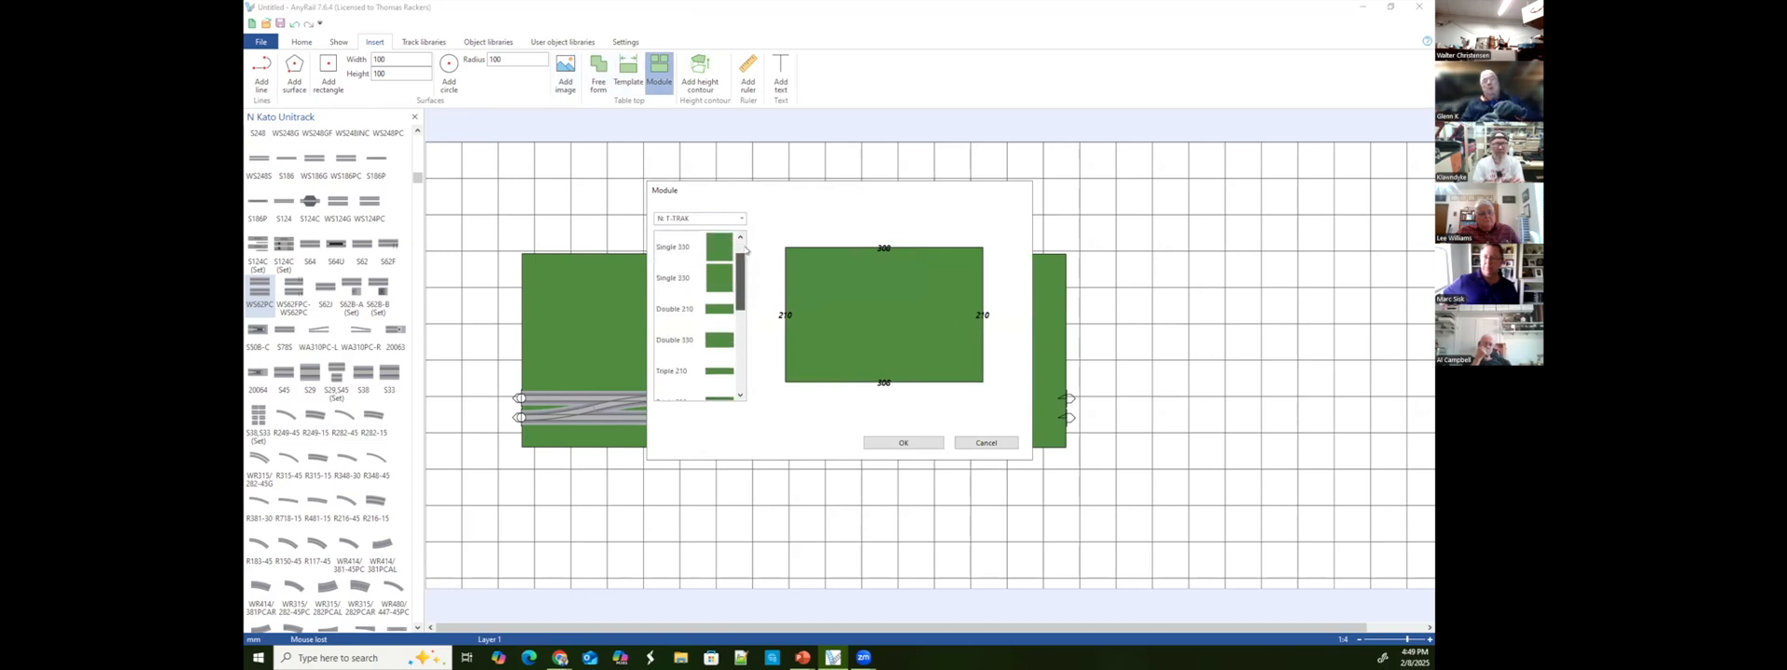
scroll("down", 3)
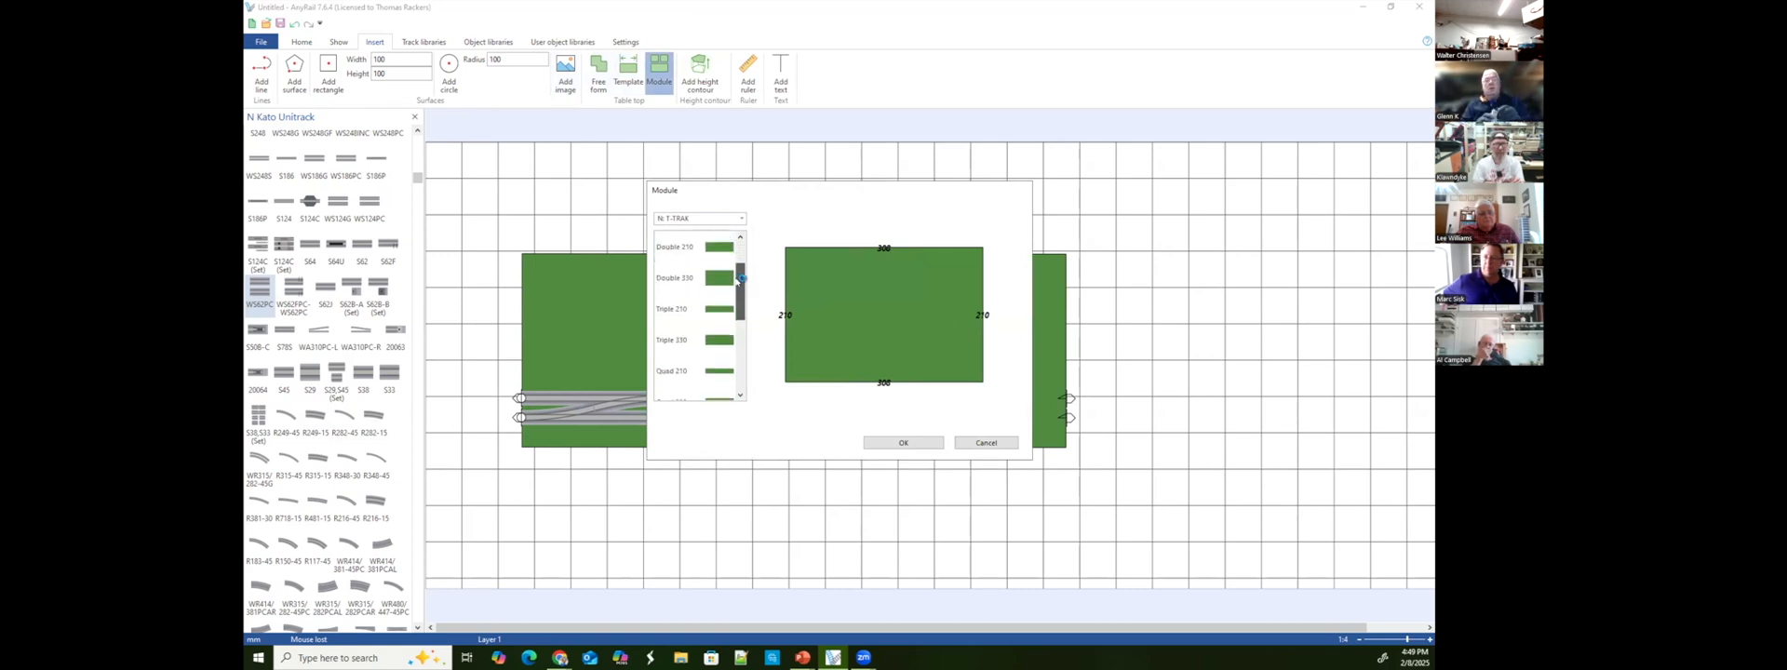
scroll("down", 3)
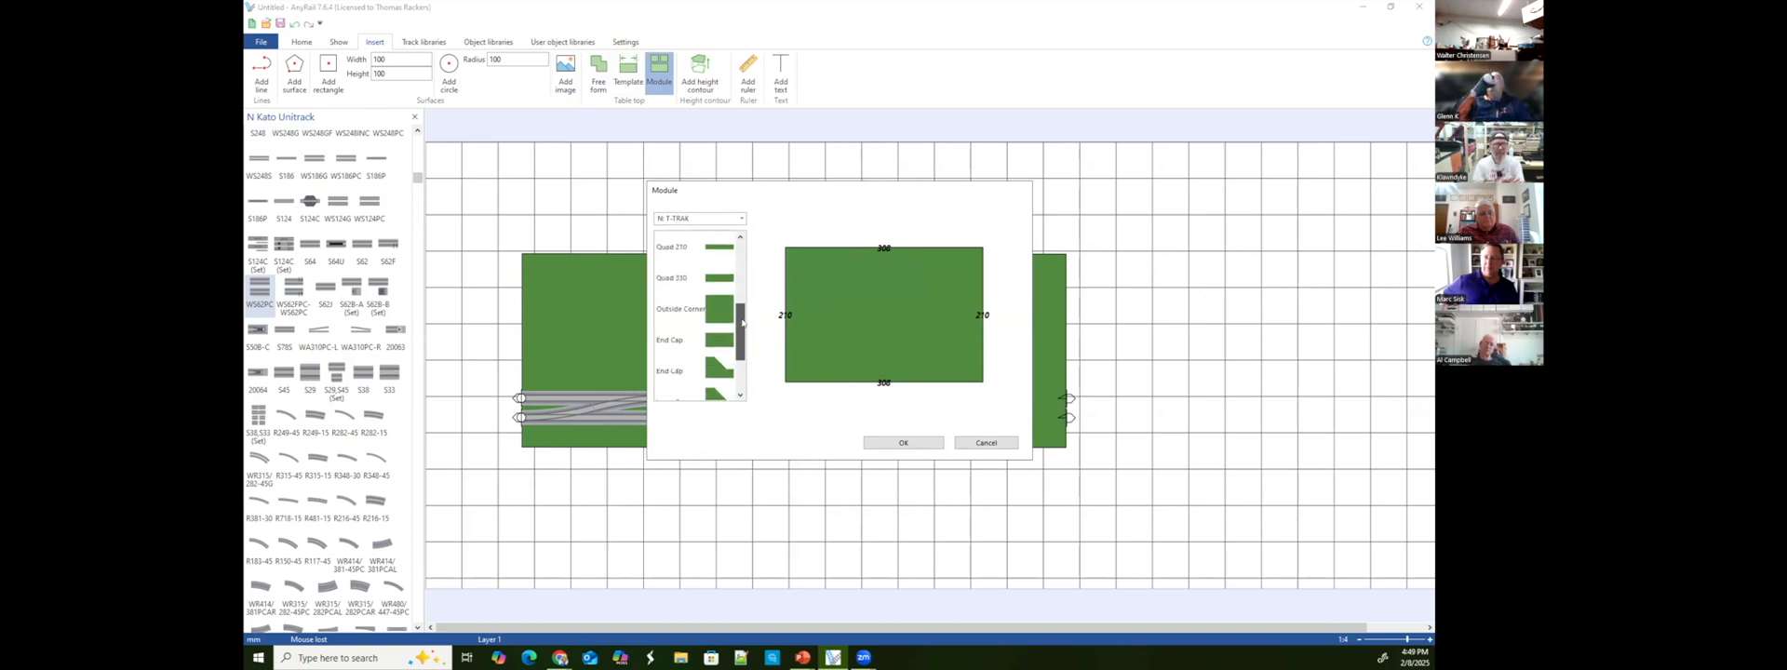
scroll("down", 3)
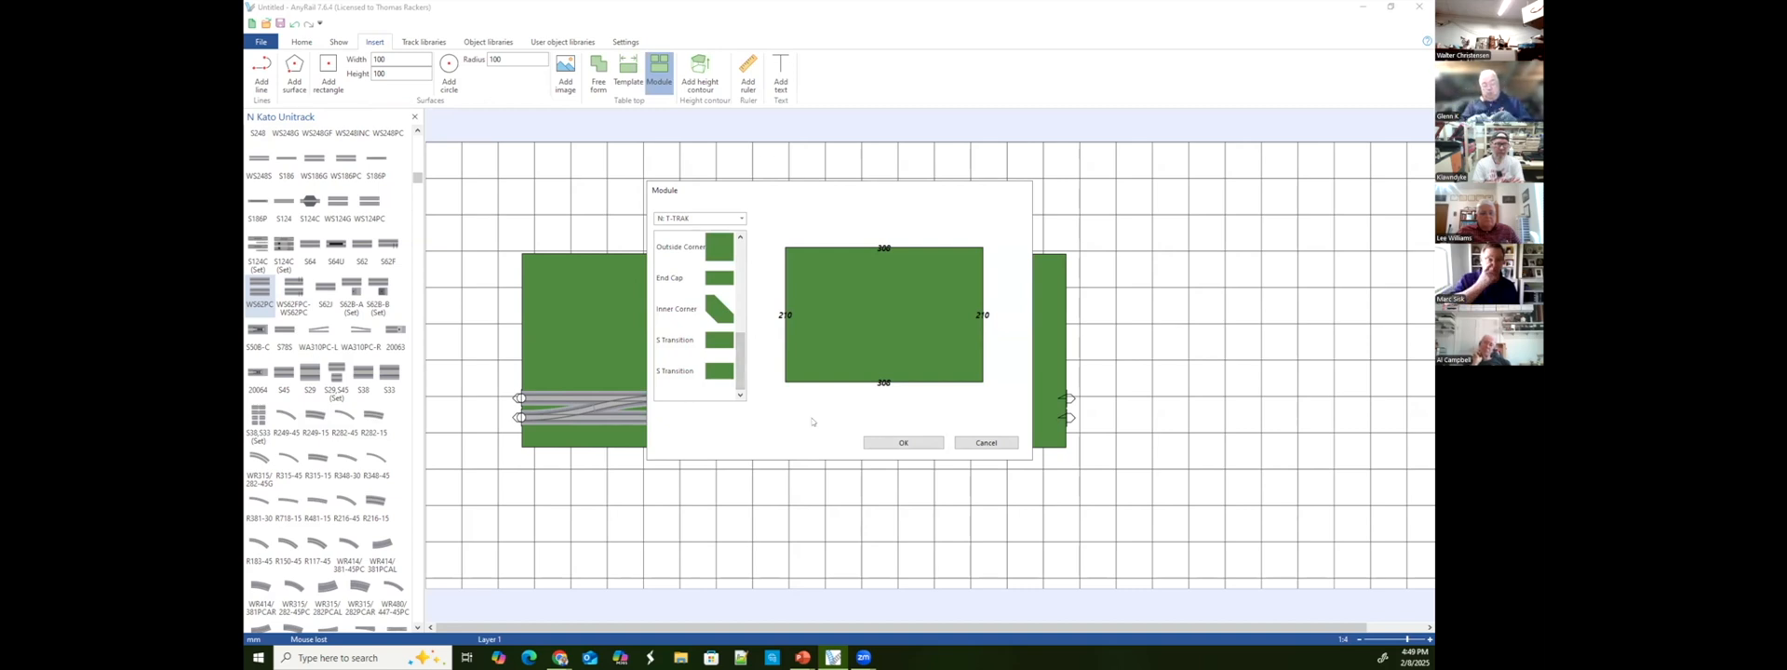
mouse_move(832, 415)
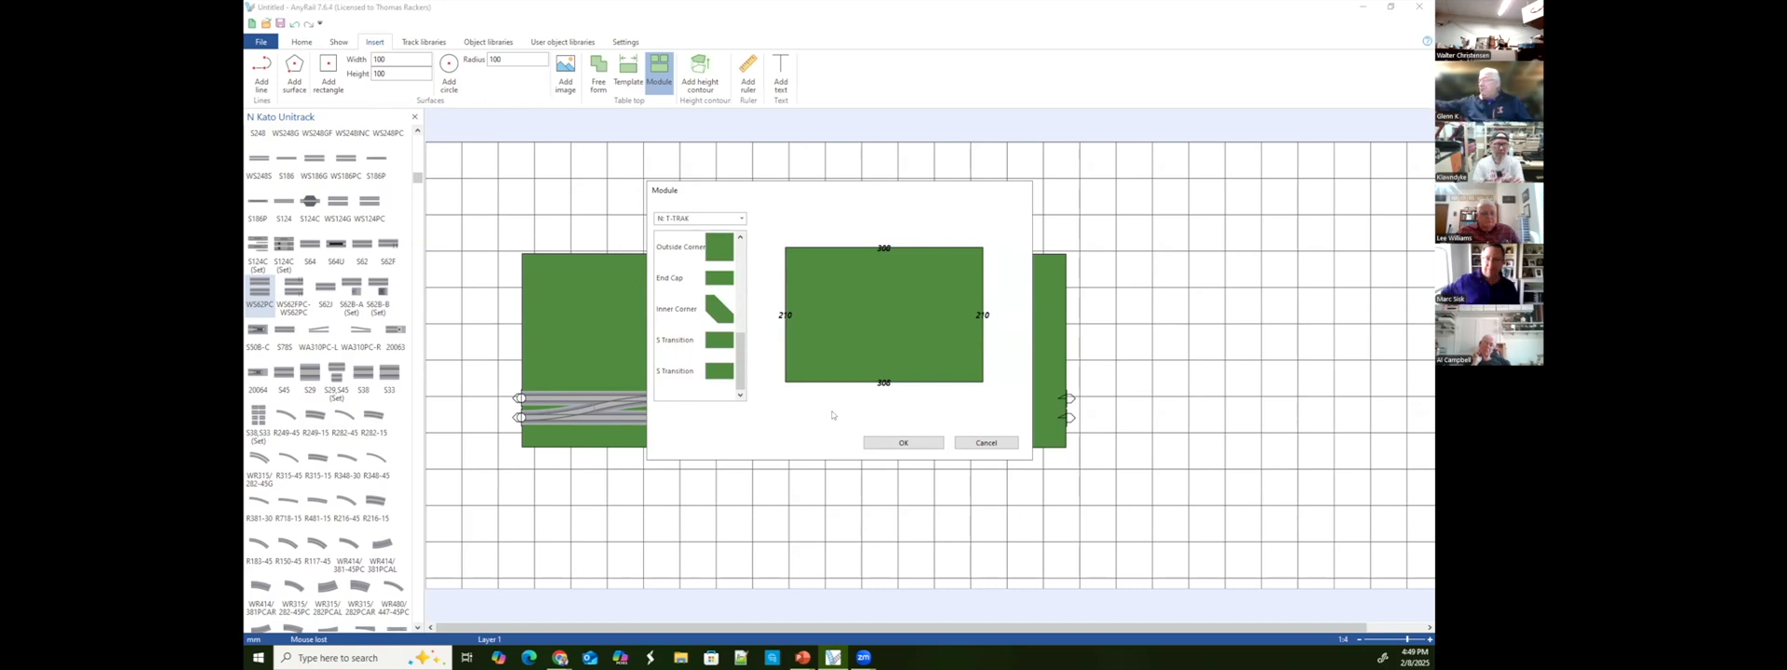
mouse_move(976, 414)
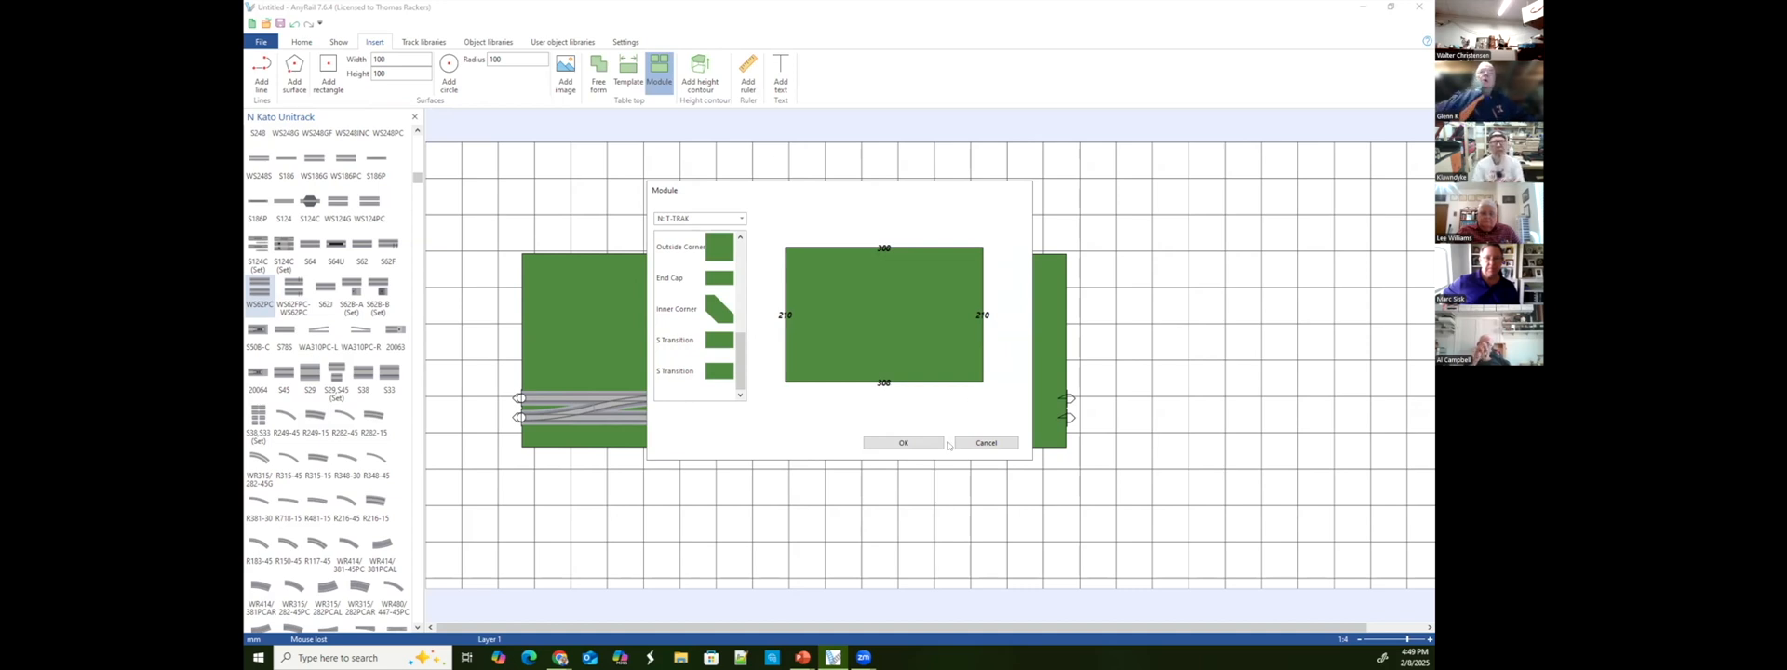
mouse_move(926, 425)
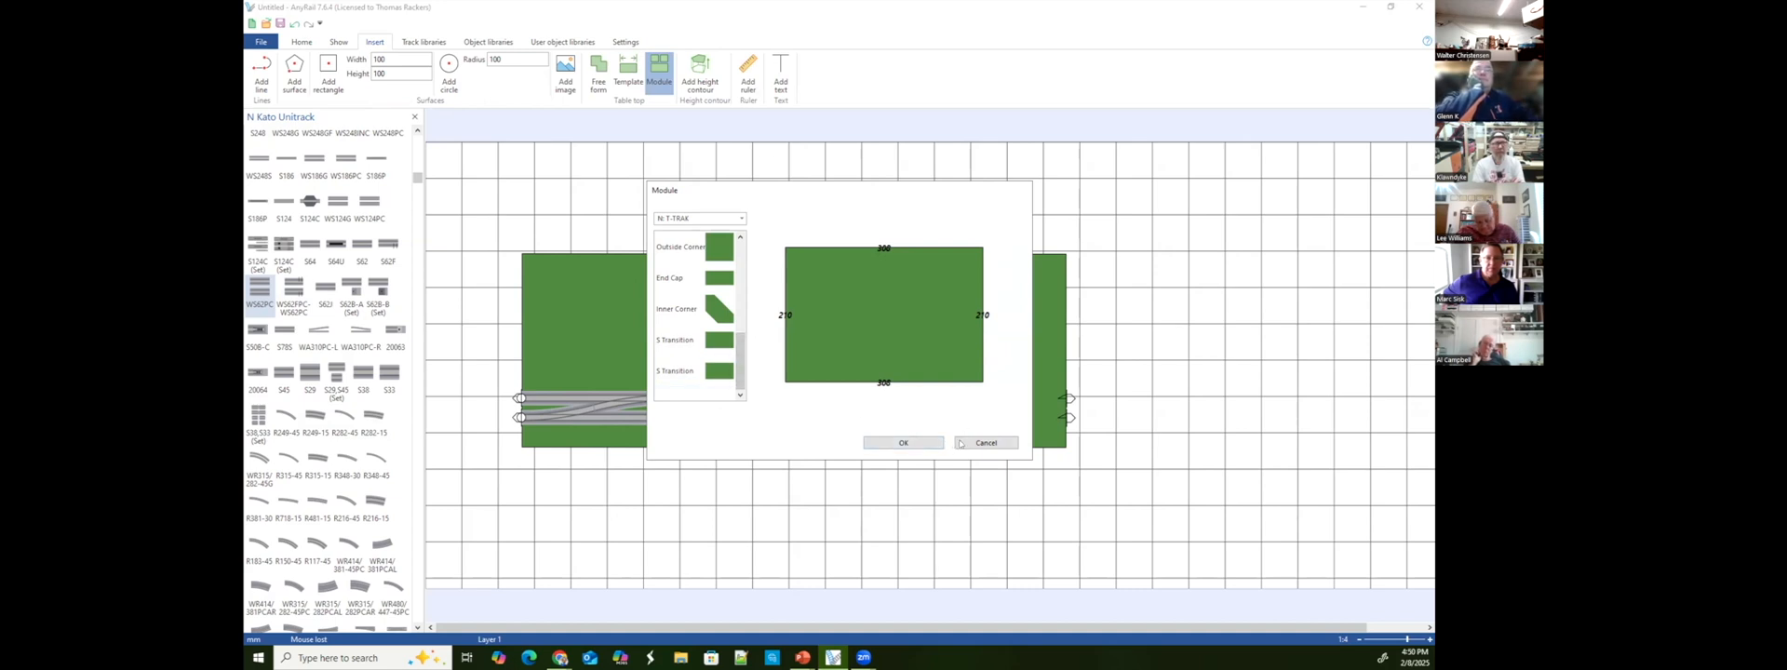
left_click(903, 442)
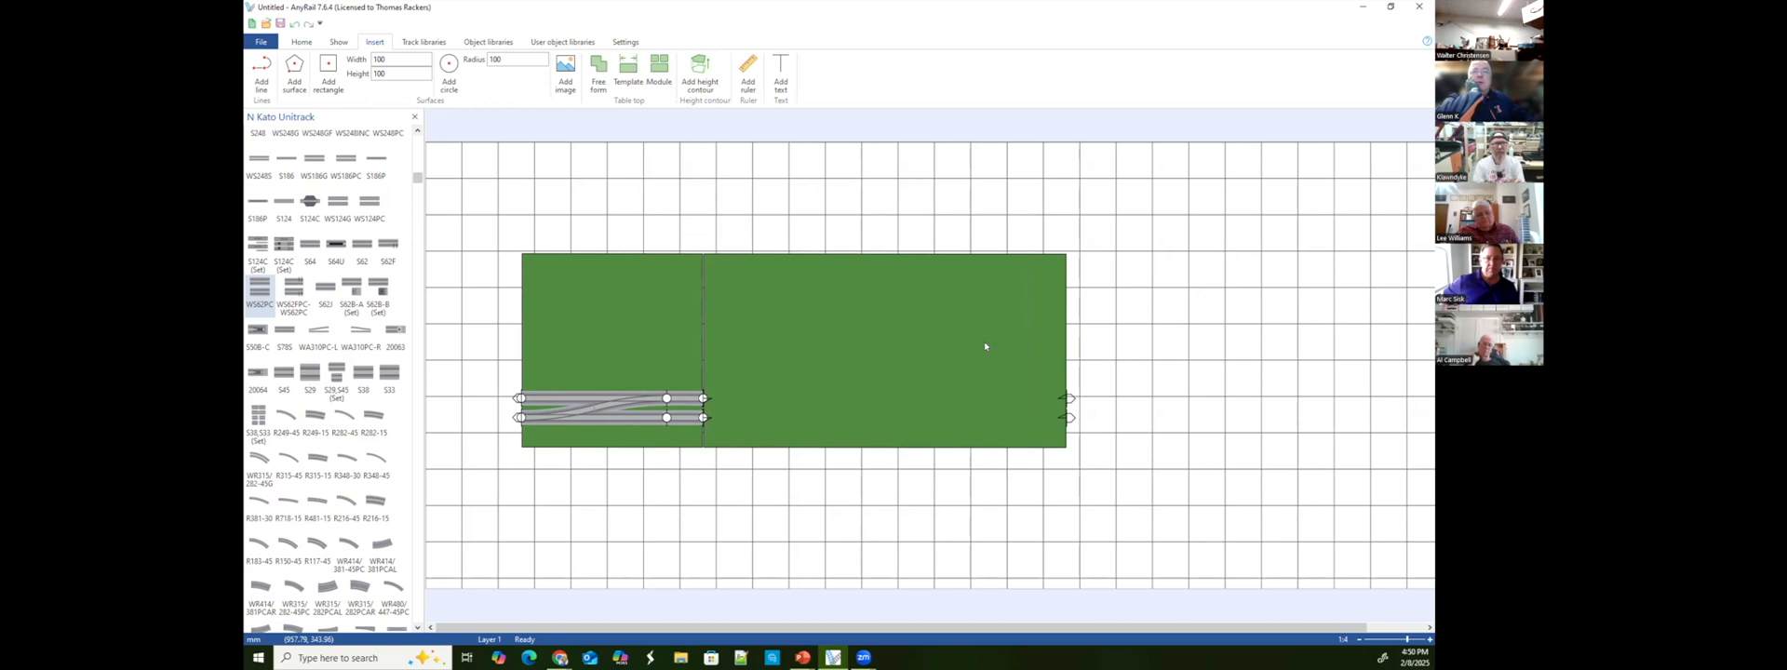
mouse_move(1074, 401)
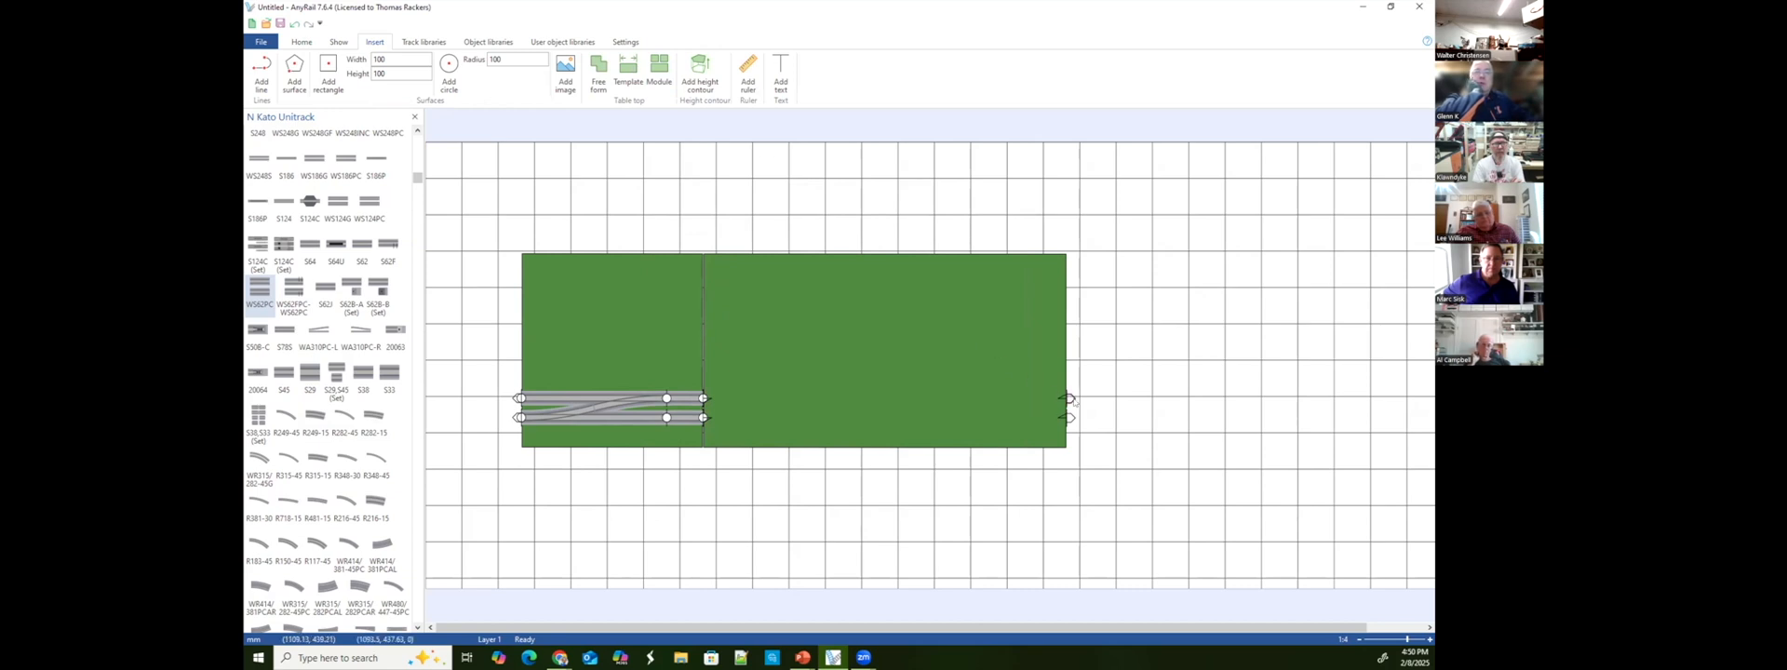
mouse_move(1074, 425)
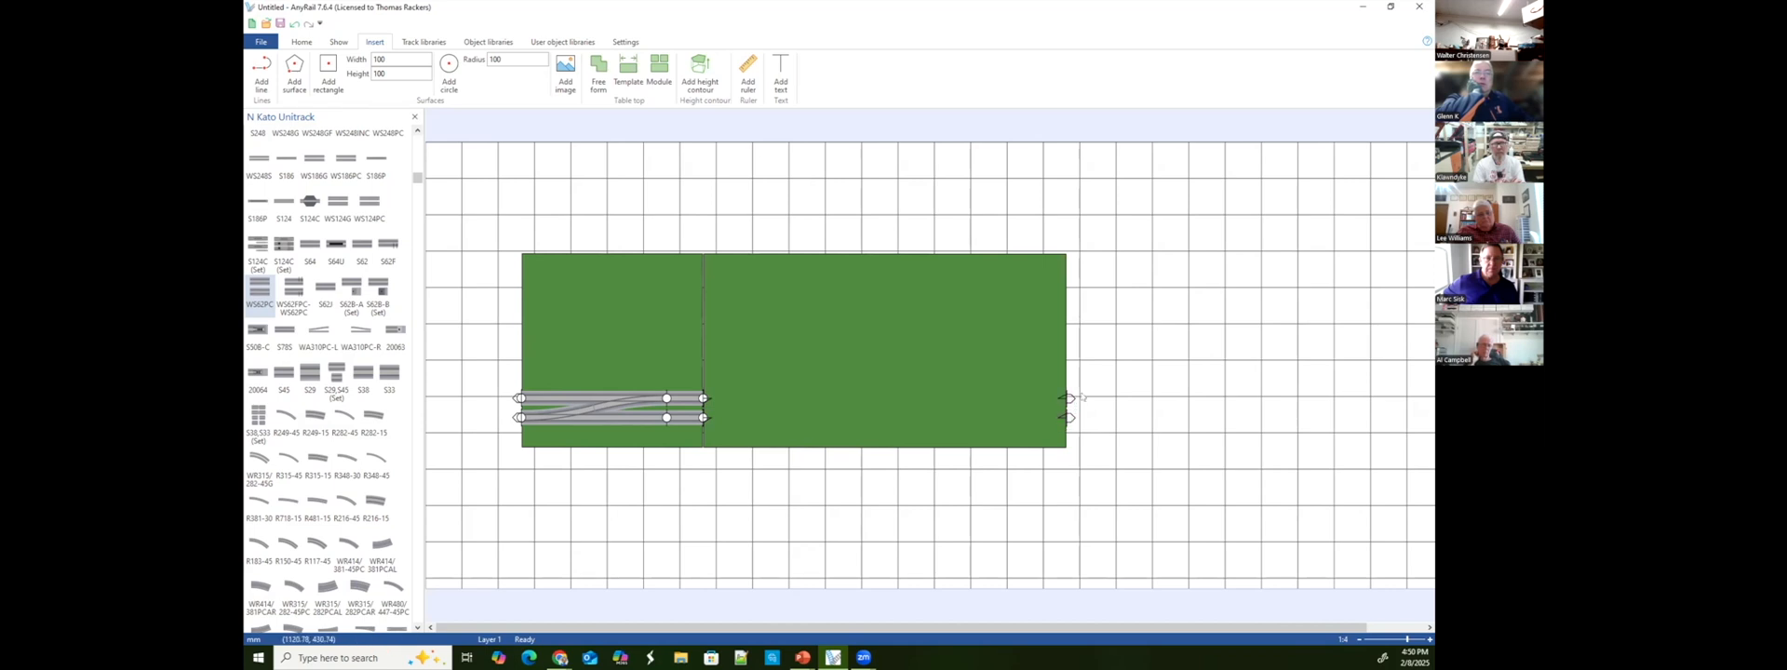
mouse_move(859, 419)
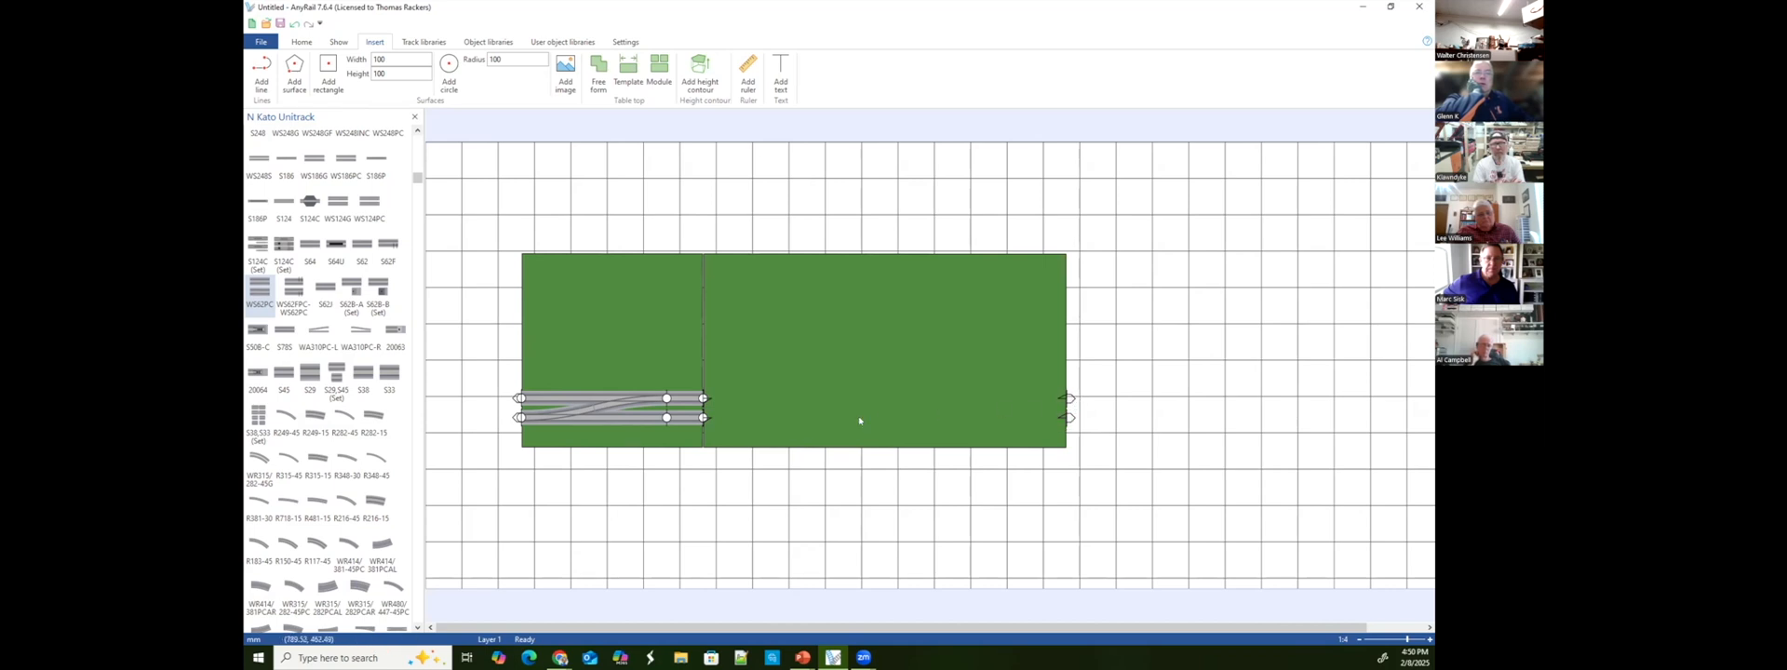
mouse_move(1073, 268)
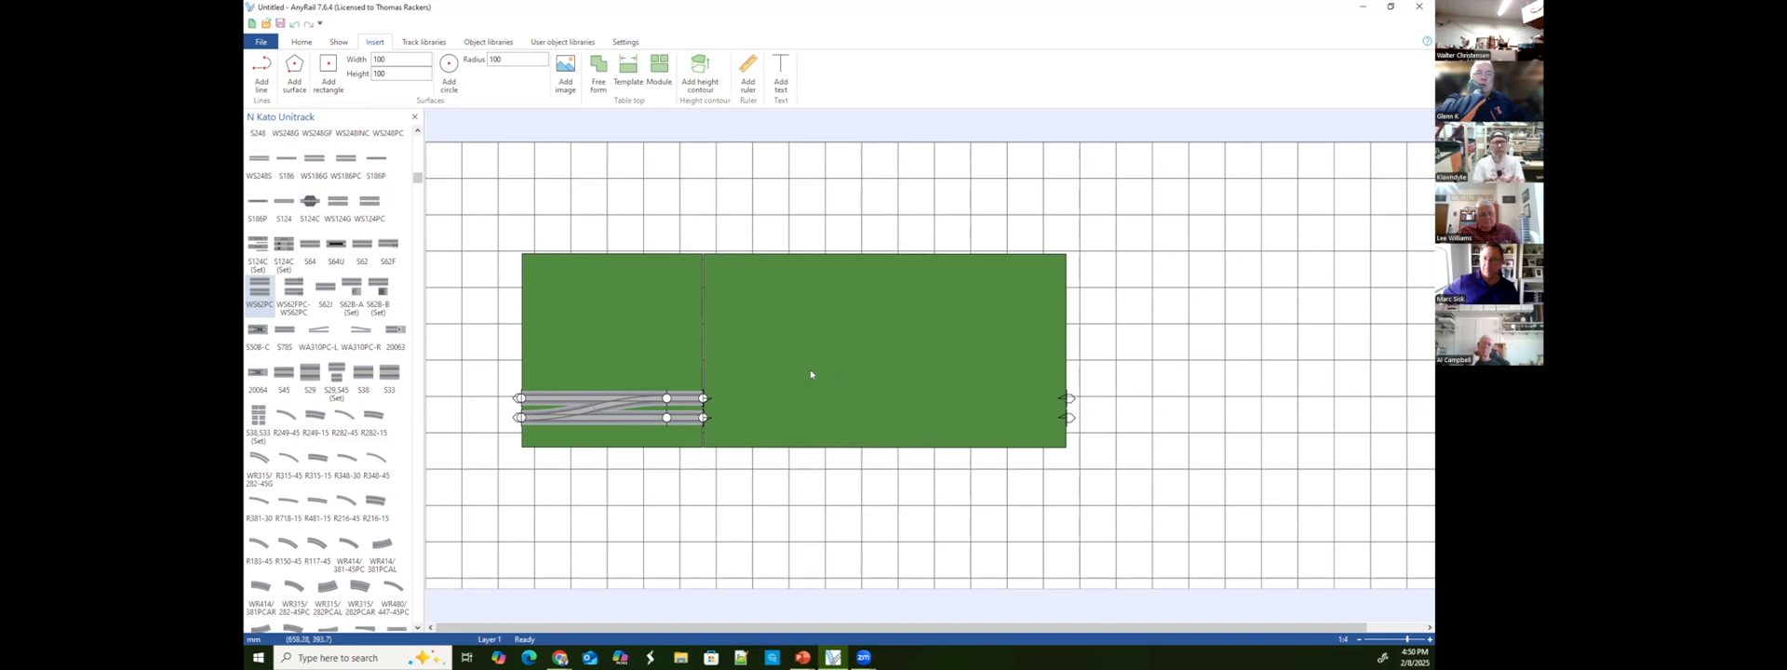
mouse_move(804, 374)
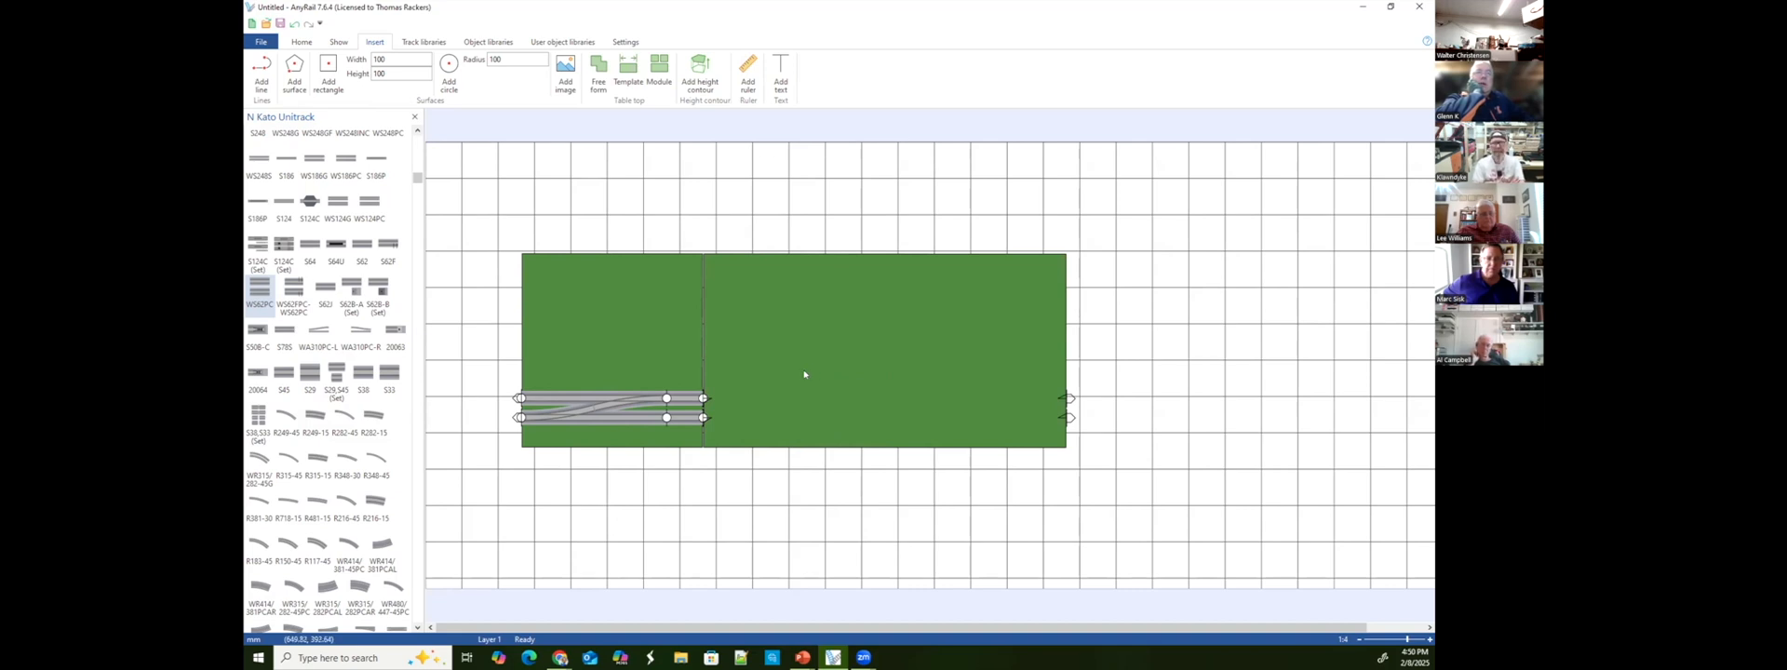
mouse_move(1014, 430)
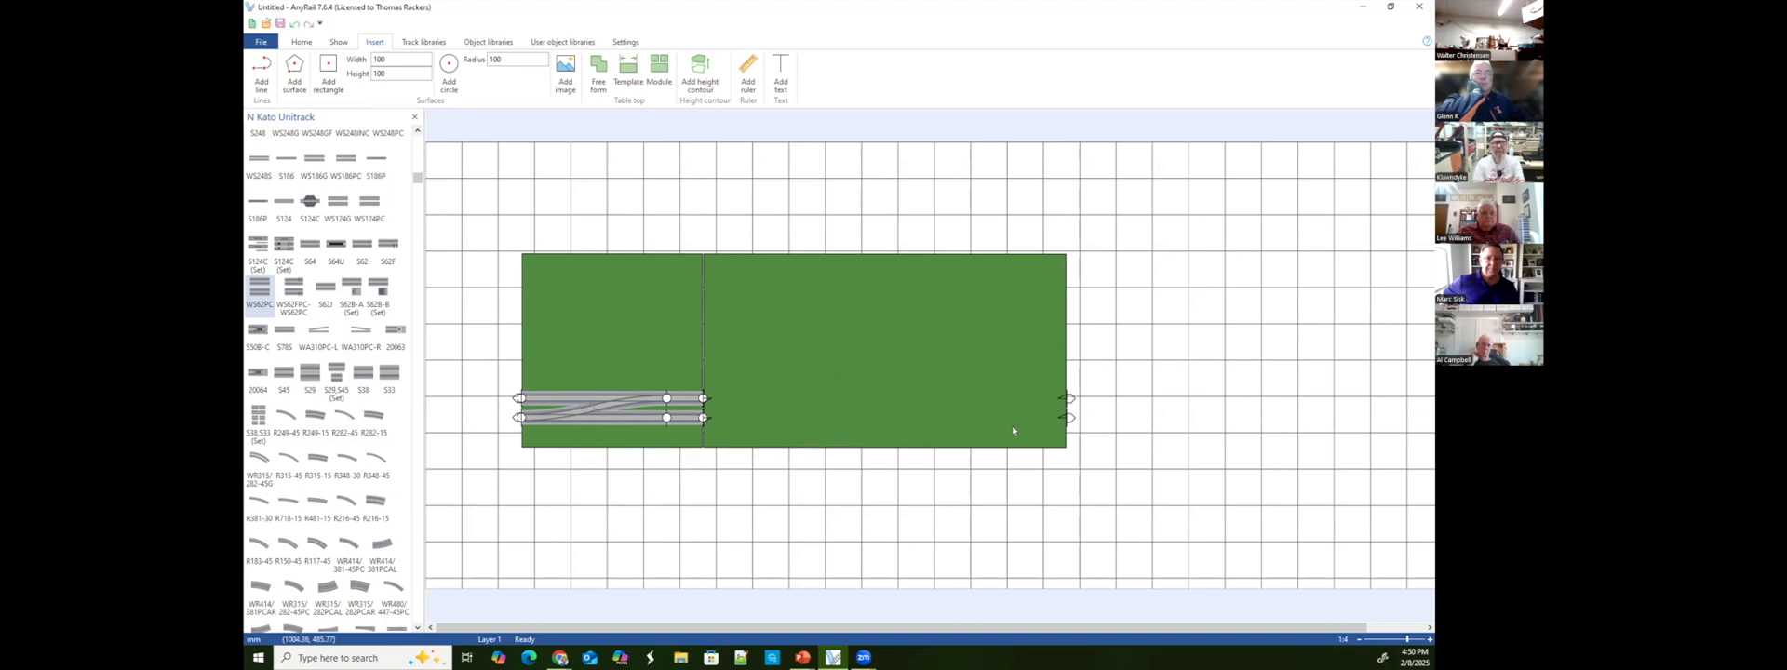
mouse_move(988, 395)
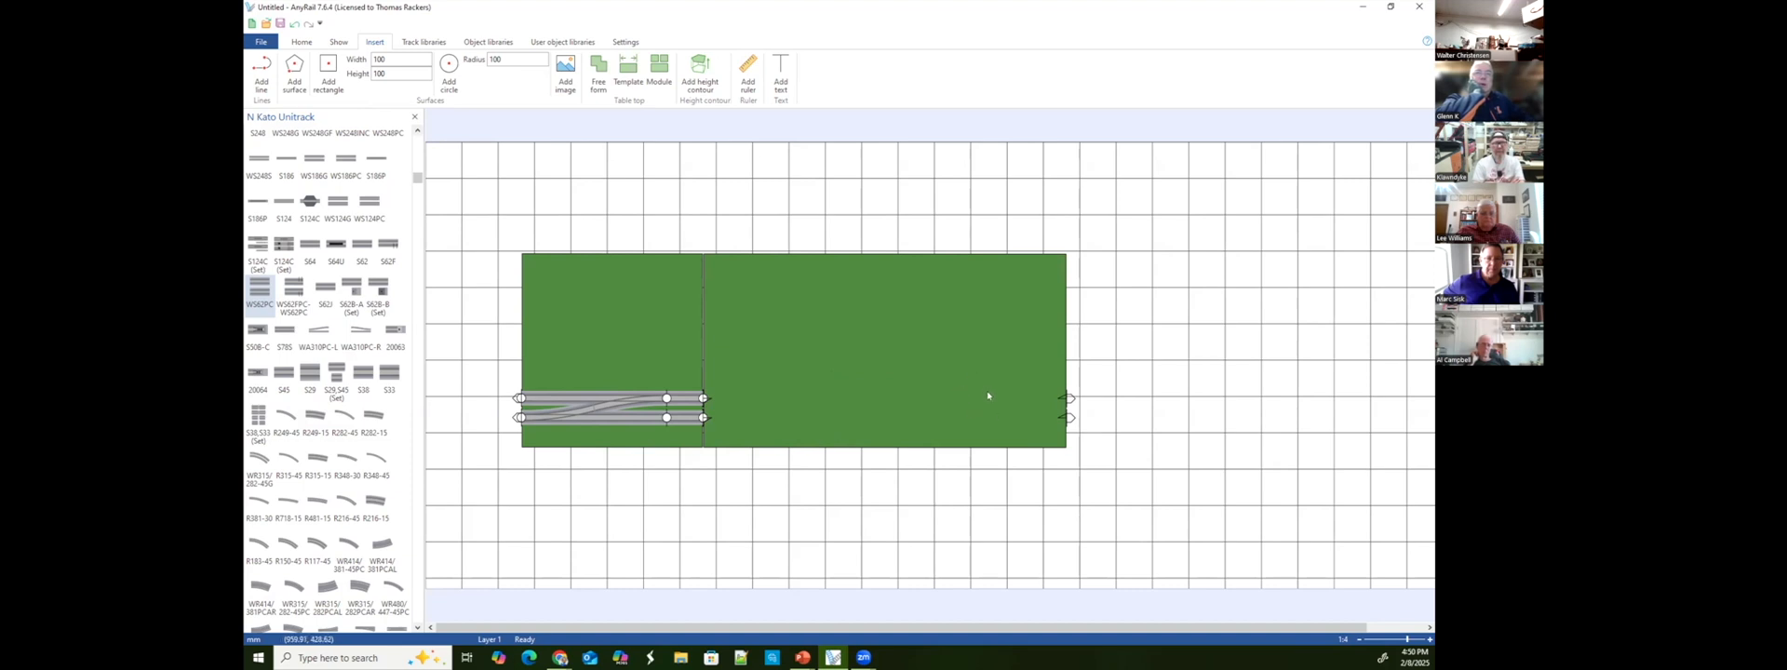
mouse_move(712, 434)
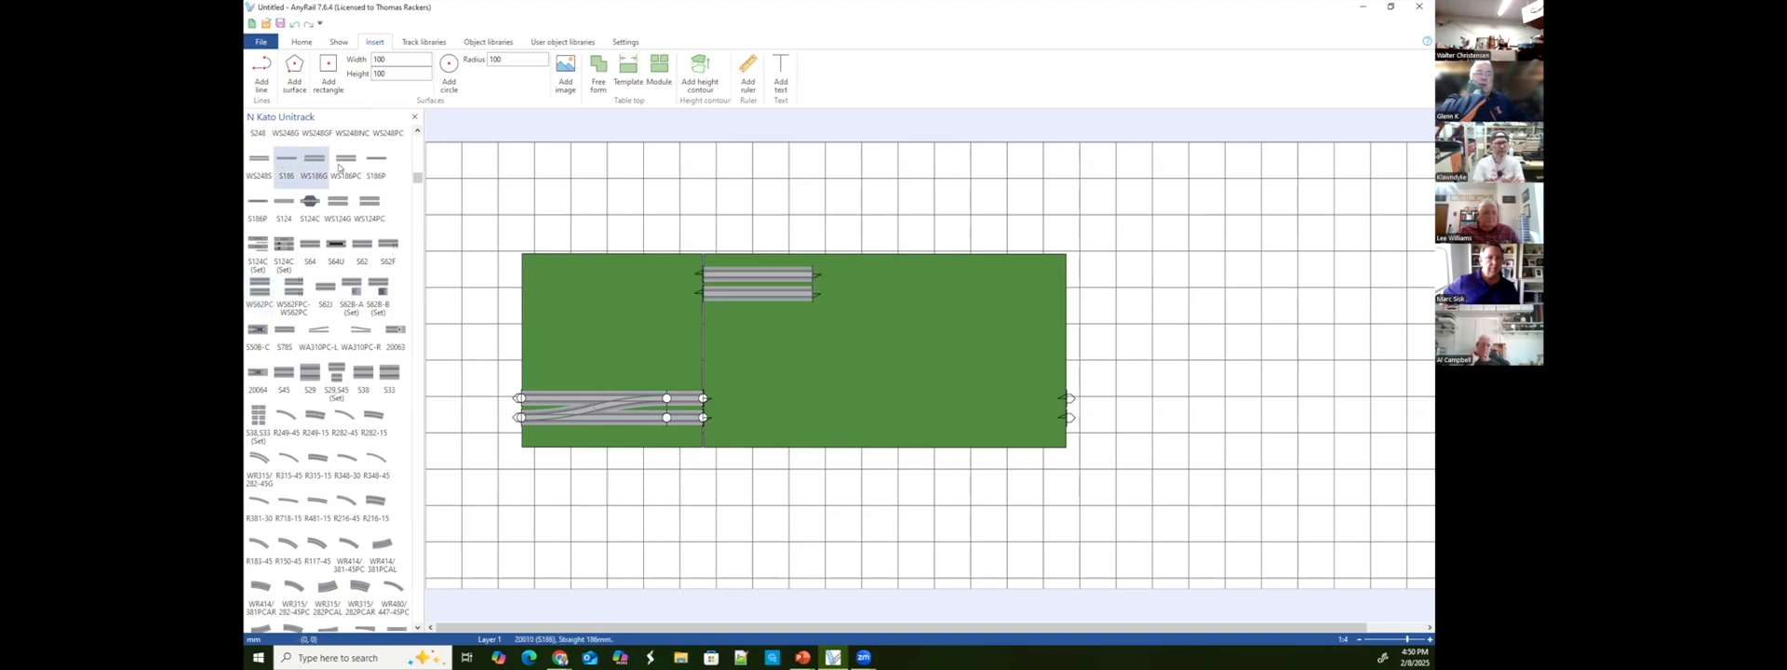
Drop an S186 straight track onto the right module near its front edge.
left_click(343, 158)
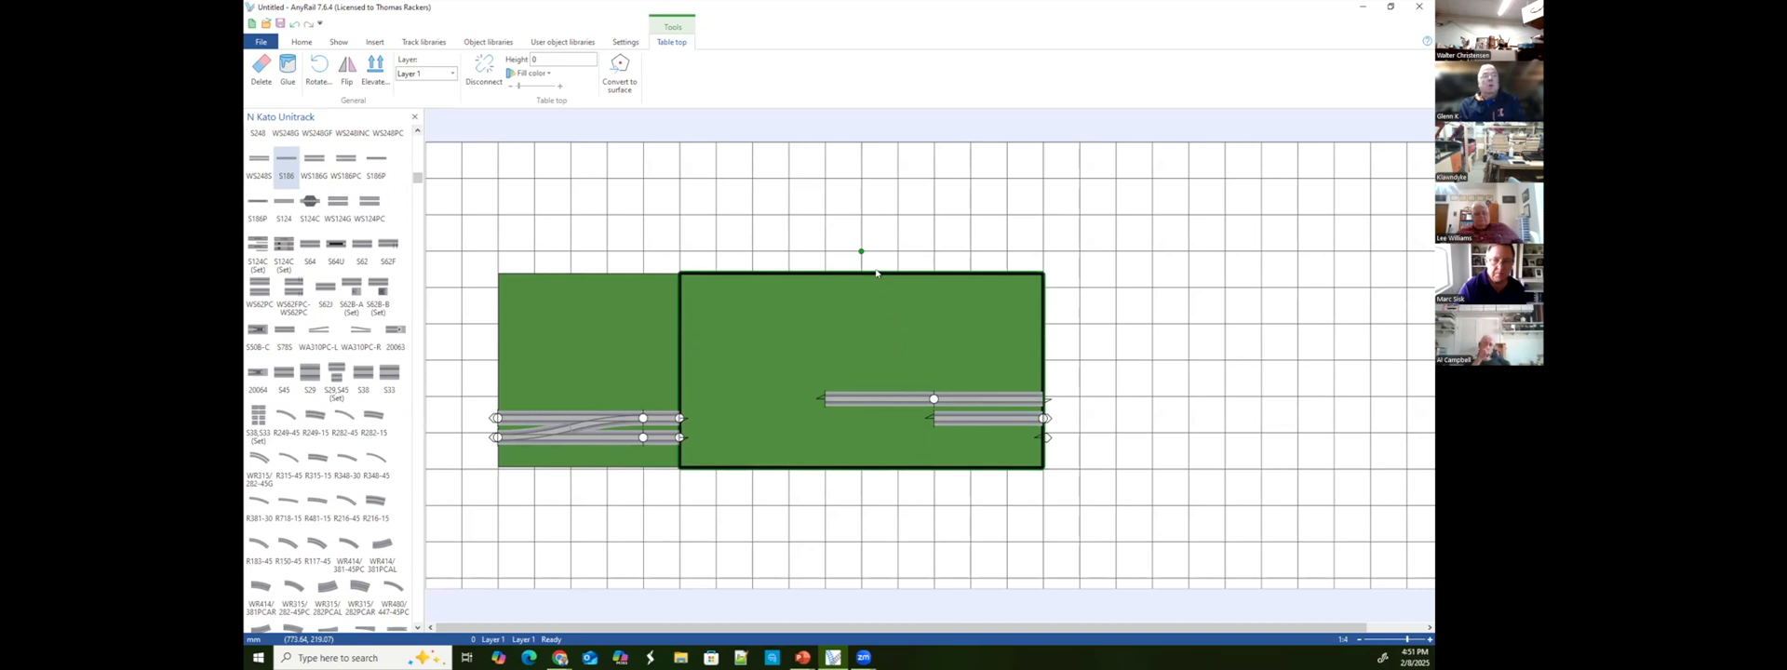
left_click(300, 42)
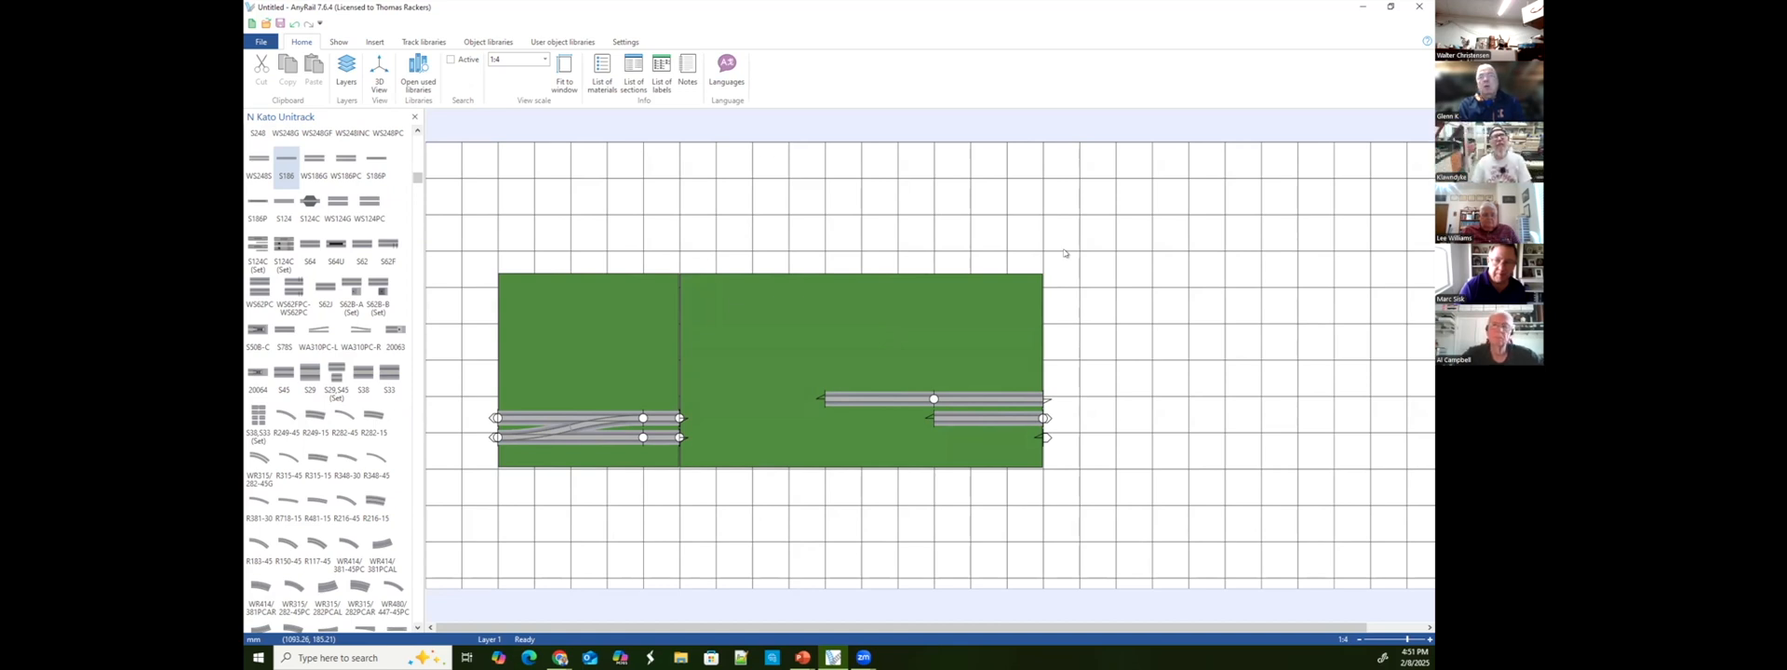
mouse_move(1072, 241)
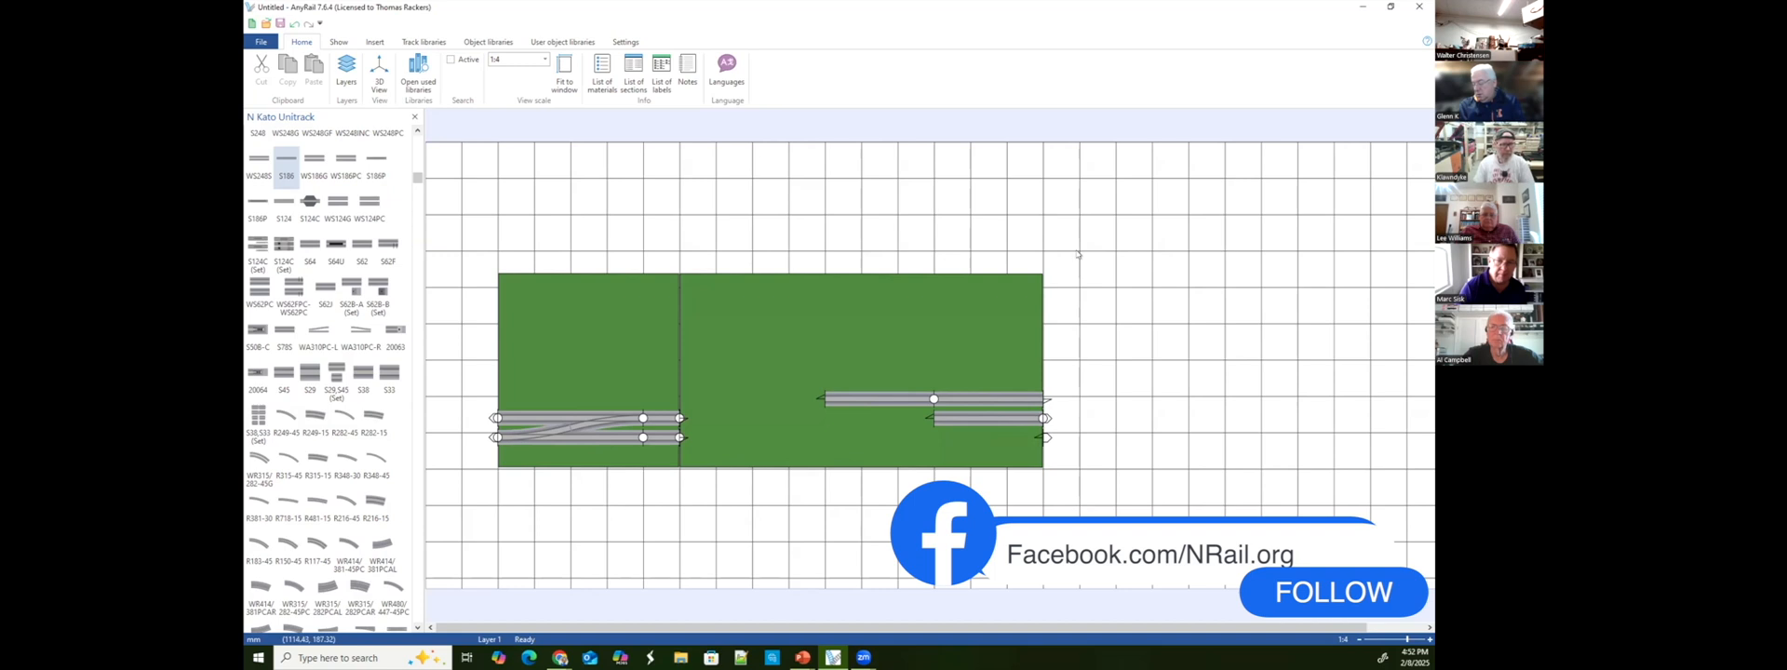
mouse_move(1079, 254)
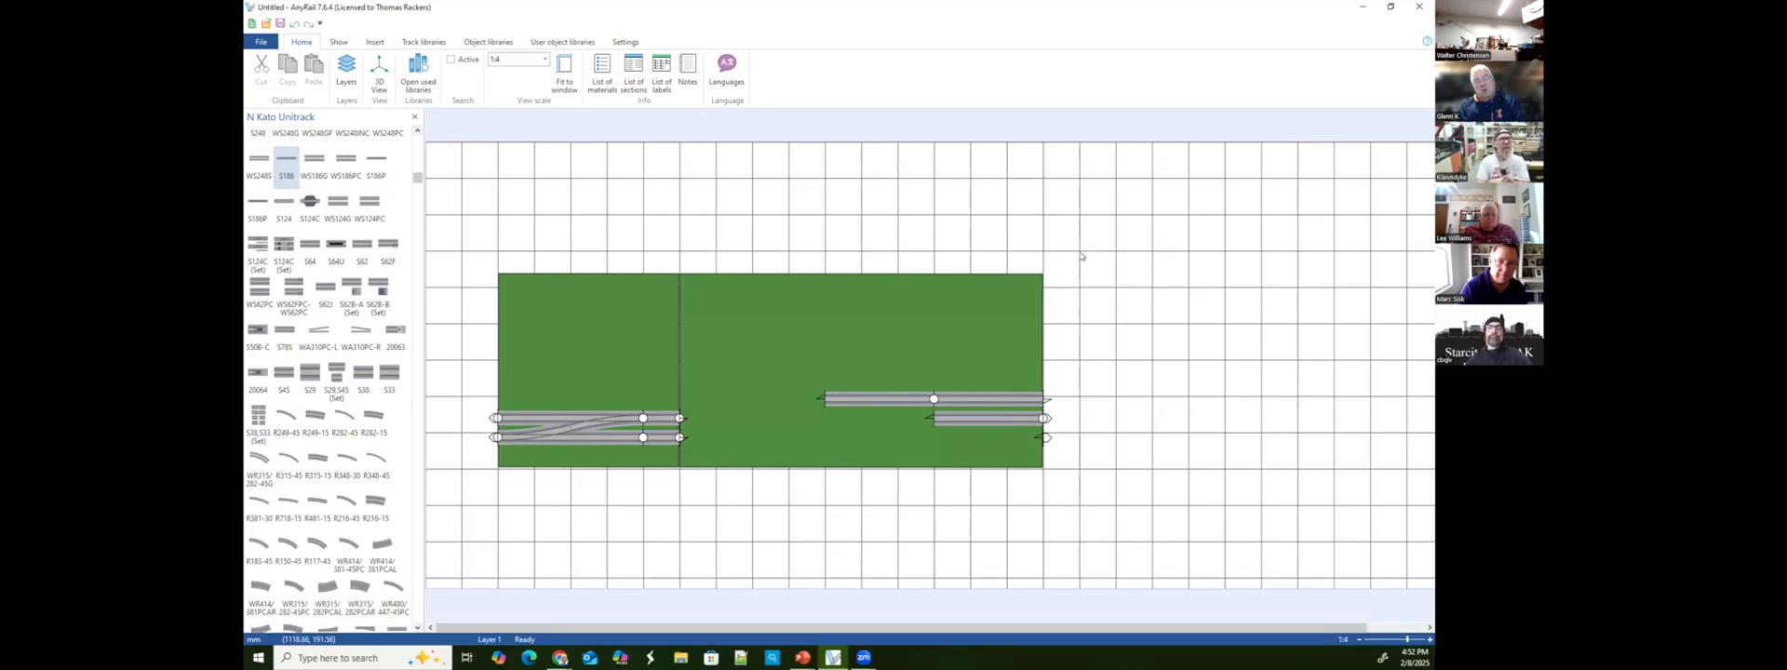
mouse_move(1066, 269)
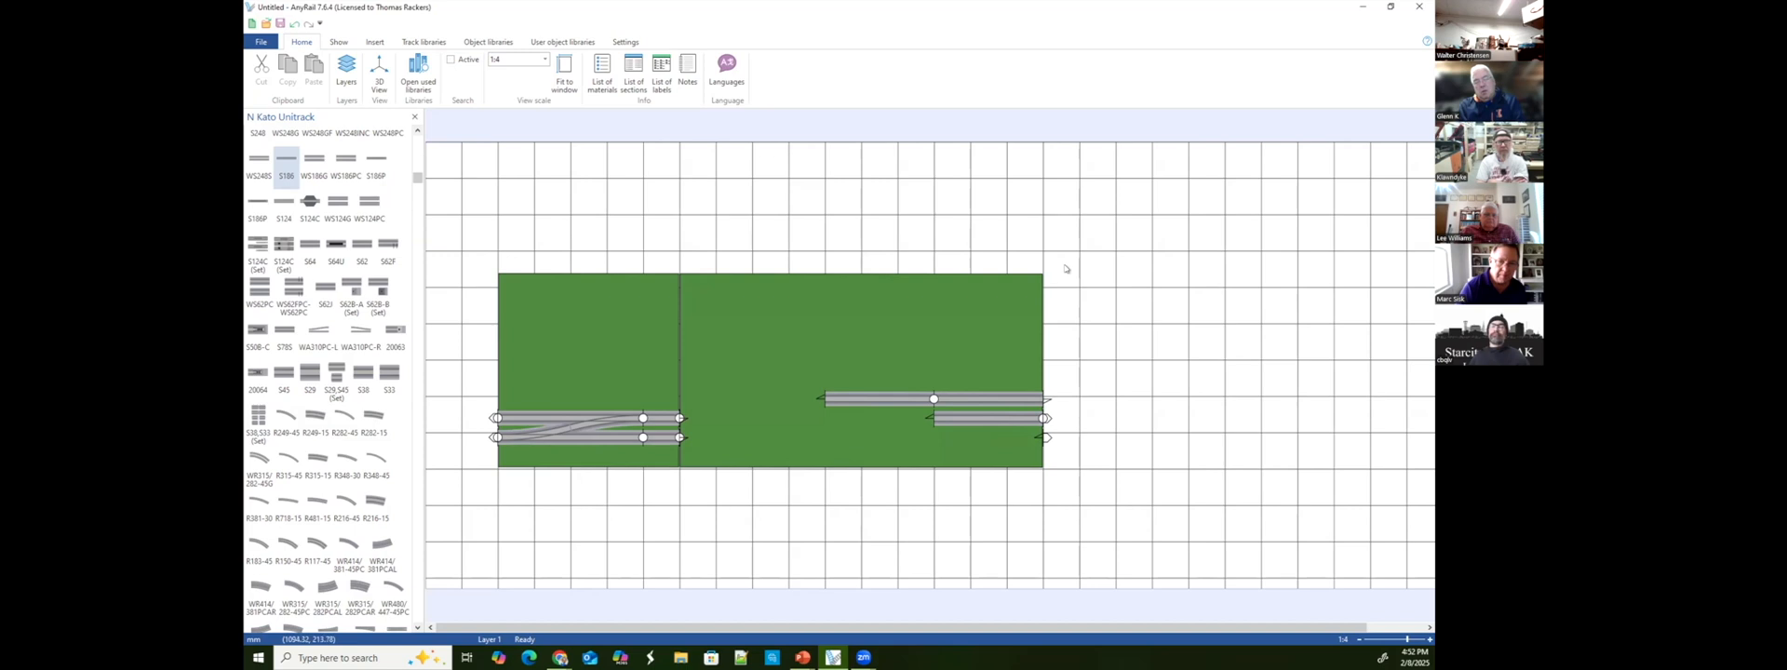
mouse_move(1075, 277)
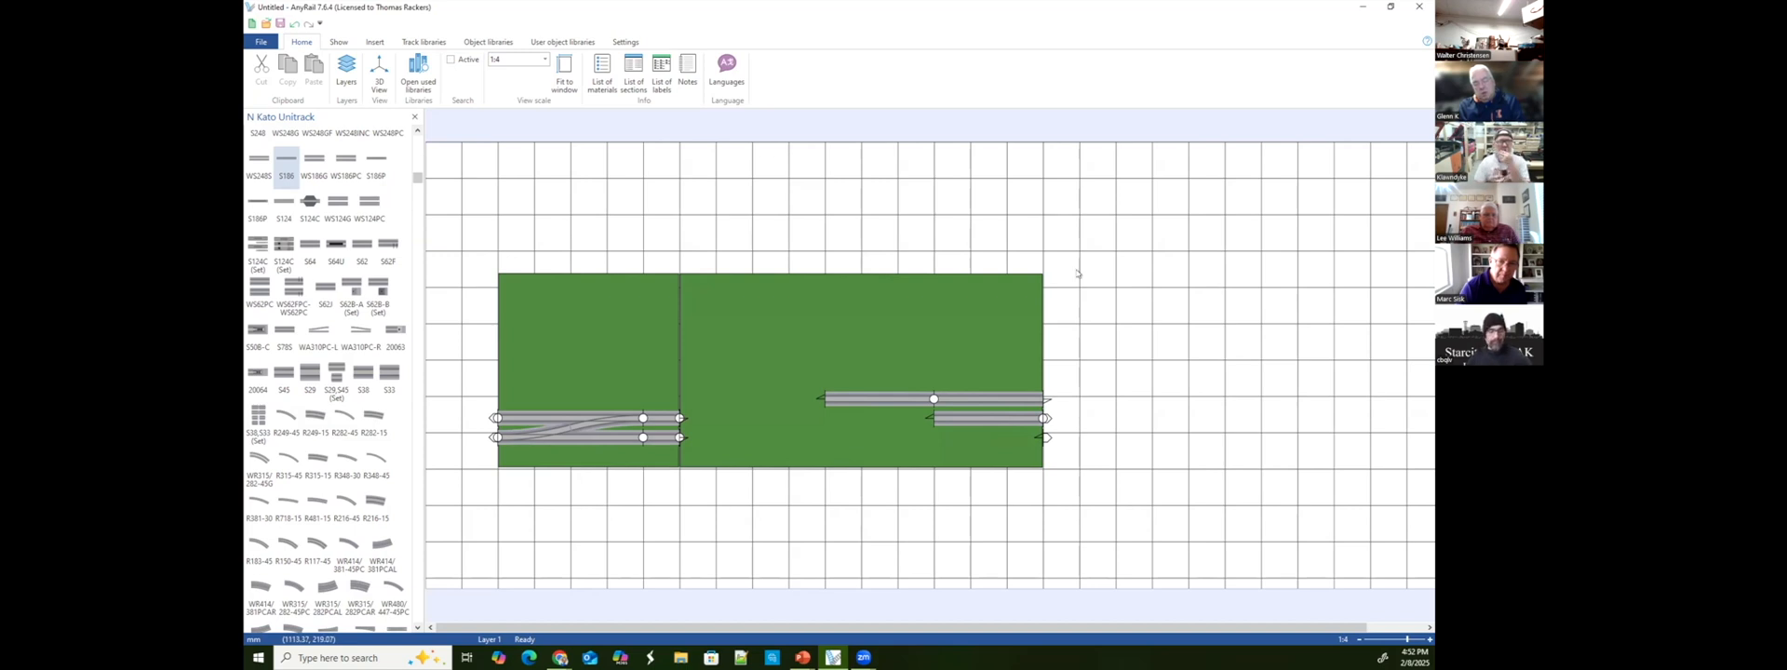
mouse_move(1089, 409)
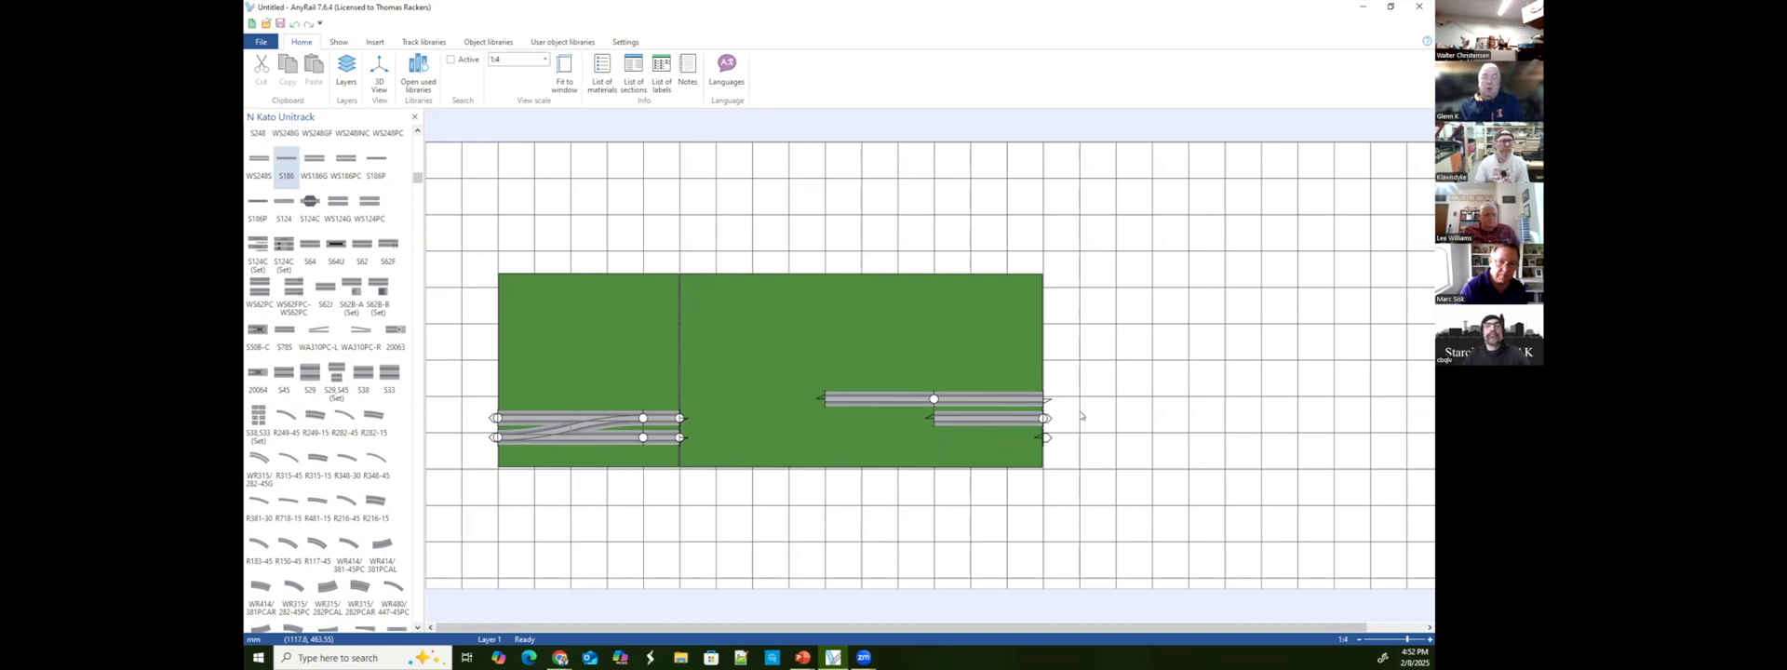
mouse_move(1084, 407)
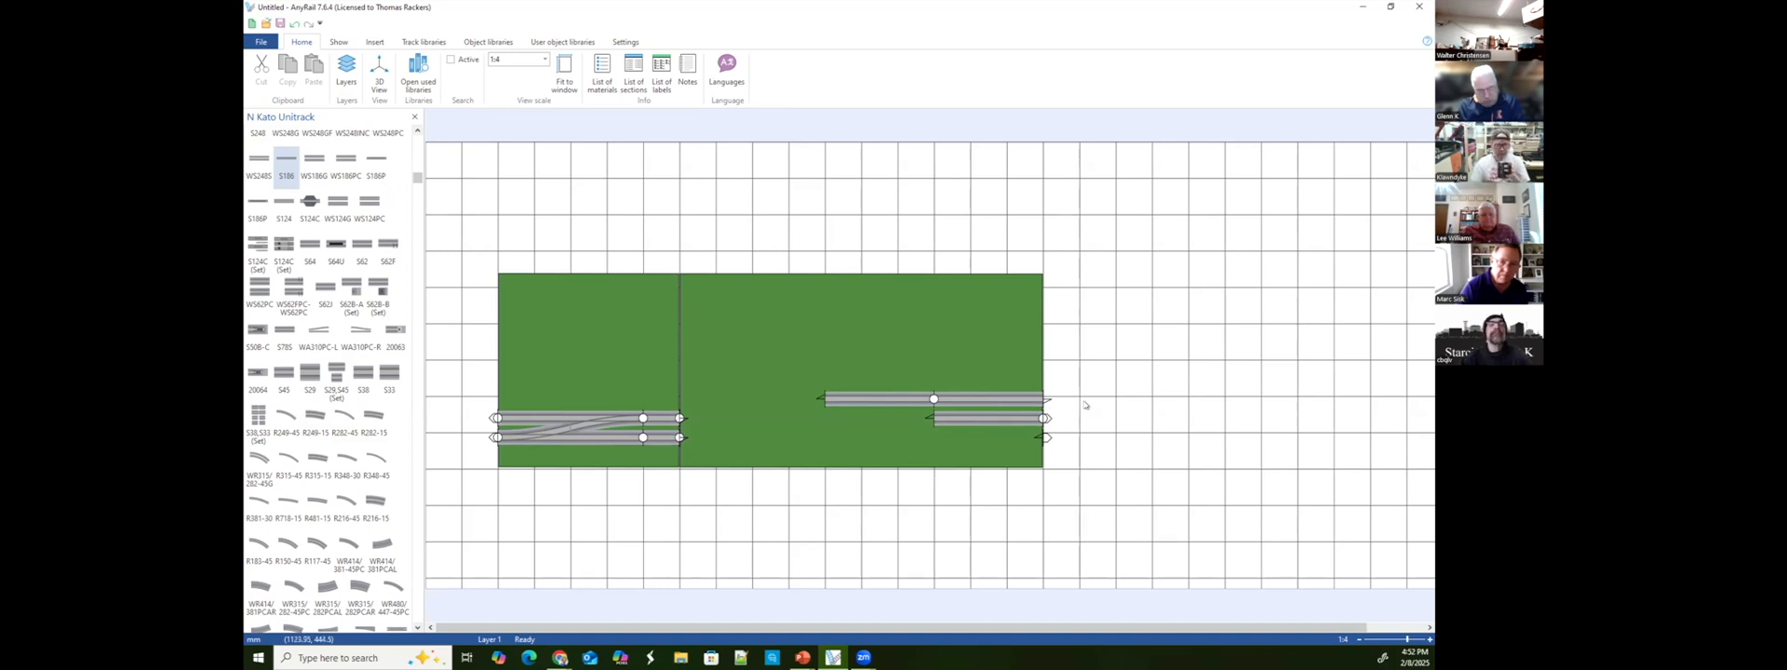
mouse_move(1084, 404)
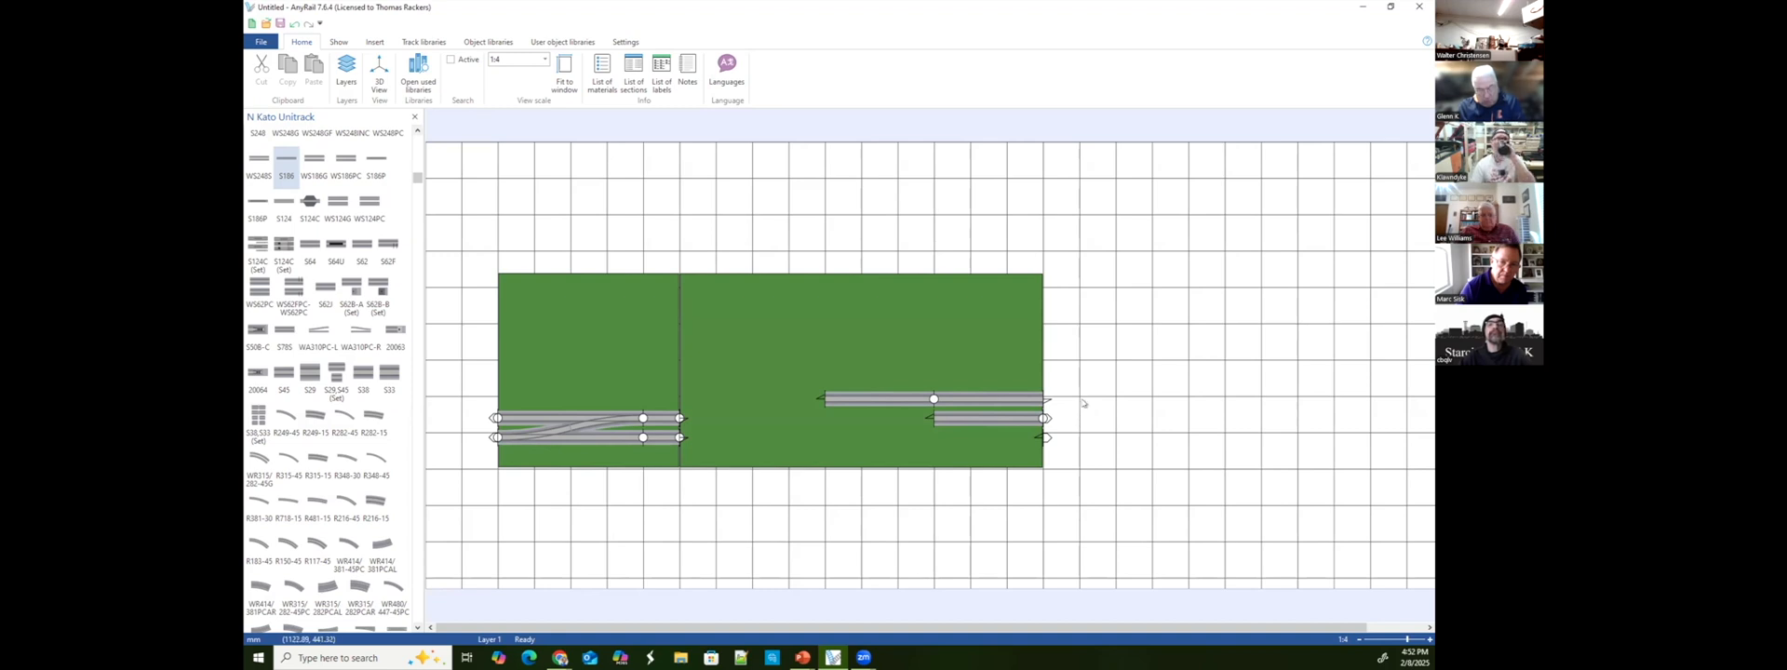
mouse_move(1082, 405)
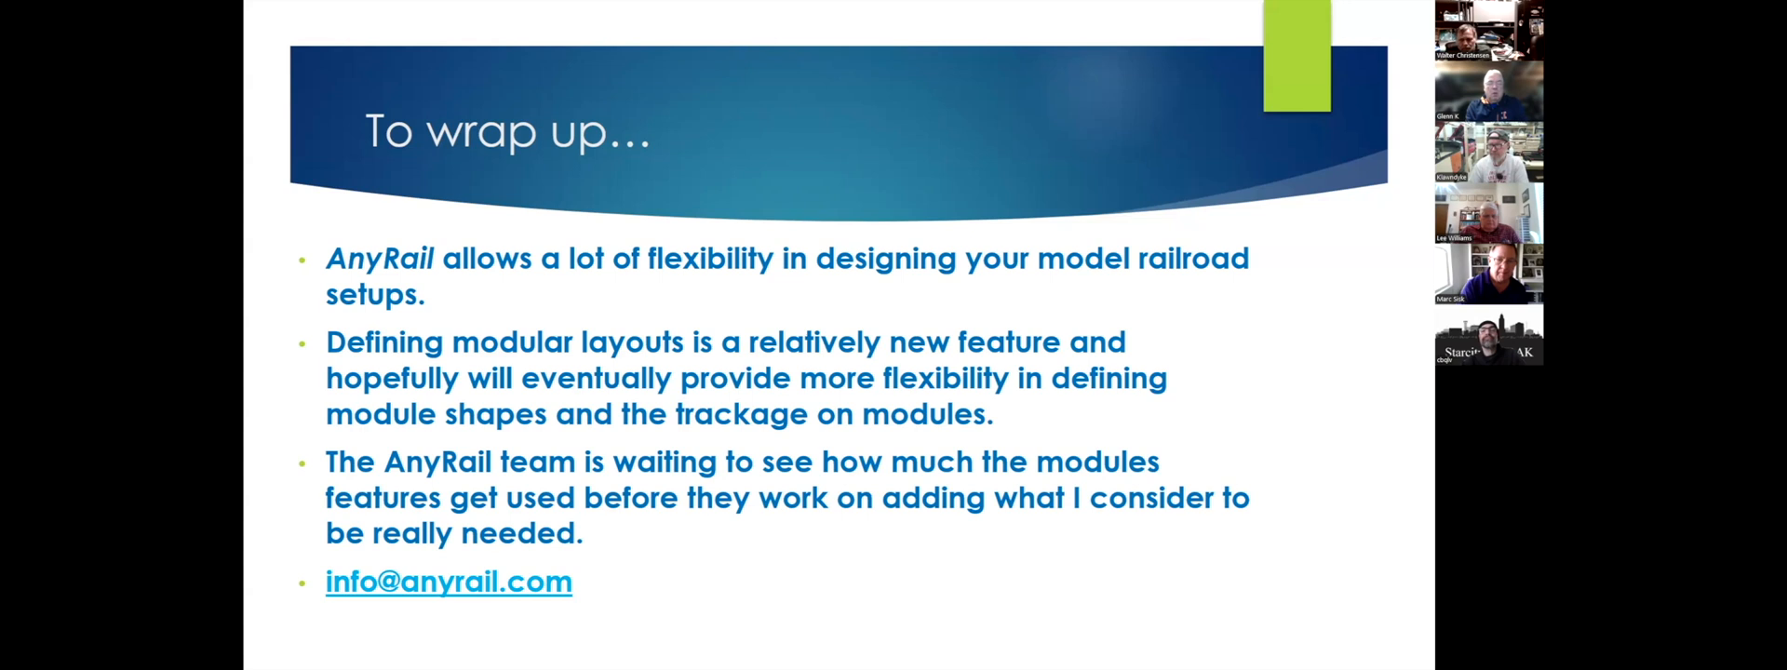
mouse_move(947, 77)
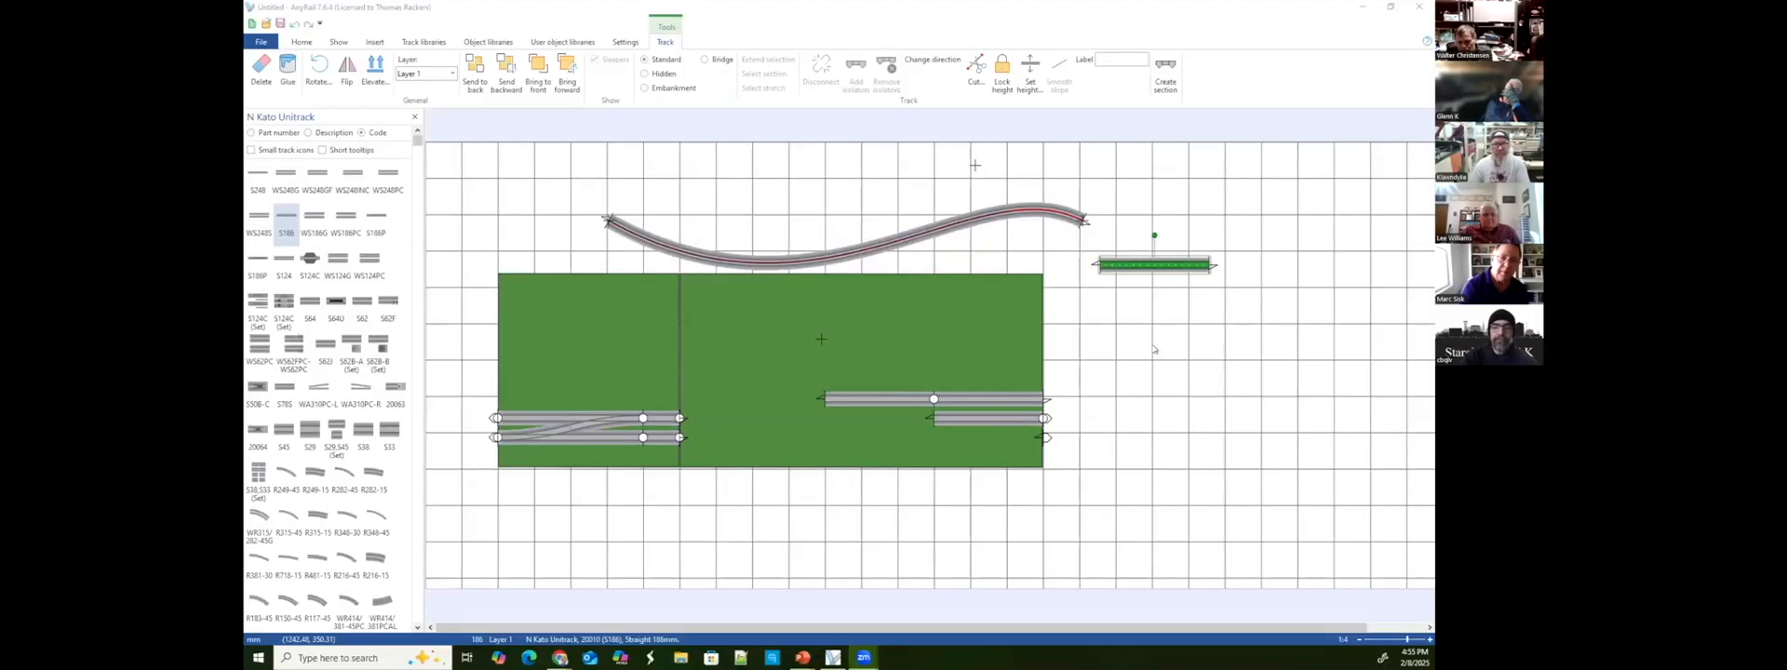
mouse_move(1093, 179)
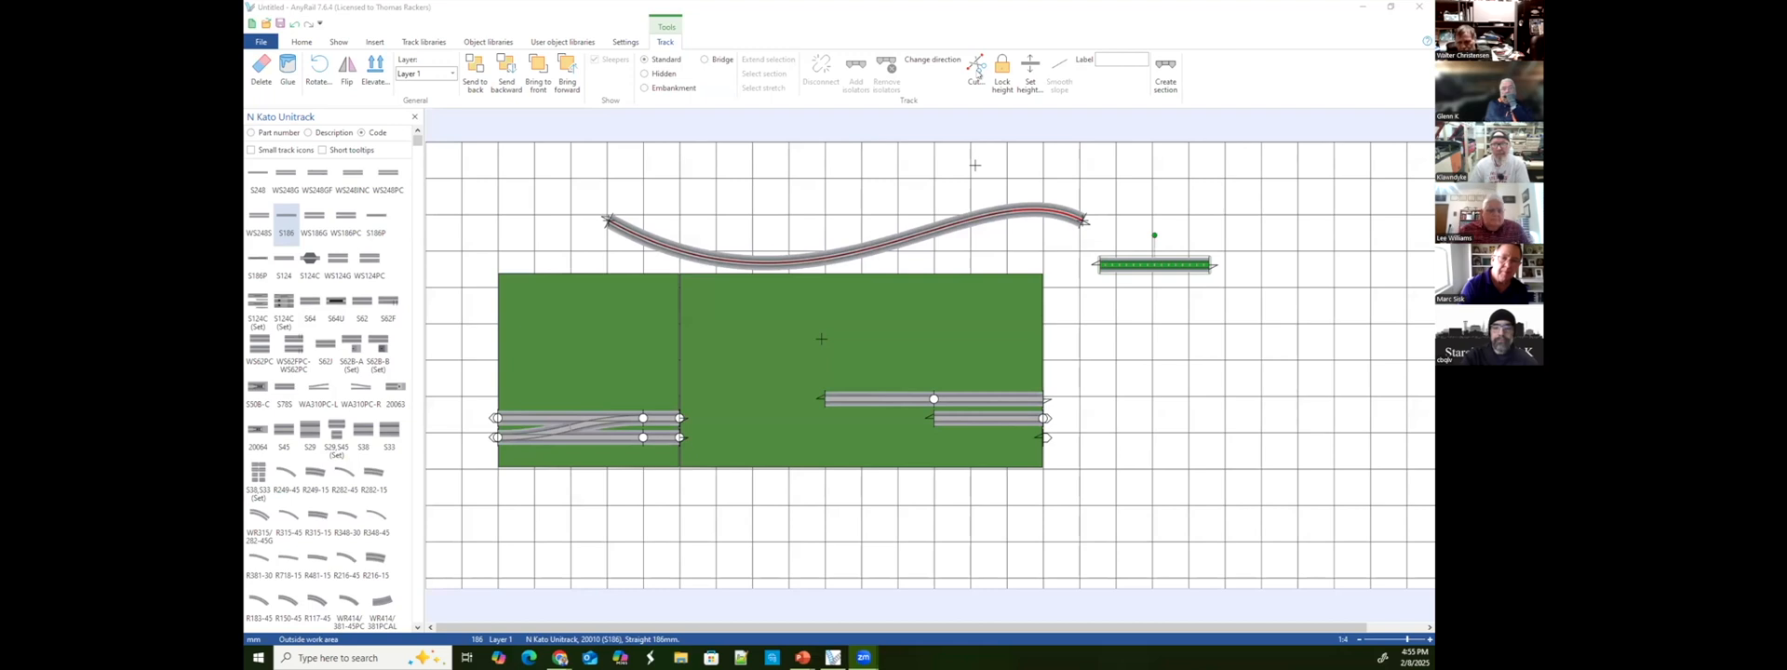
Cut the loose straight track into two pieces, one 86 mm long.
left_click(977, 69)
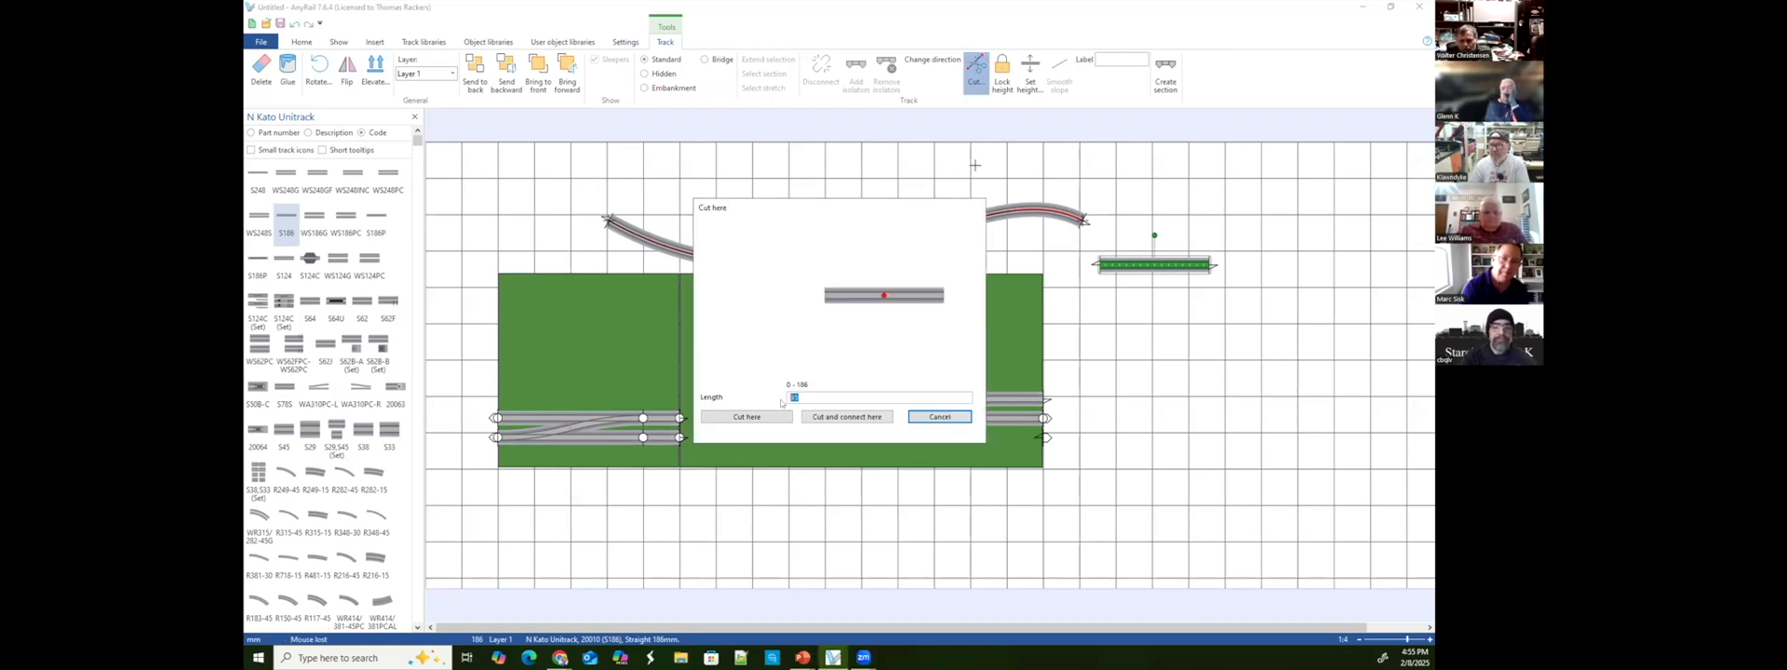
type("86")
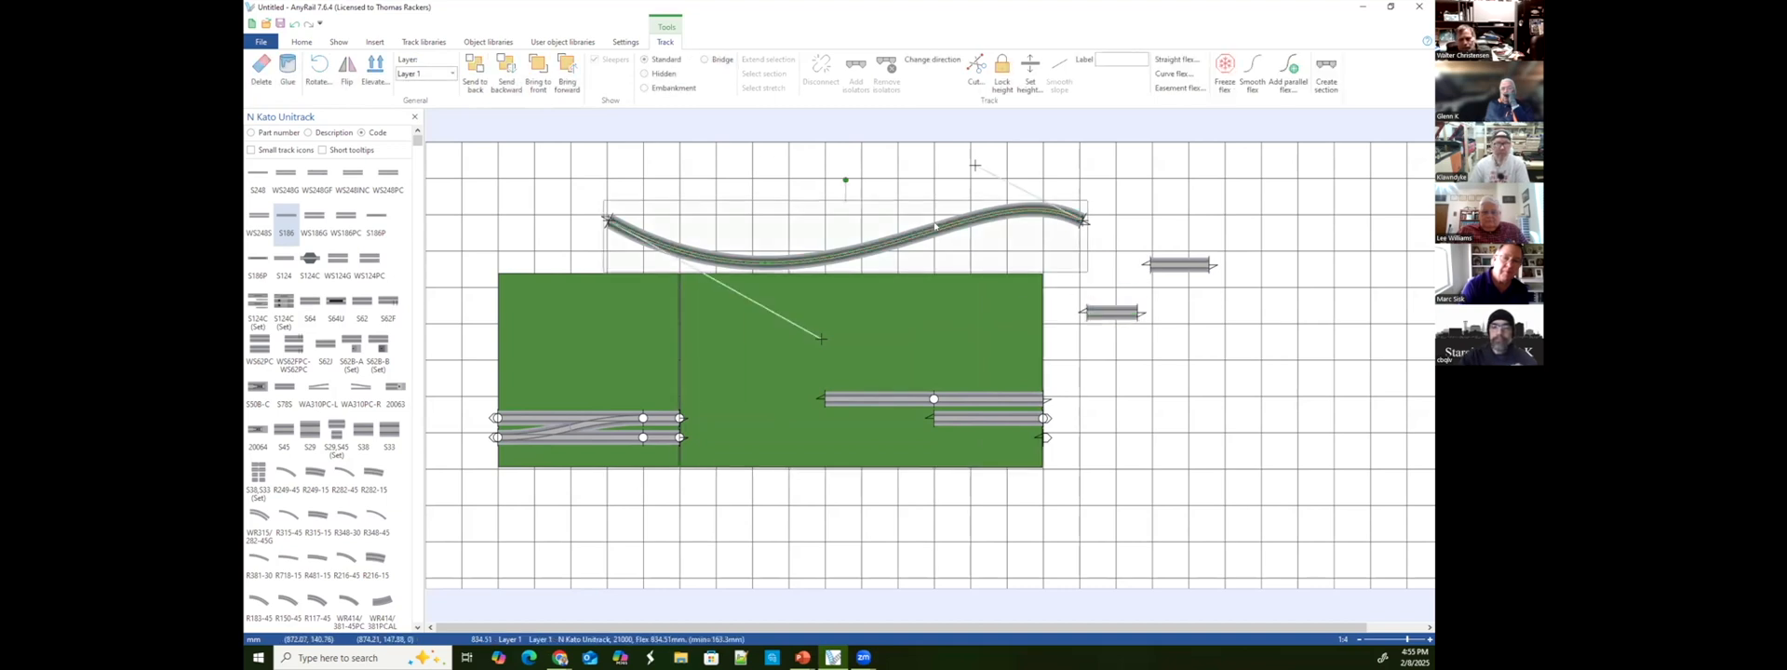
left_click(975, 68)
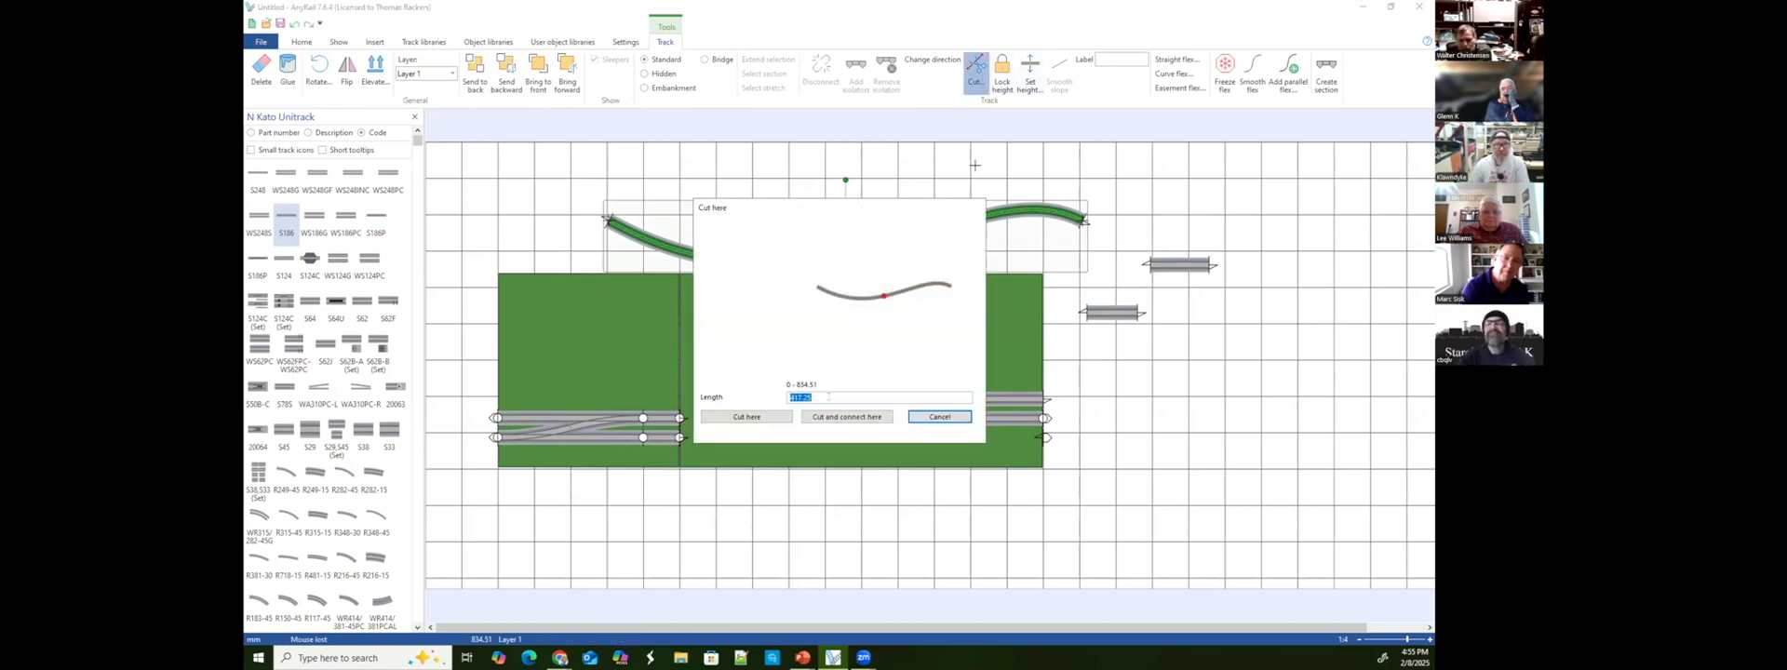
Split a 123 mm S-shaped piece off the long curving flex track.
type("123")
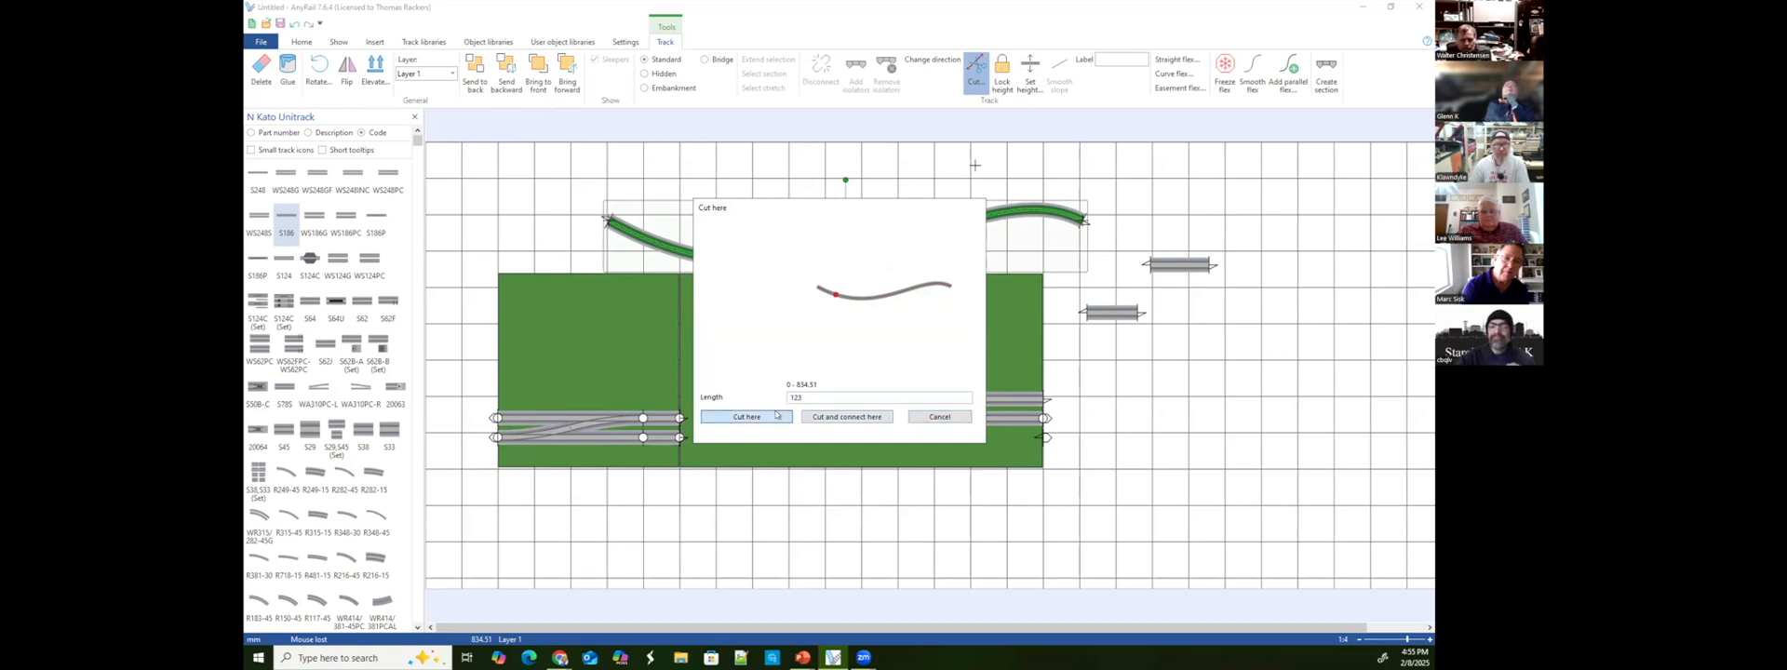
left_click(746, 416)
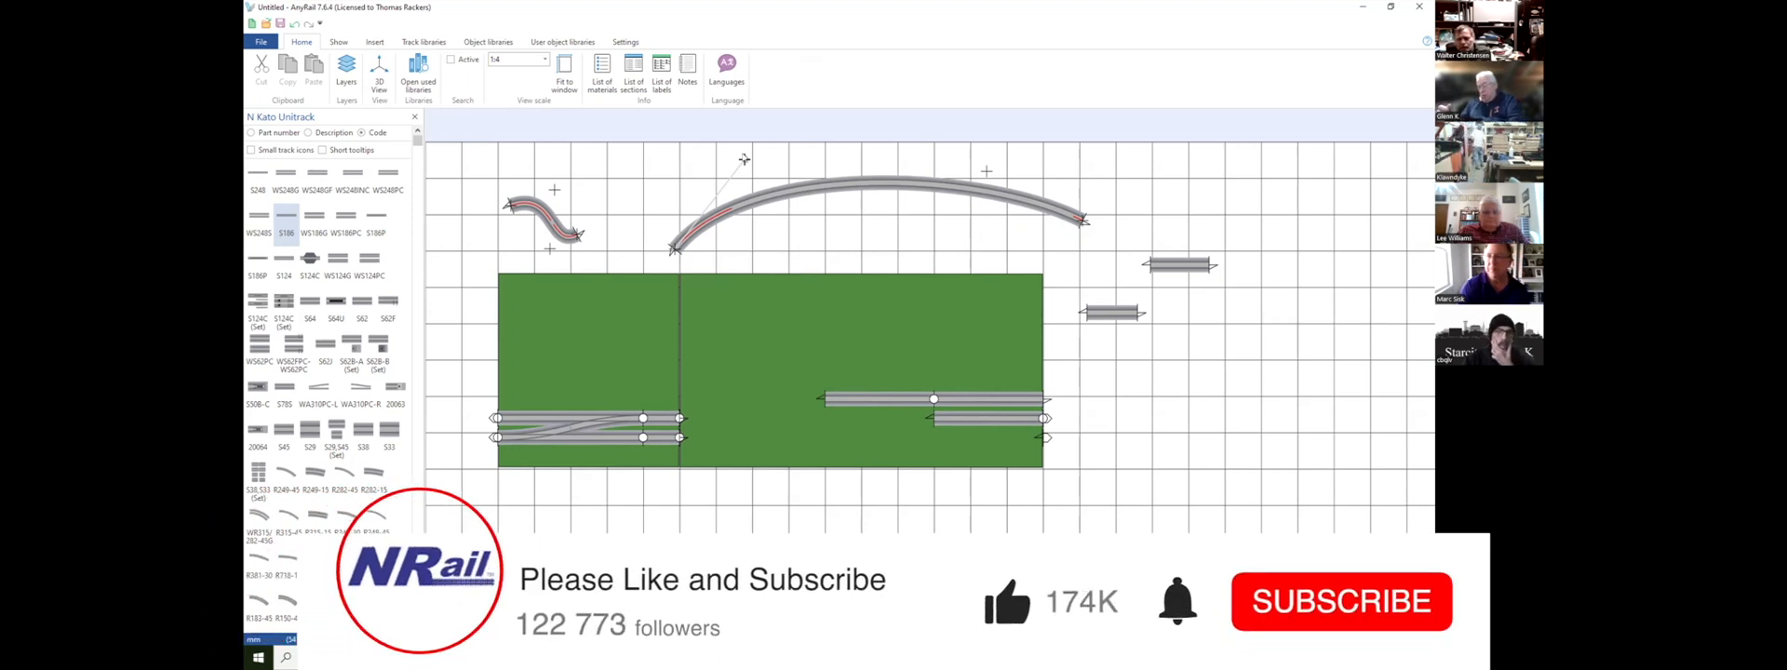
left_click(1341, 601)
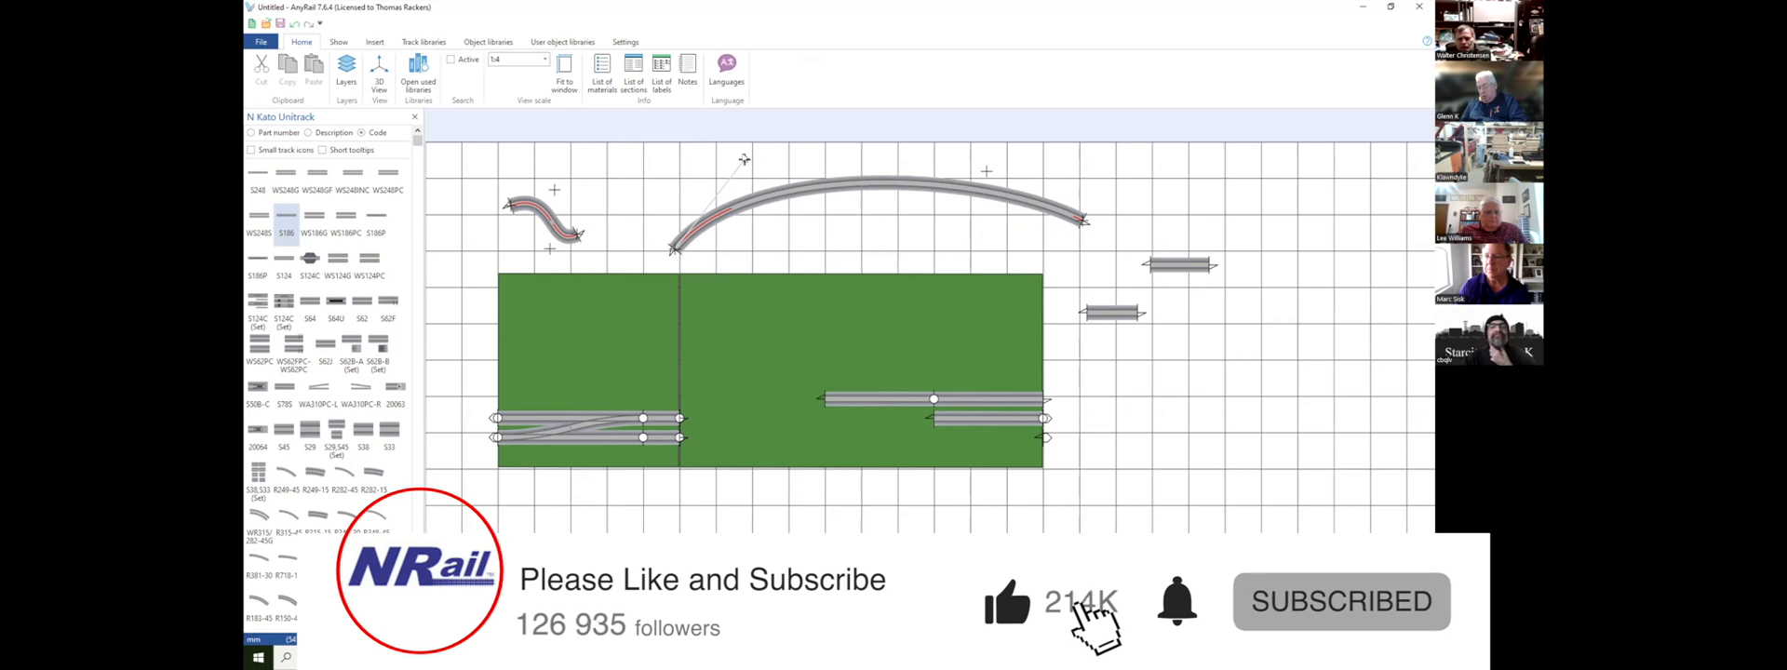